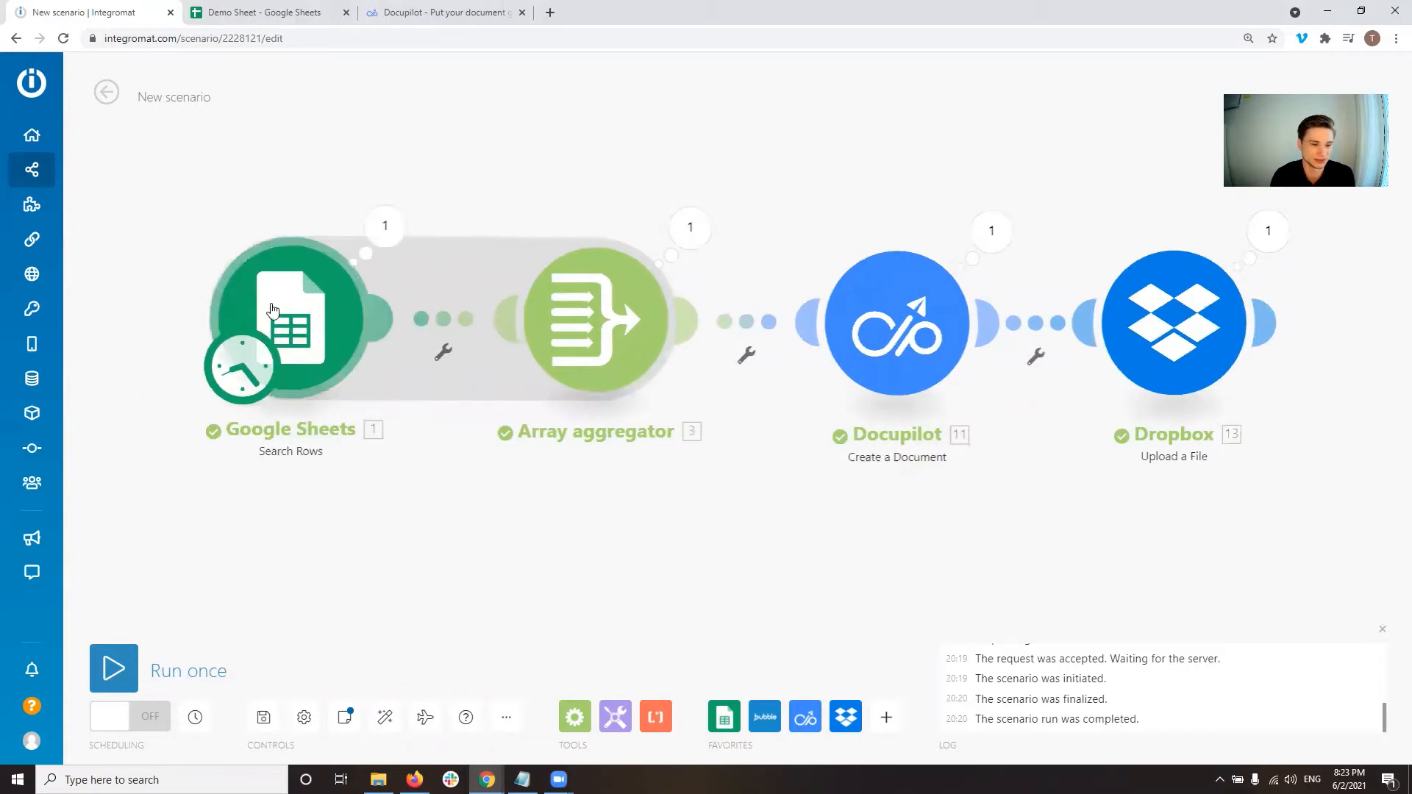
Review the Demo Sheet's Area, Picture Link and Inspector columns, checking against the Integromat scenario
left_click(264, 12)
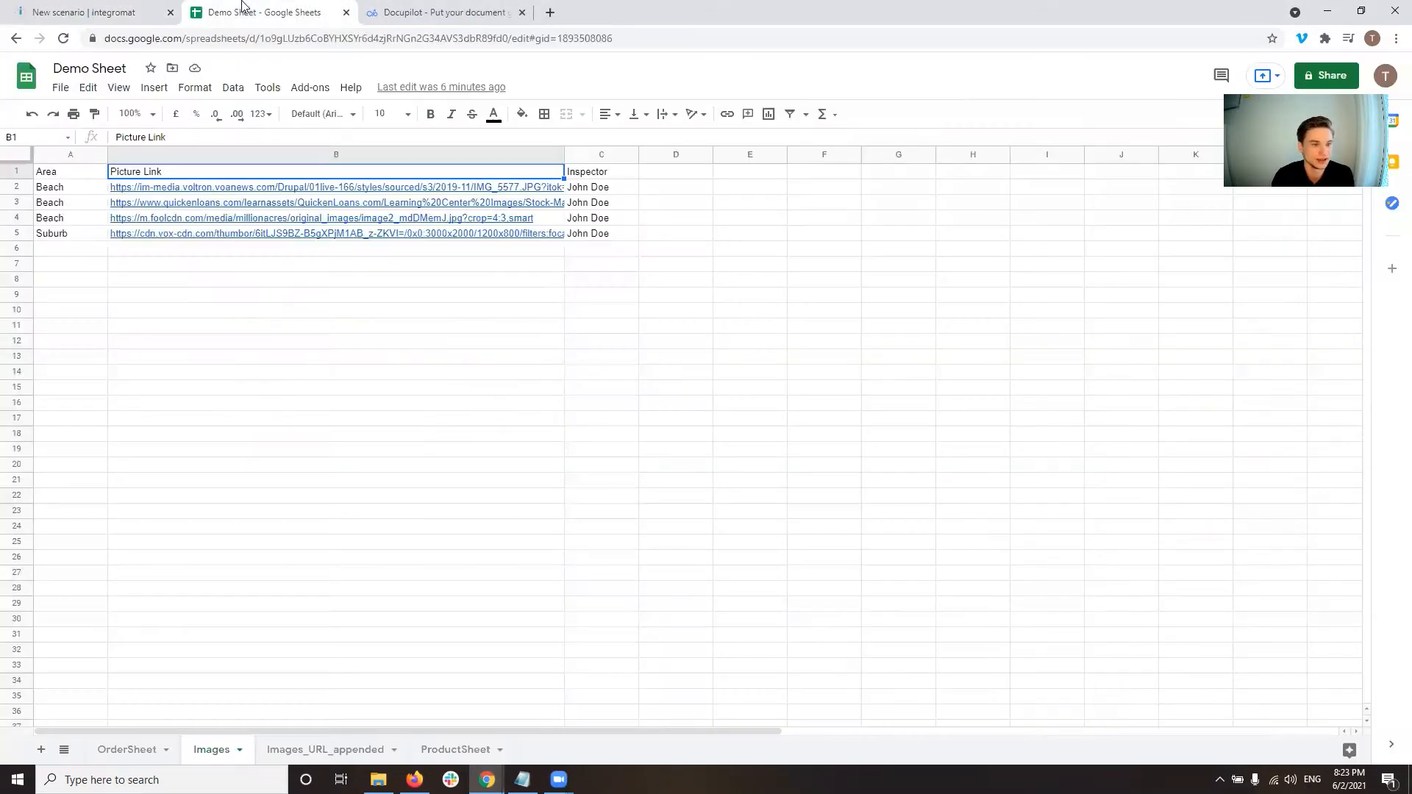
left_click(69, 155)
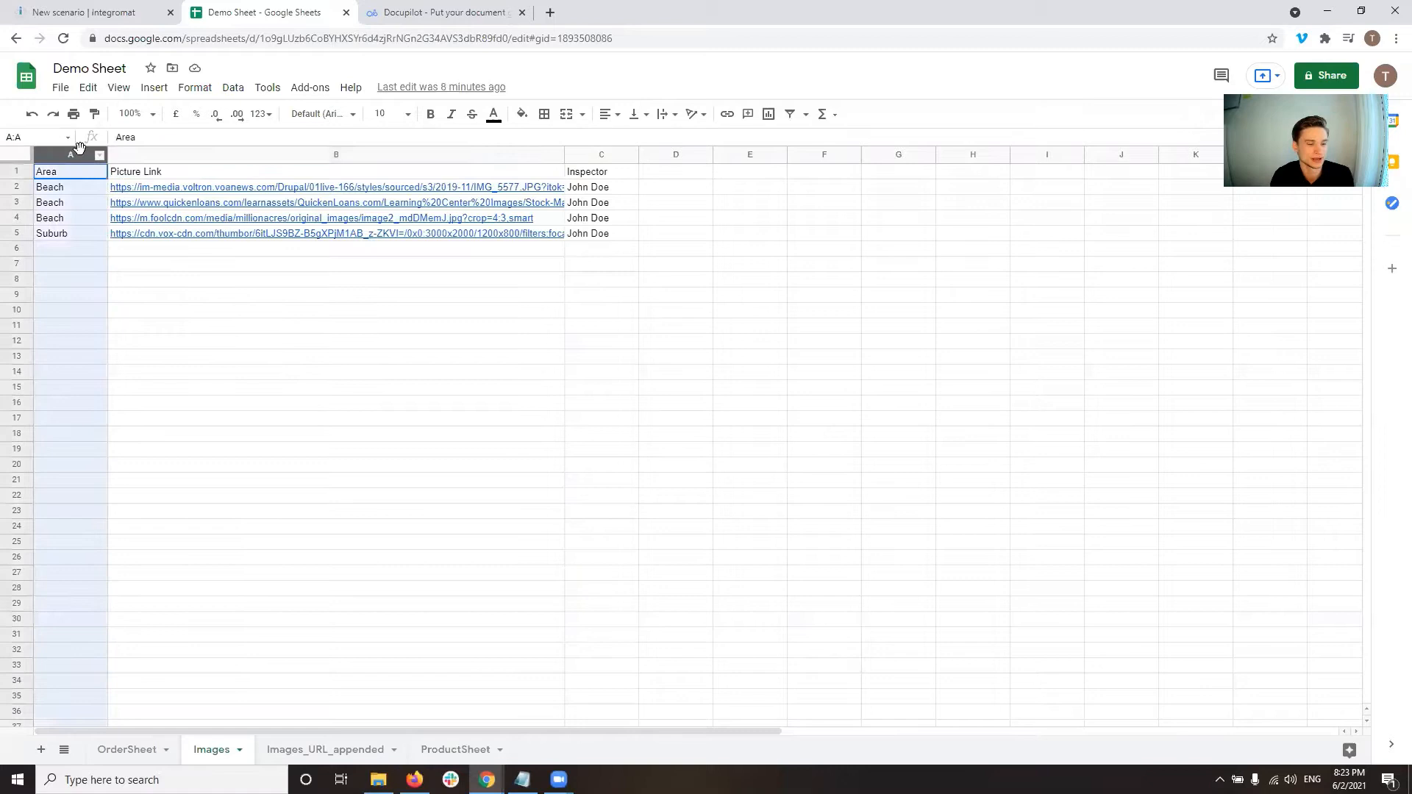
left_click(335, 155)
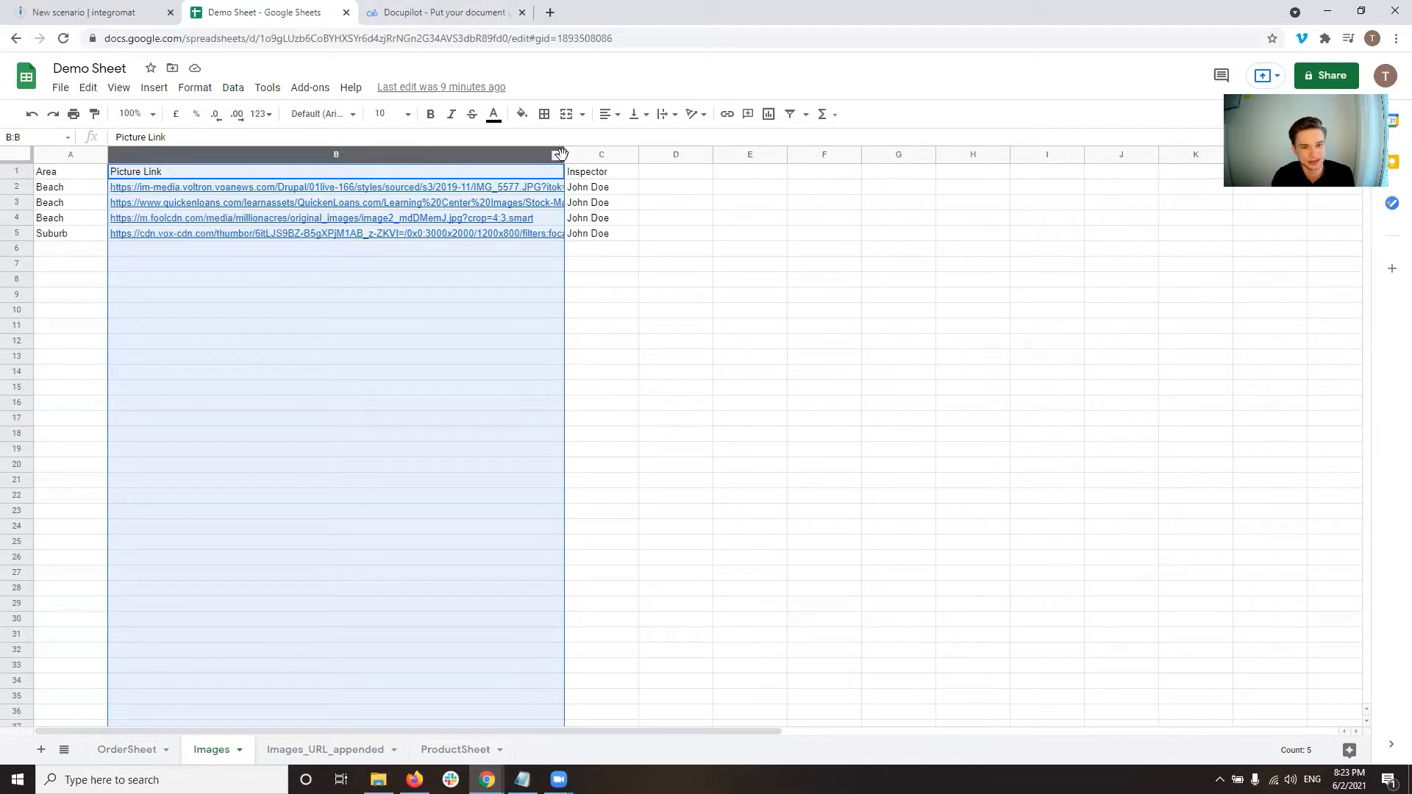
left_click(600, 154)
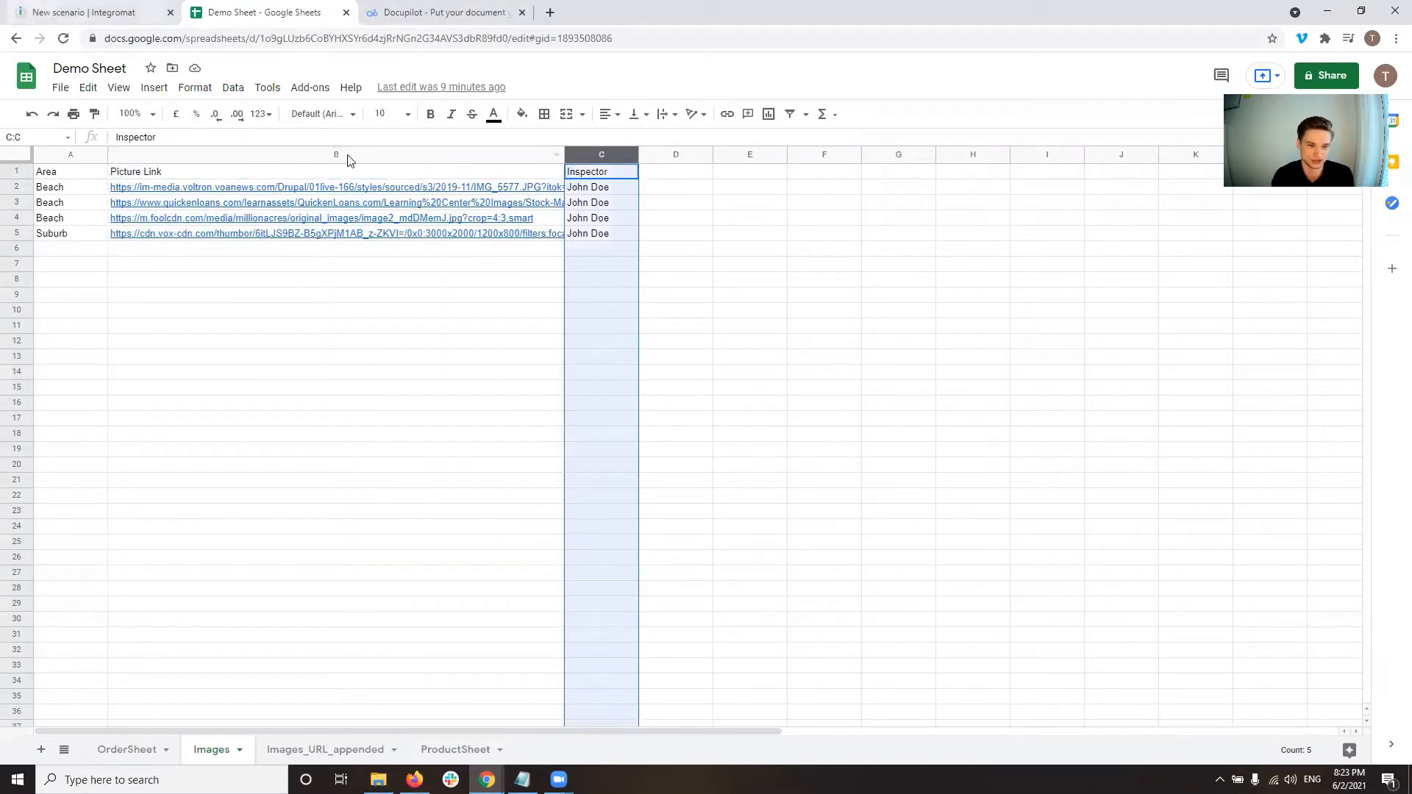
left_click(335, 154)
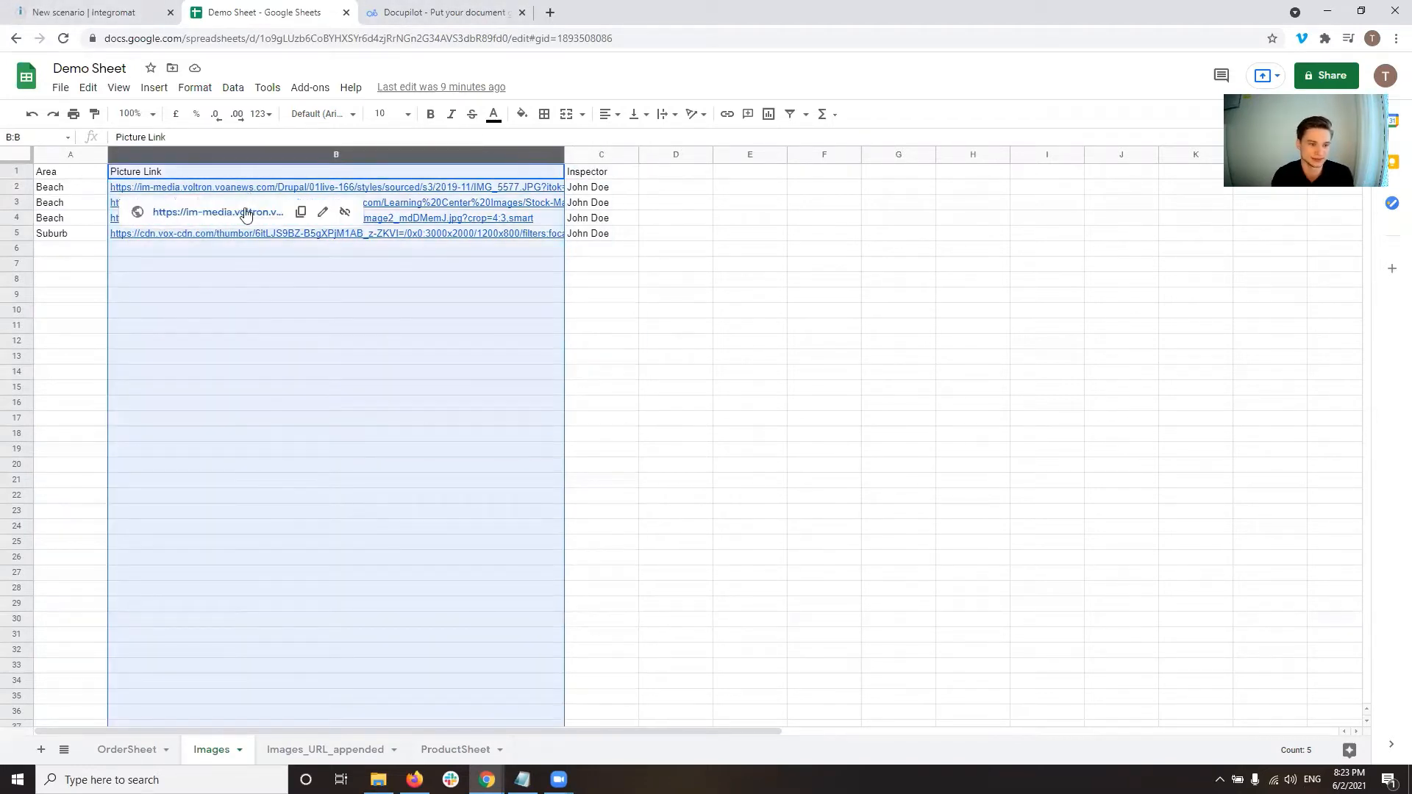
left_click(85, 12)
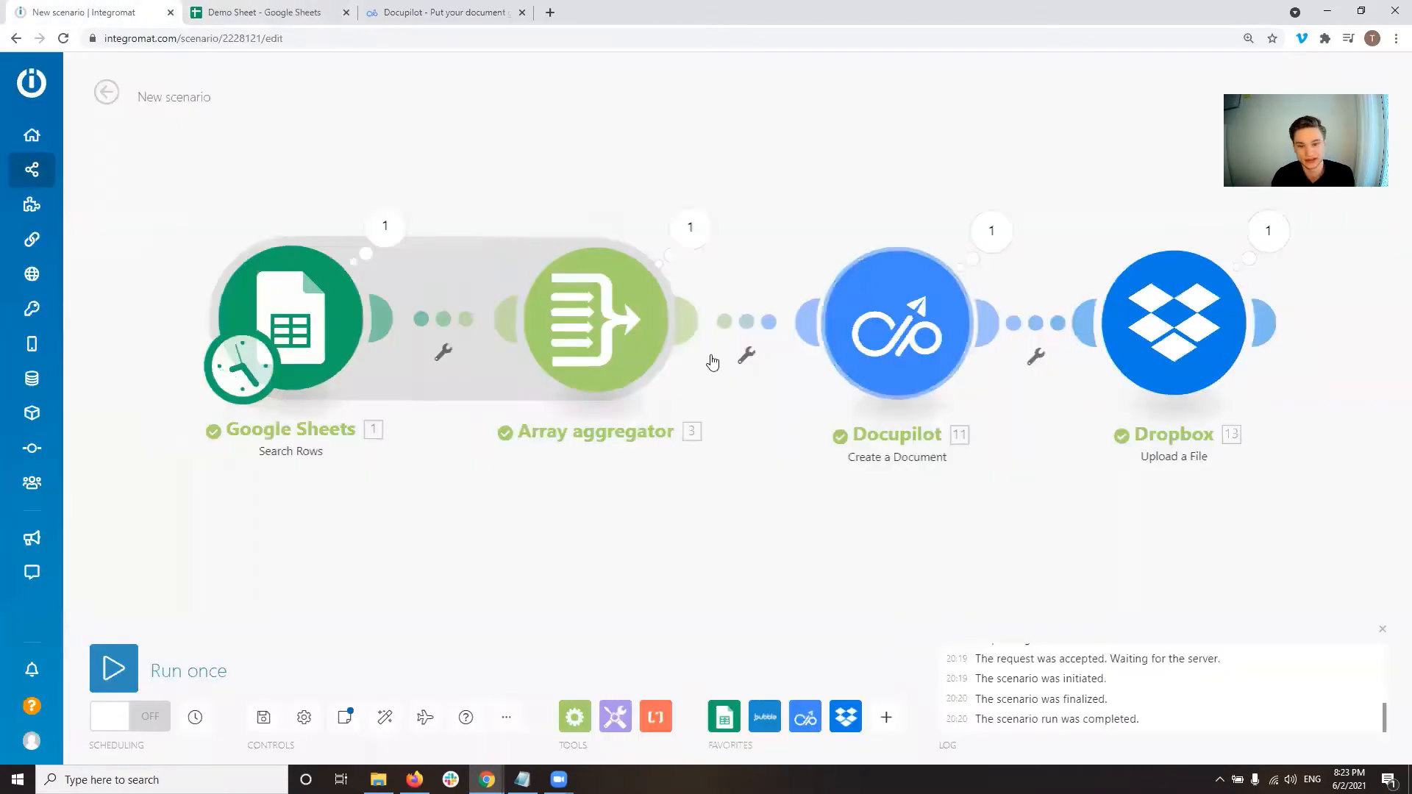
mouse_move(651, 383)
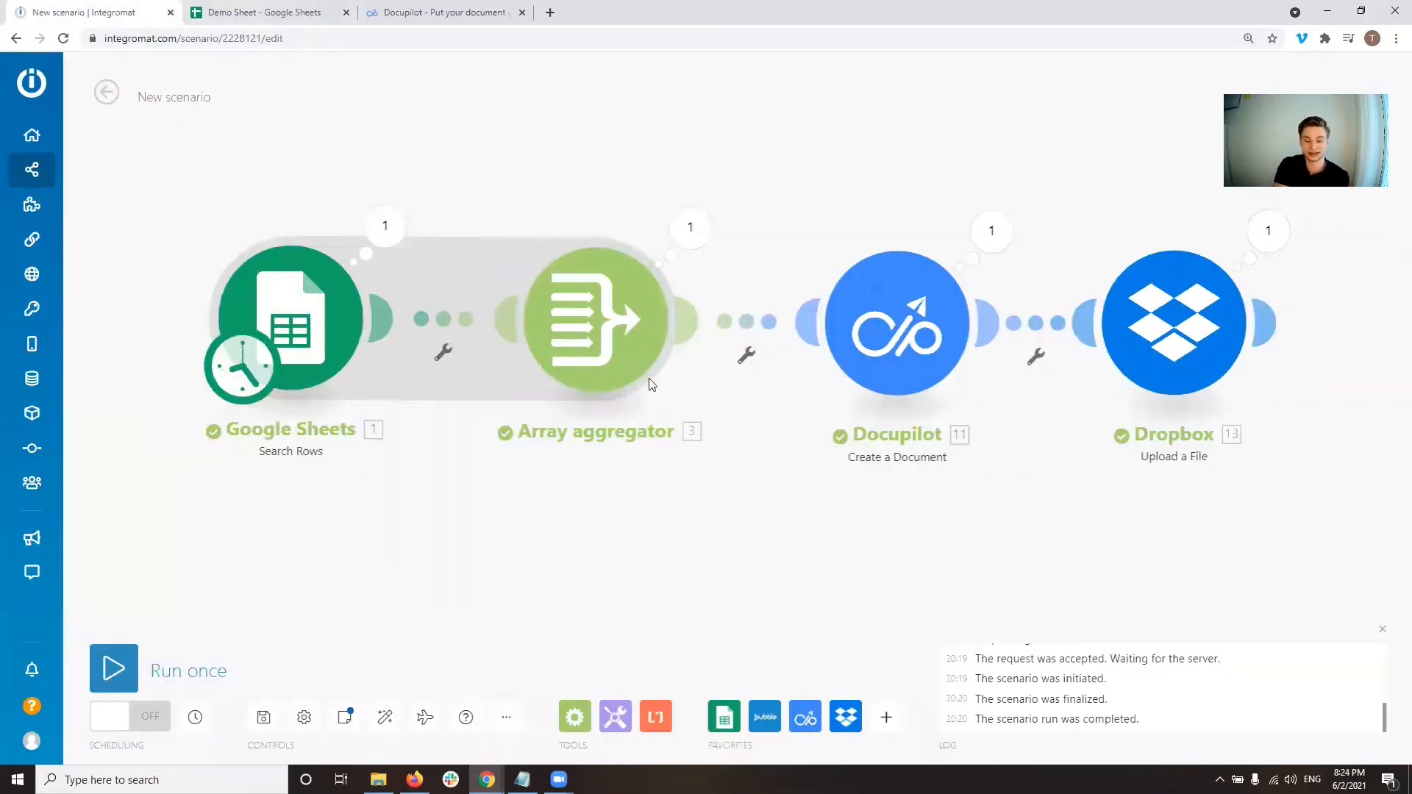
mouse_move(647, 346)
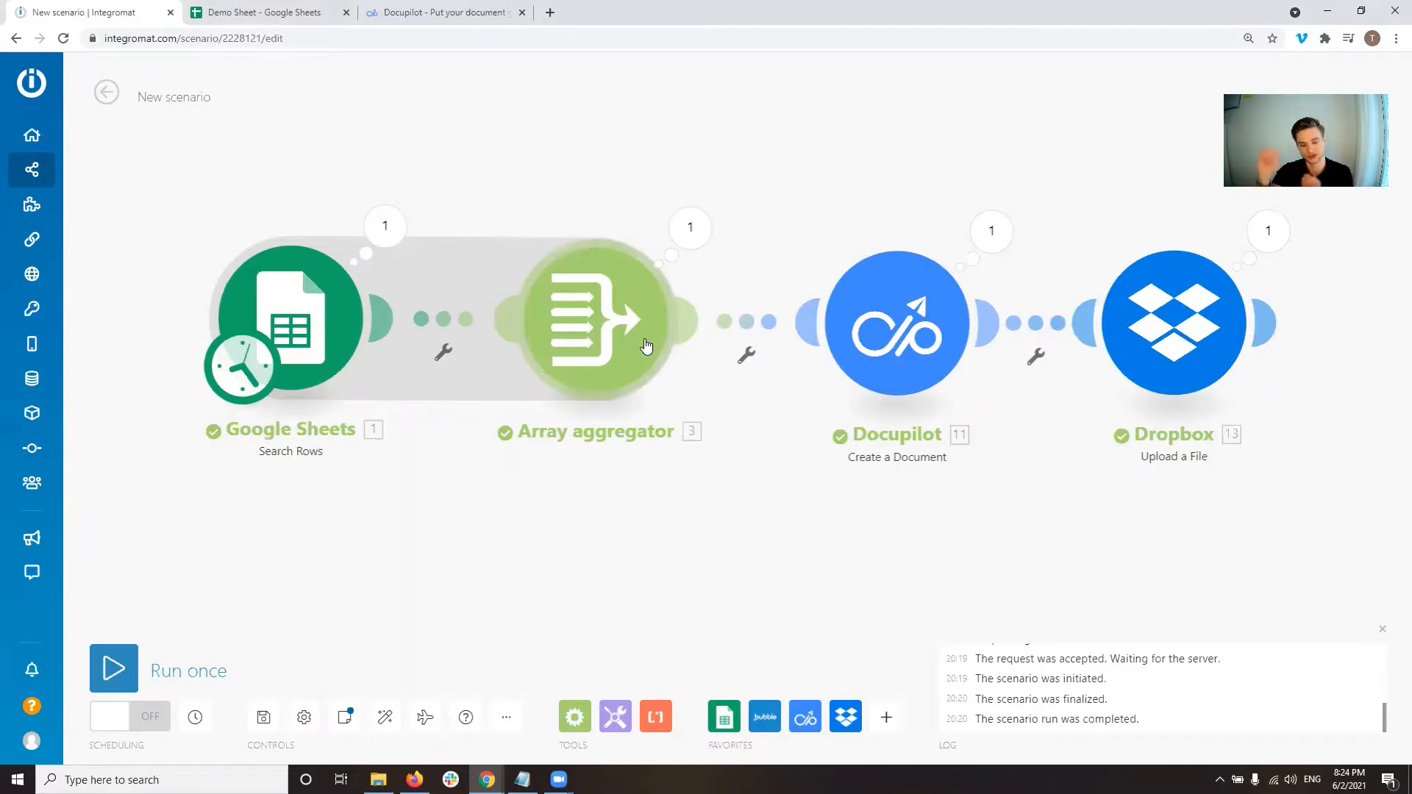
left_click(266, 12)
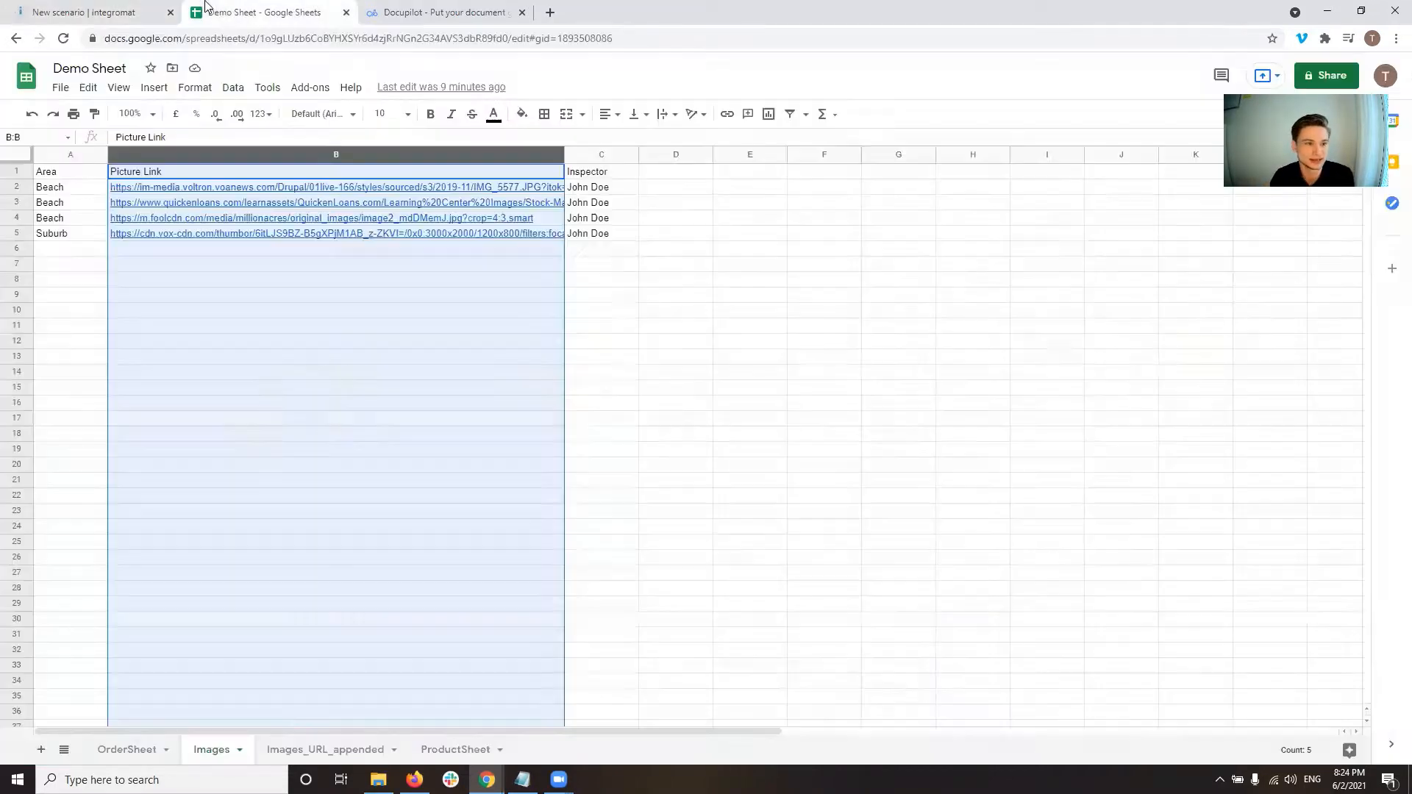
Copy the Suburb picture link from B5 into row 6 as an extra link with no area or inspector
left_click(334, 234)
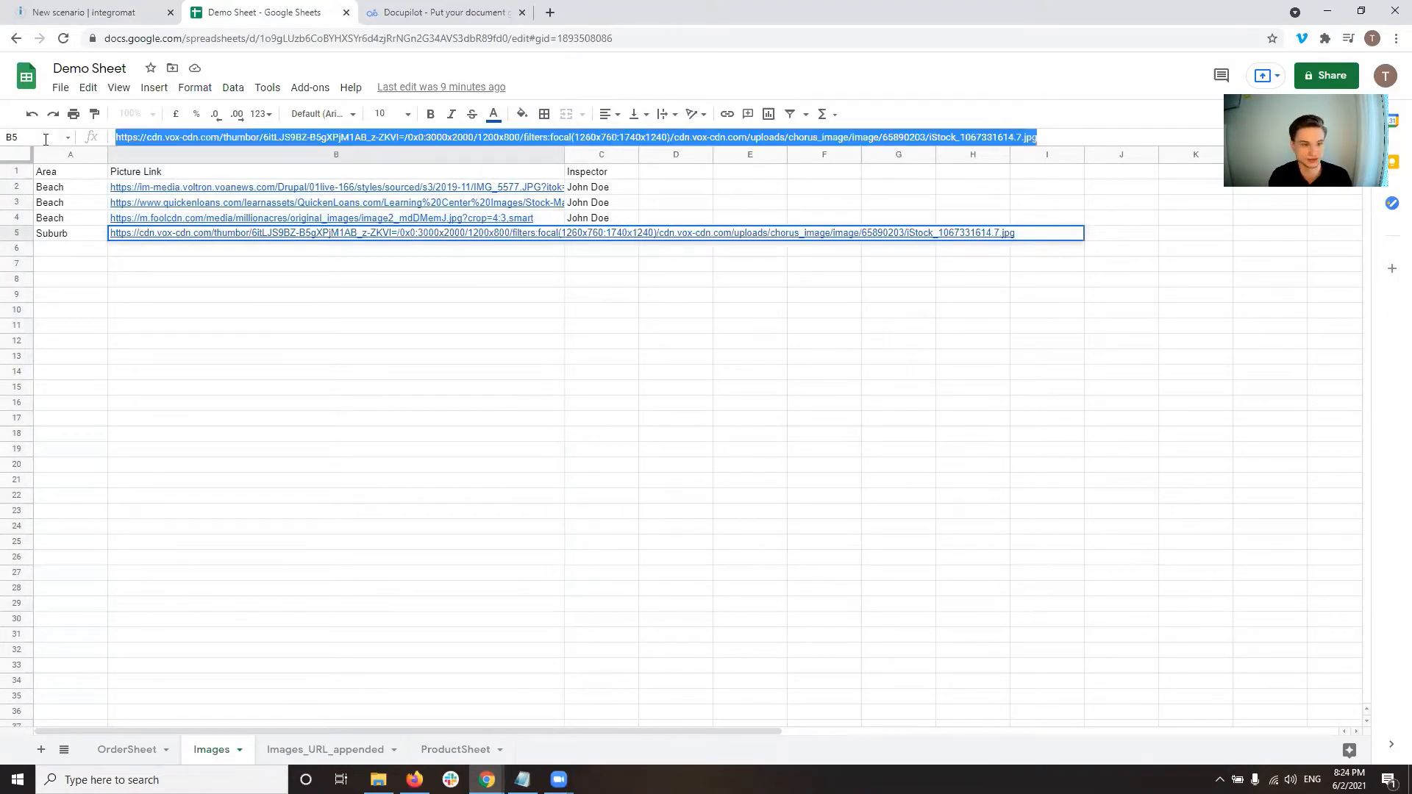
key("Enter")
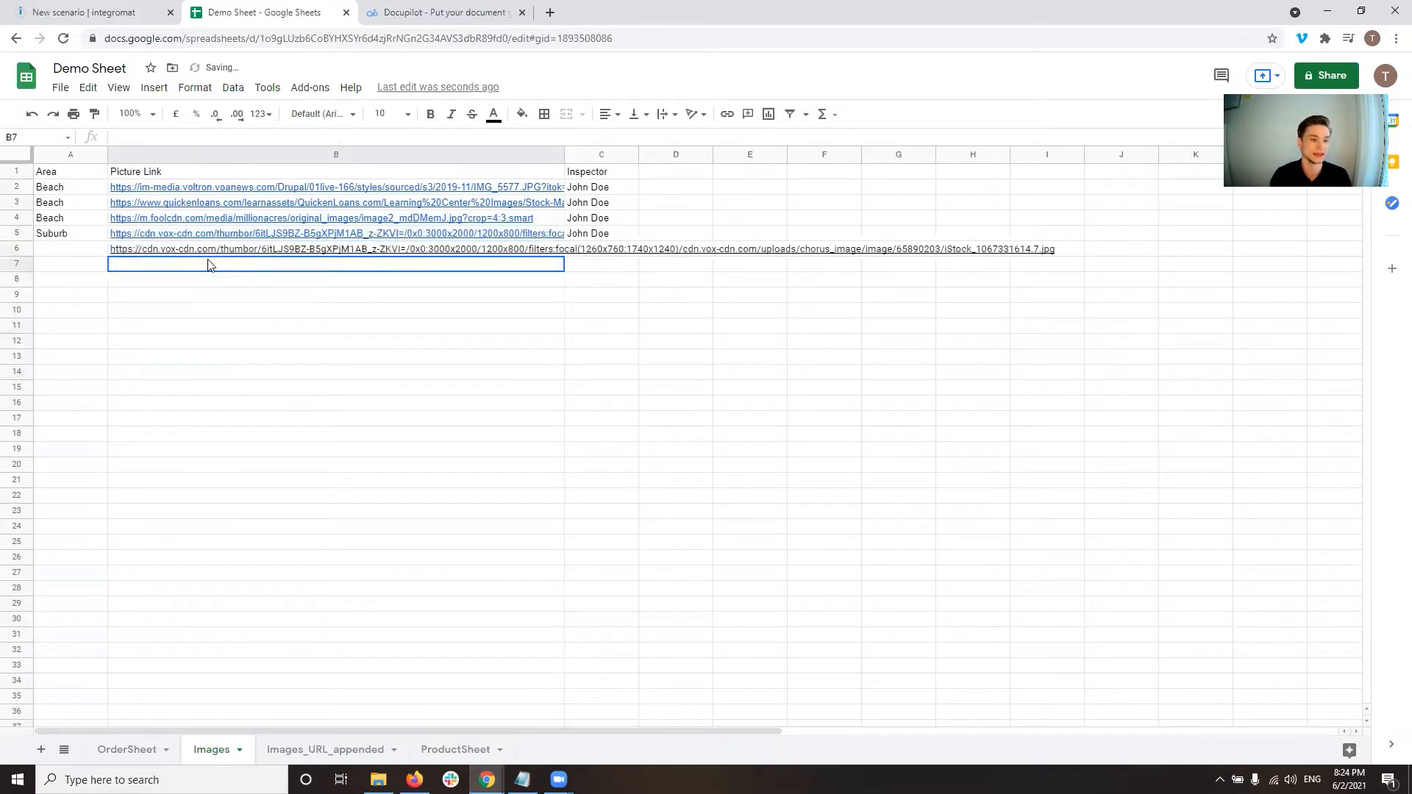
left_click(336, 249)
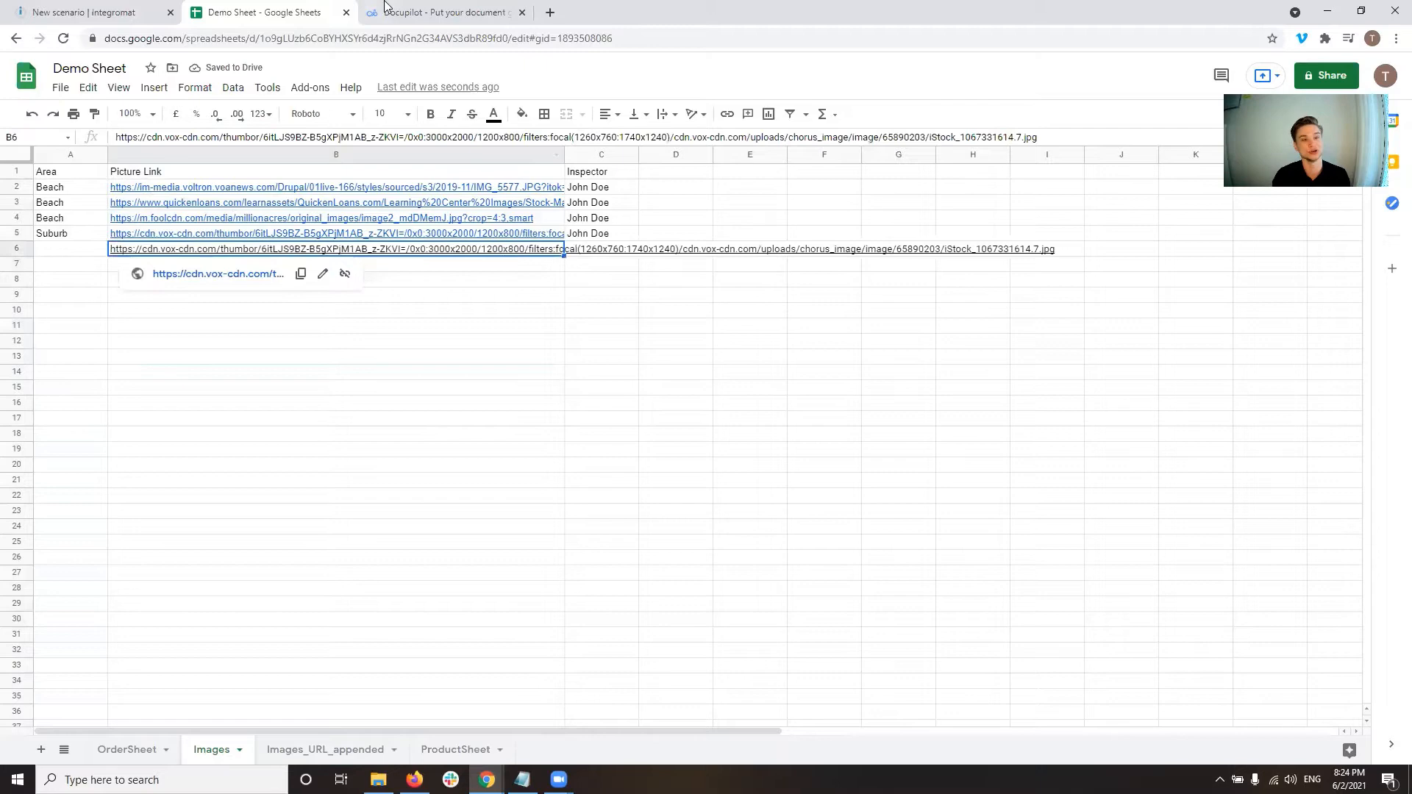
left_click(600, 511)
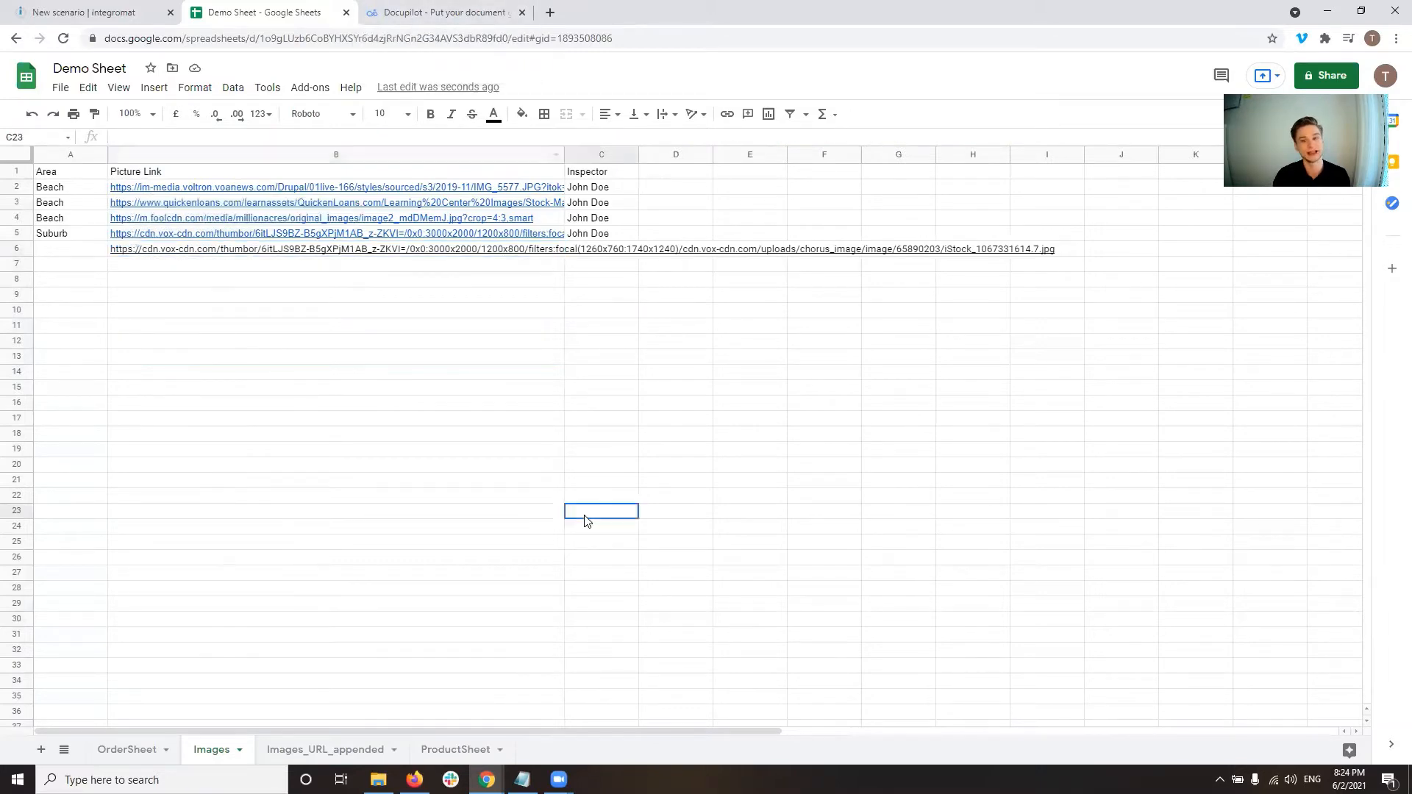
Inspect the Array aggregator's last-run output showing the picture links combined into one array
left_click(441, 12)
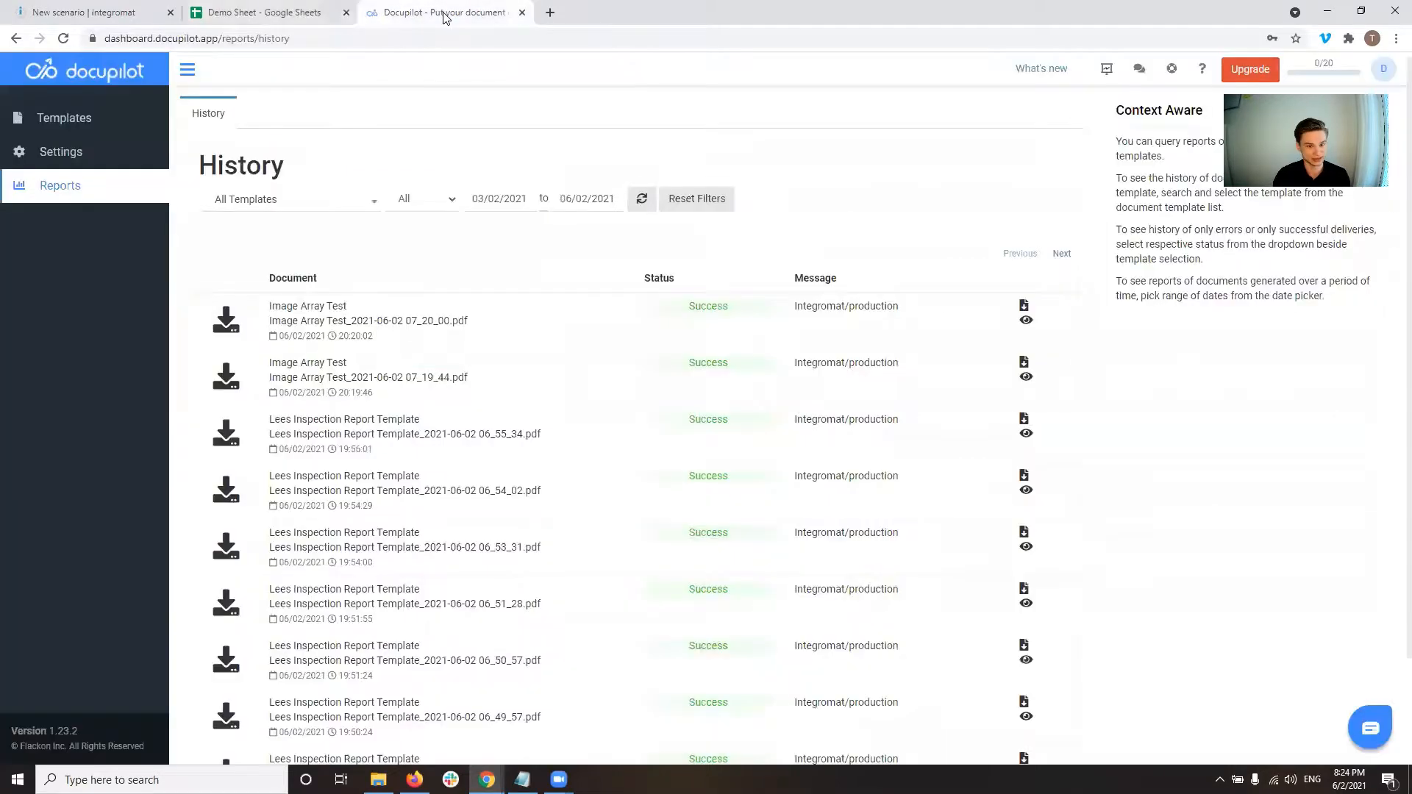
left_click(90, 12)
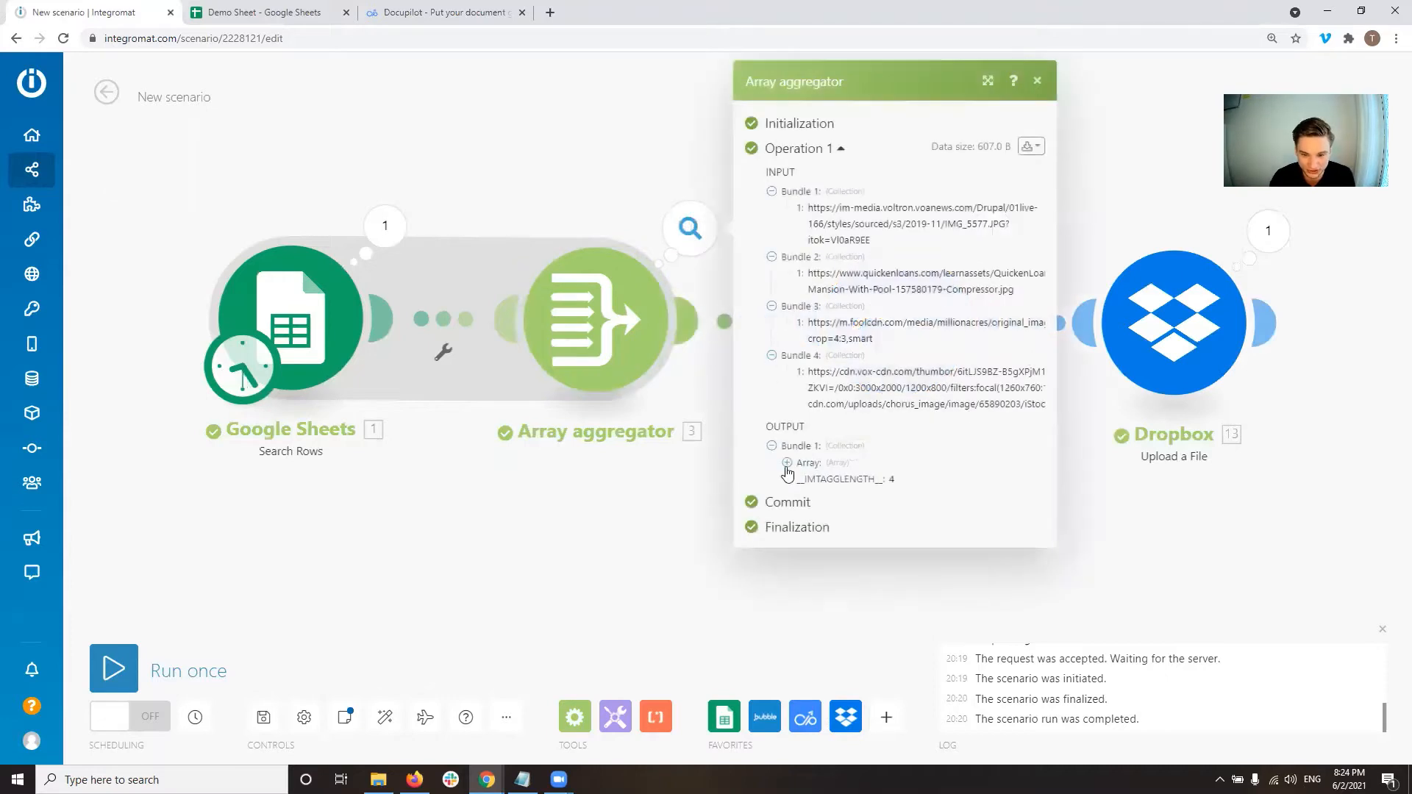
left_click(785, 462)
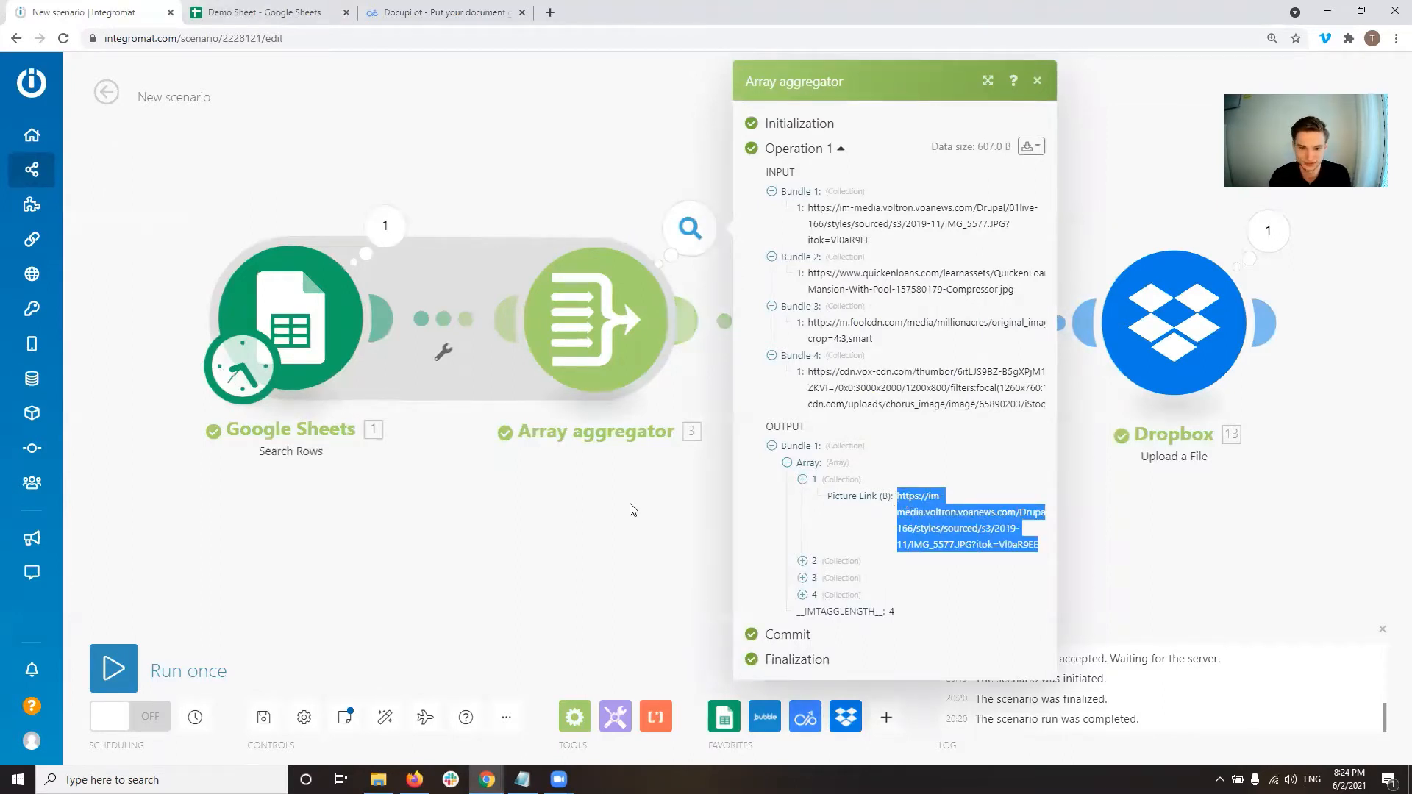
left_click(1037, 81)
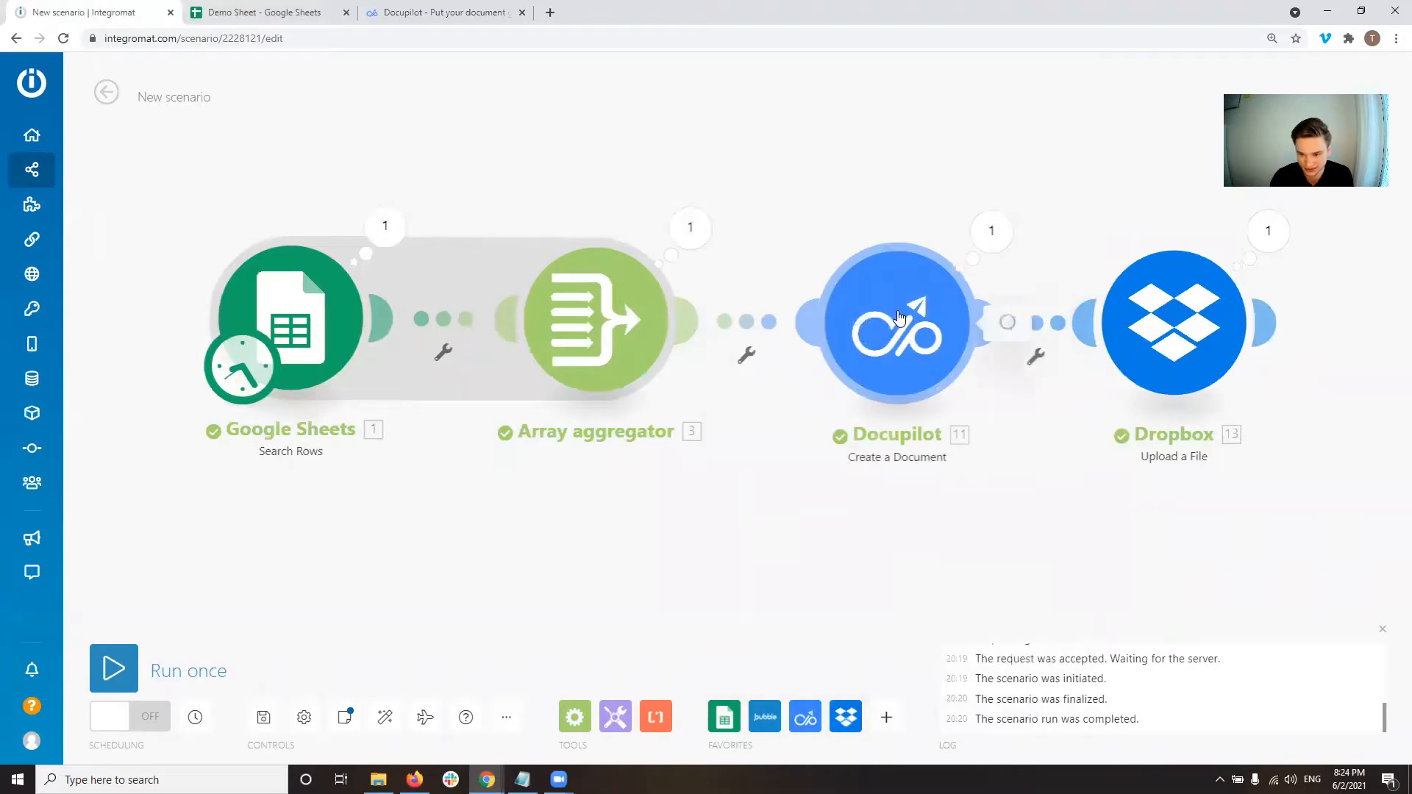
left_click(895, 323)
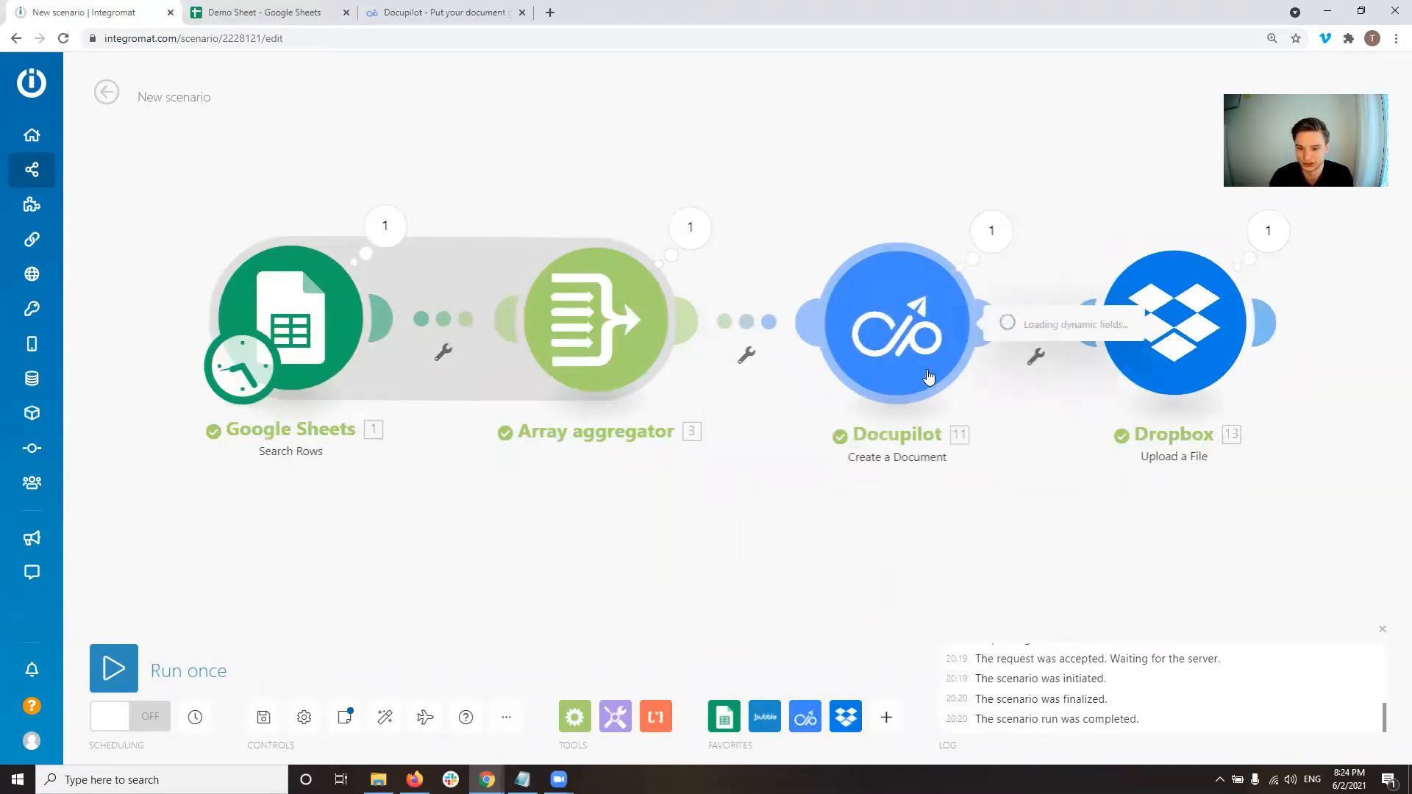
left_click(896, 323)
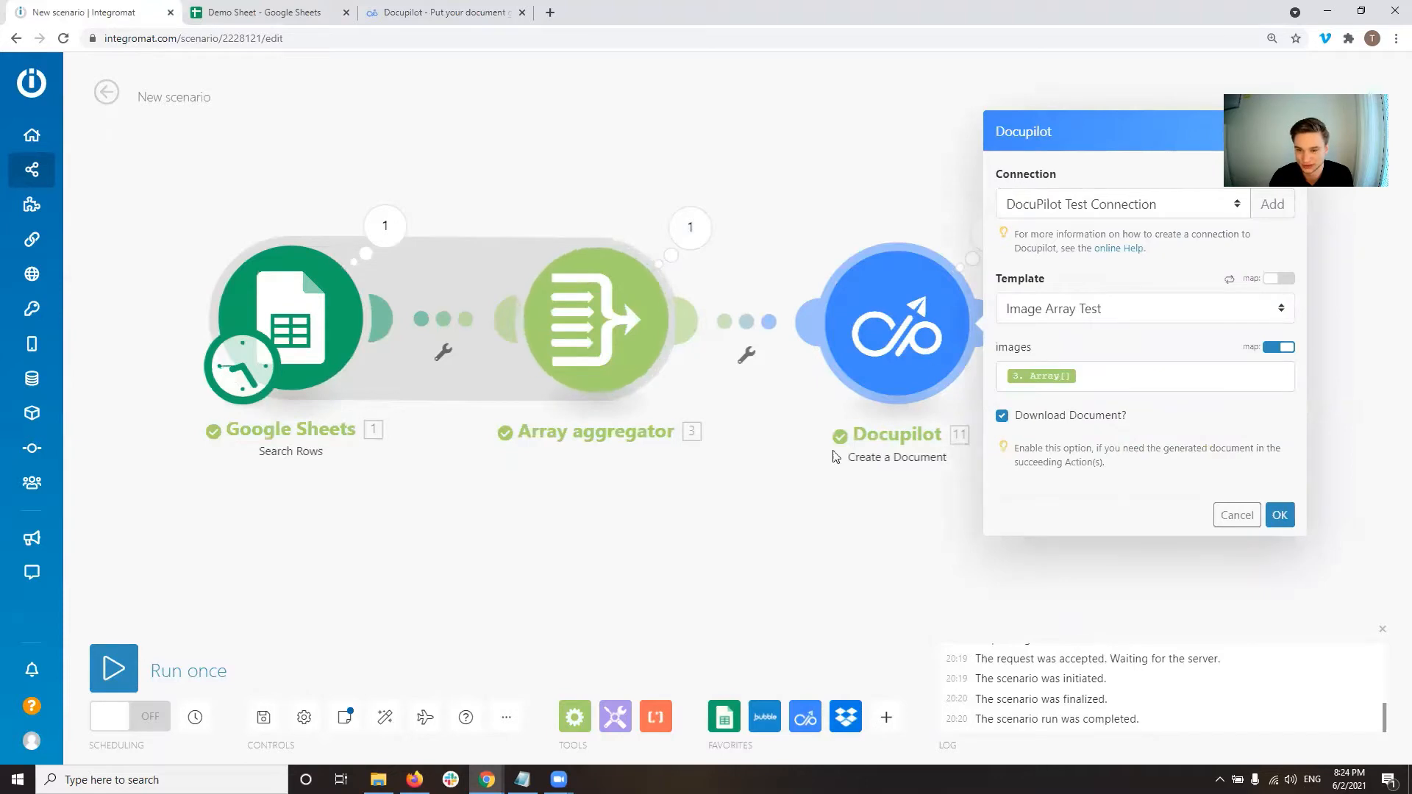
mouse_move(957, 383)
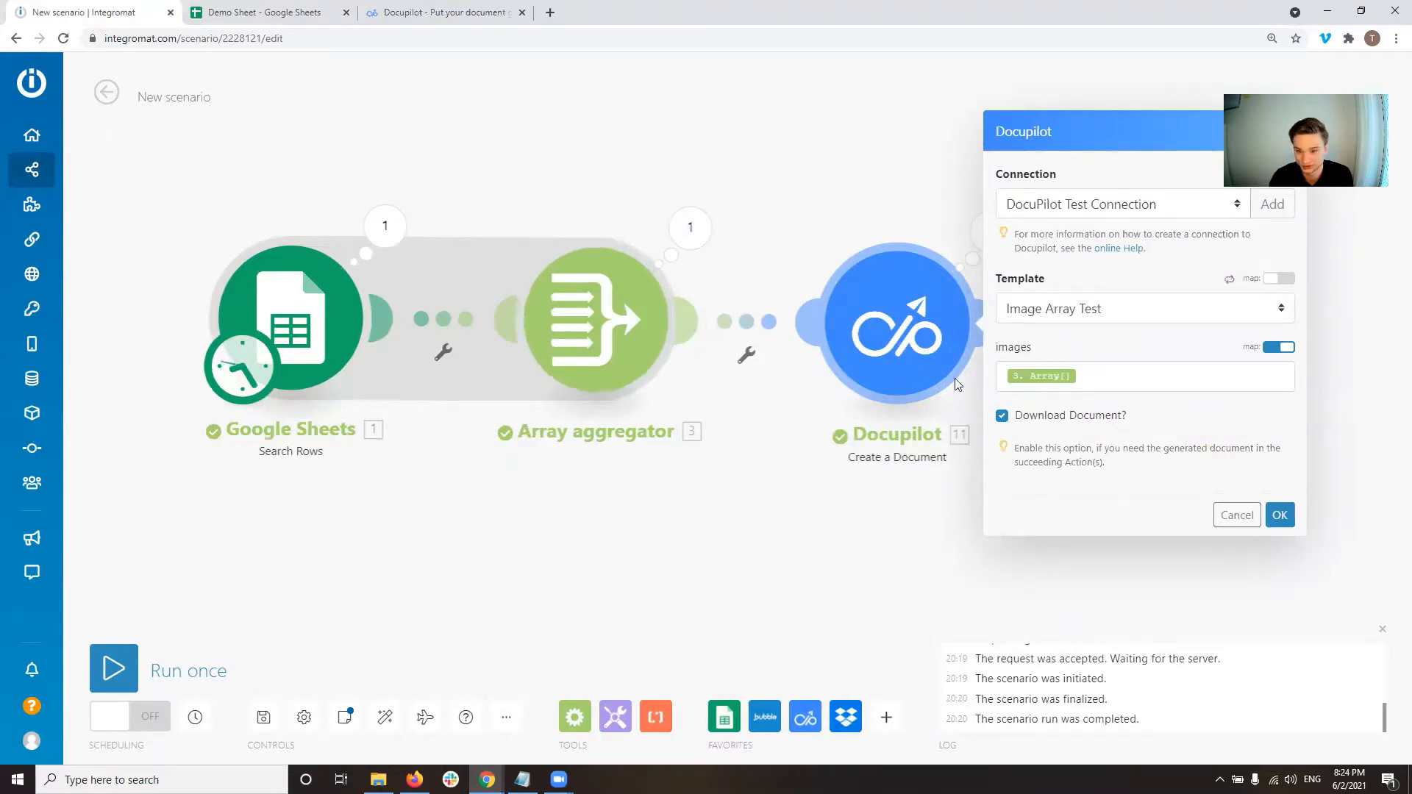
mouse_move(1100, 224)
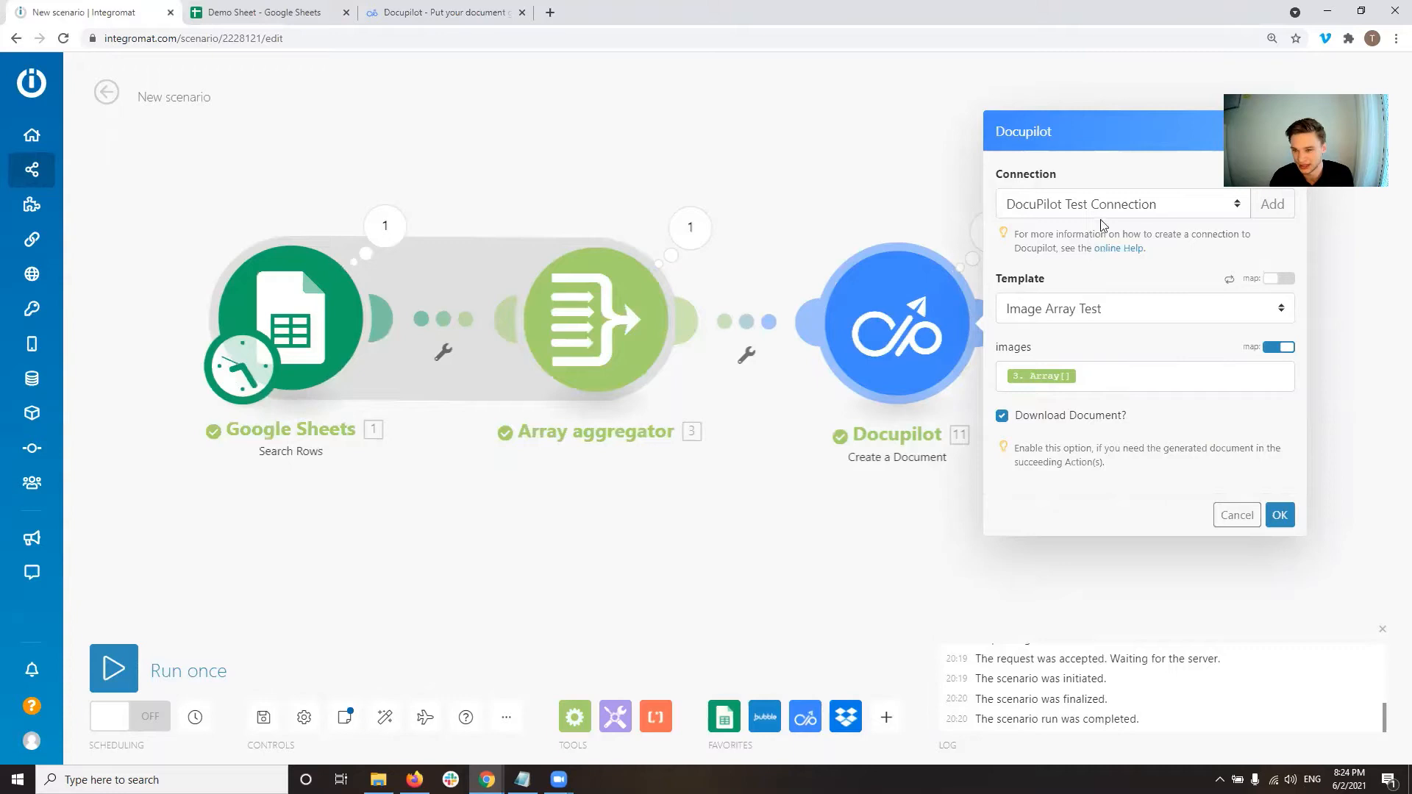
left_click(1144, 375)
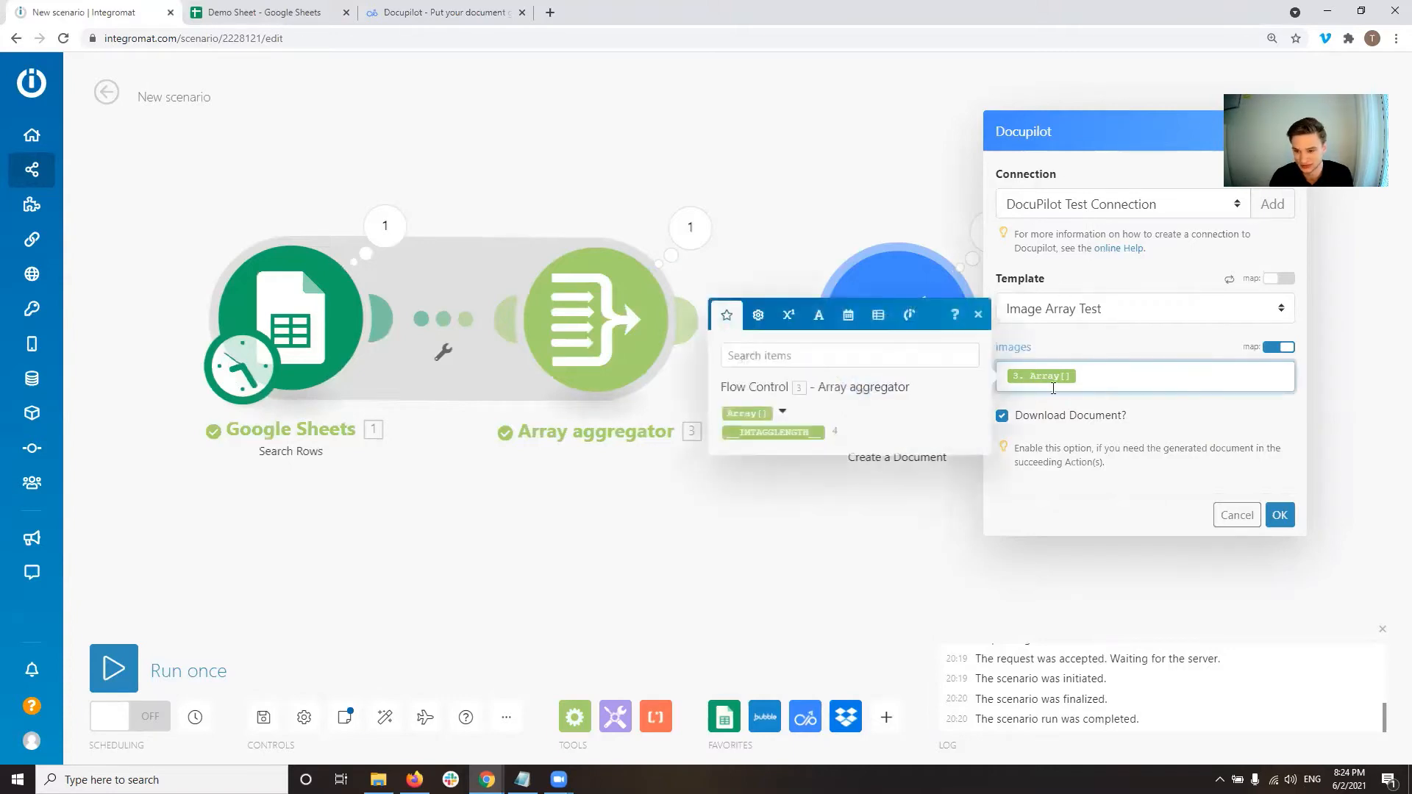
left_click(1278, 515)
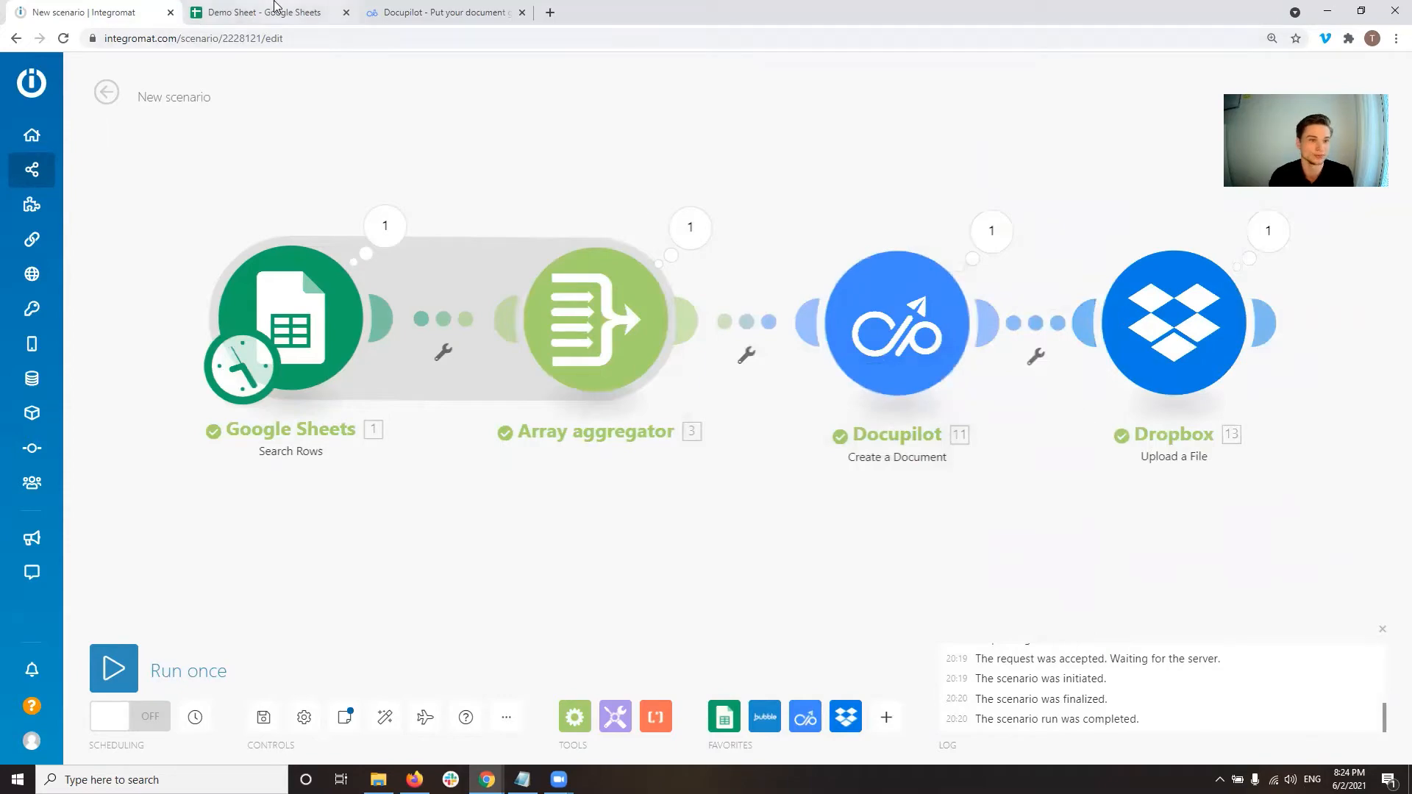
Review the Image Array Test template's each-loop over images in Docupilot, then go to Reports history
left_click(441, 11)
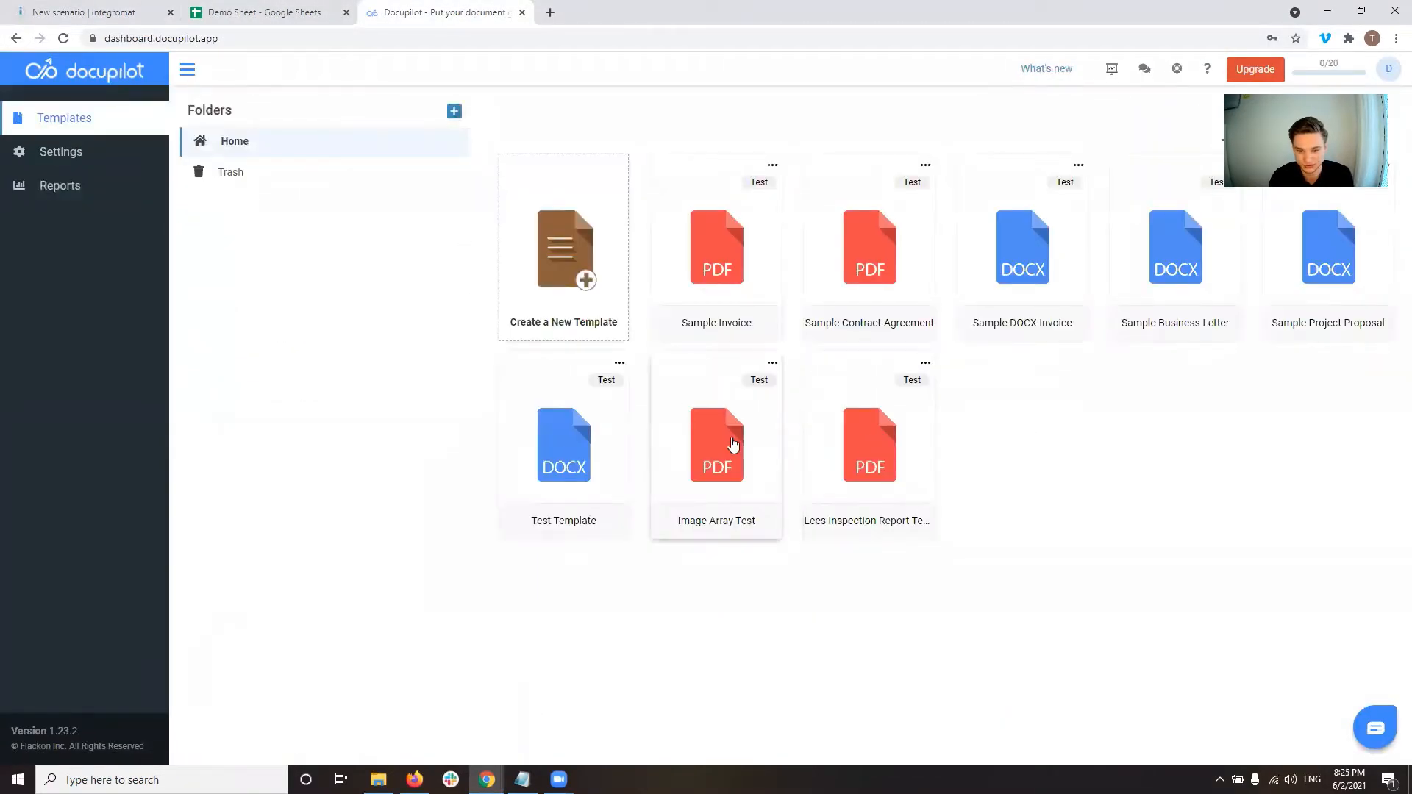
left_click(716, 444)
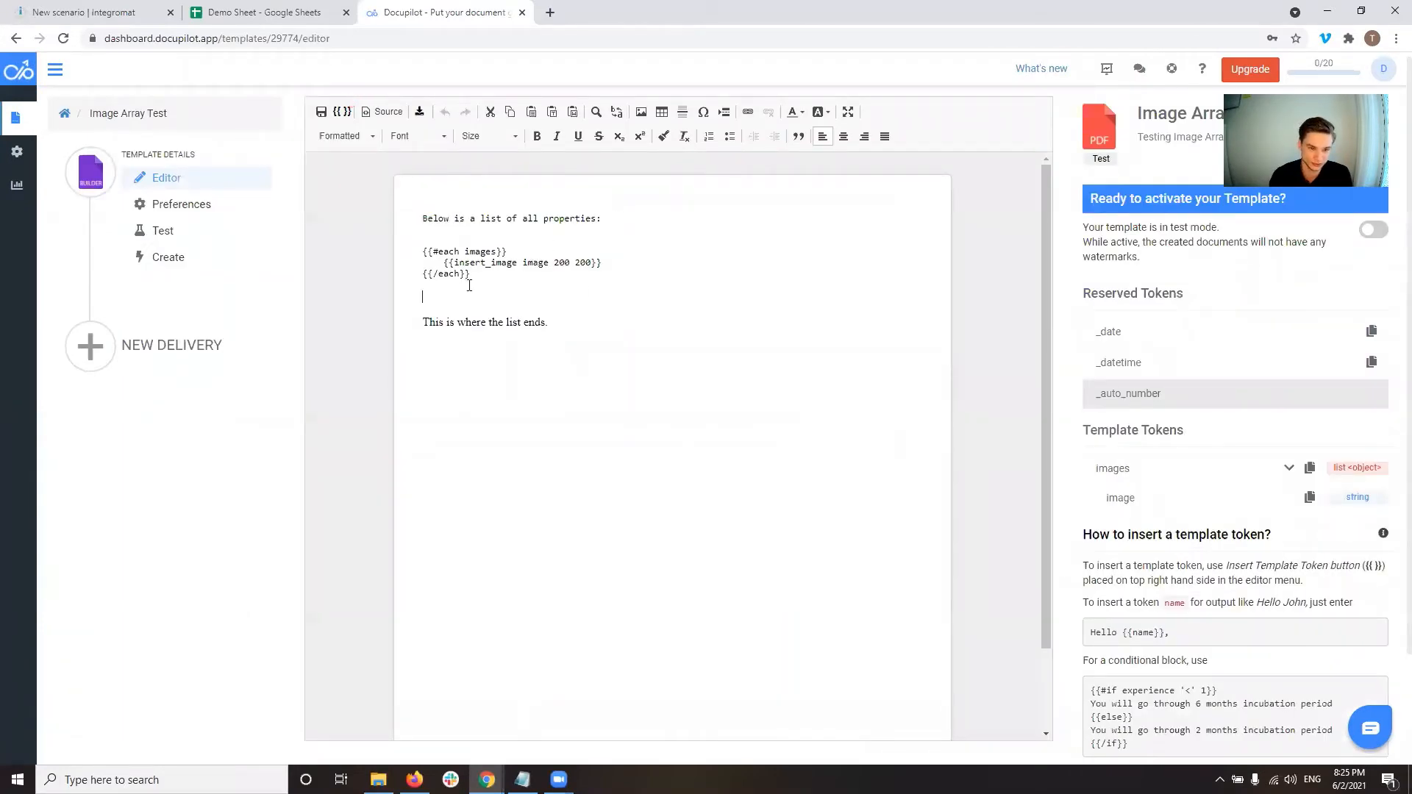
left_click_drag(447, 262, 471, 273)
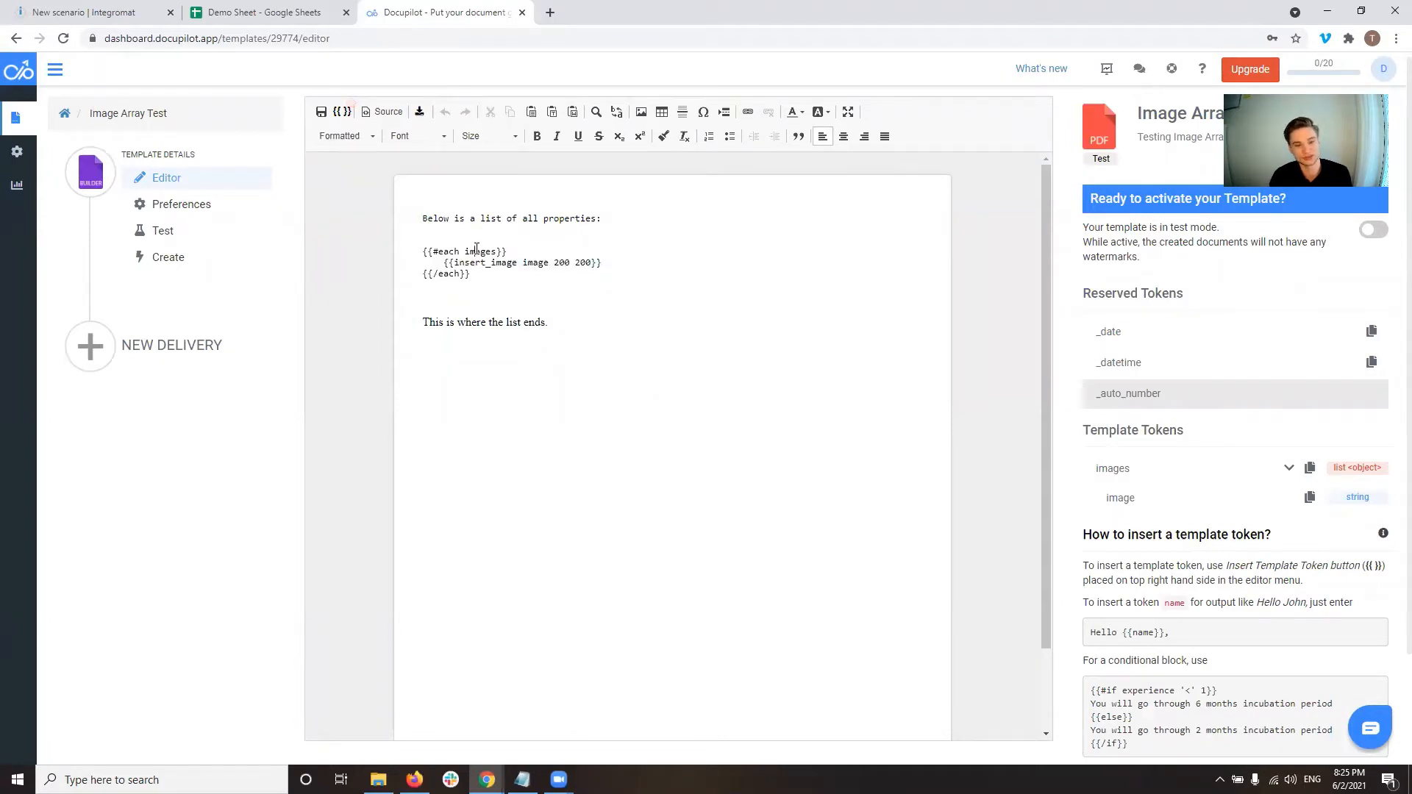
double_click(535, 262)
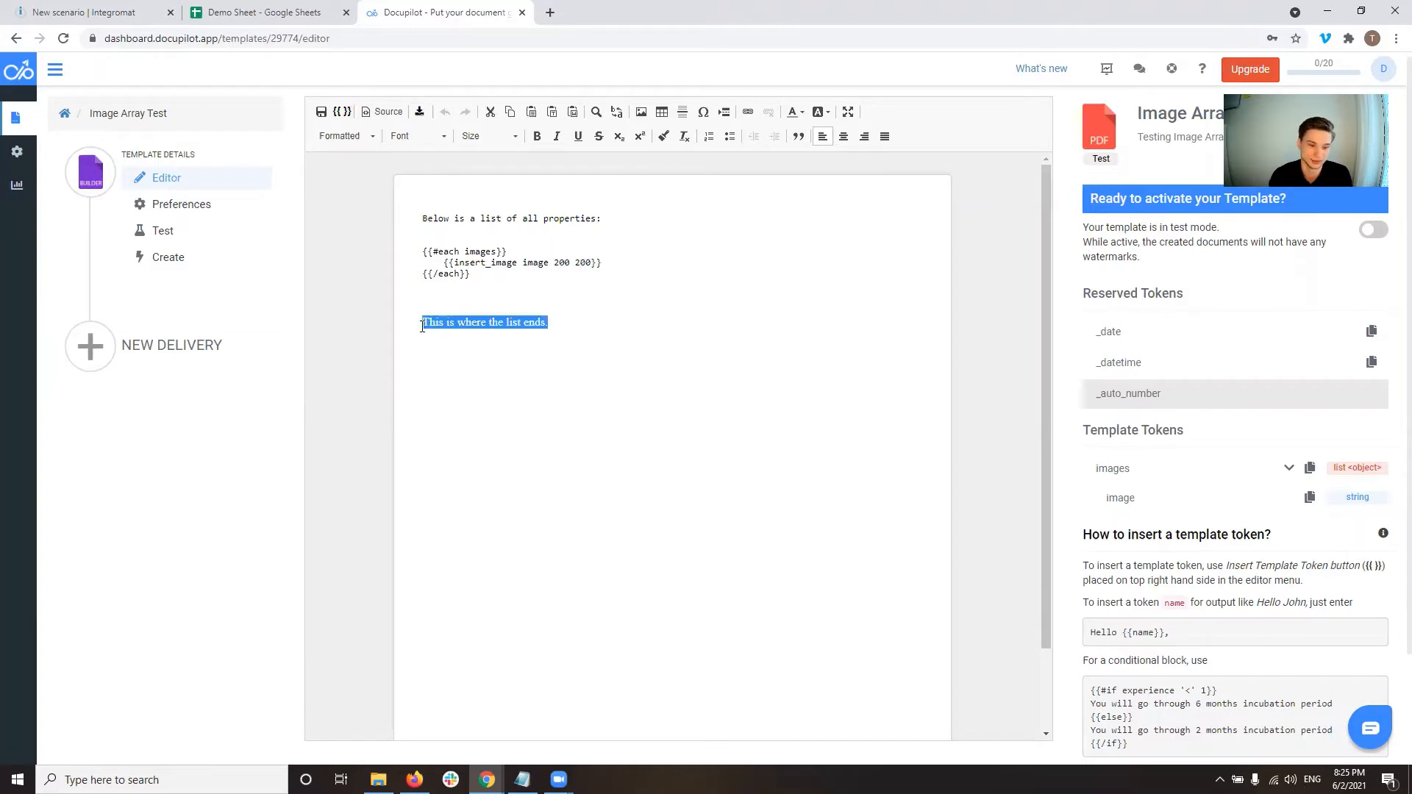
left_click(344, 136)
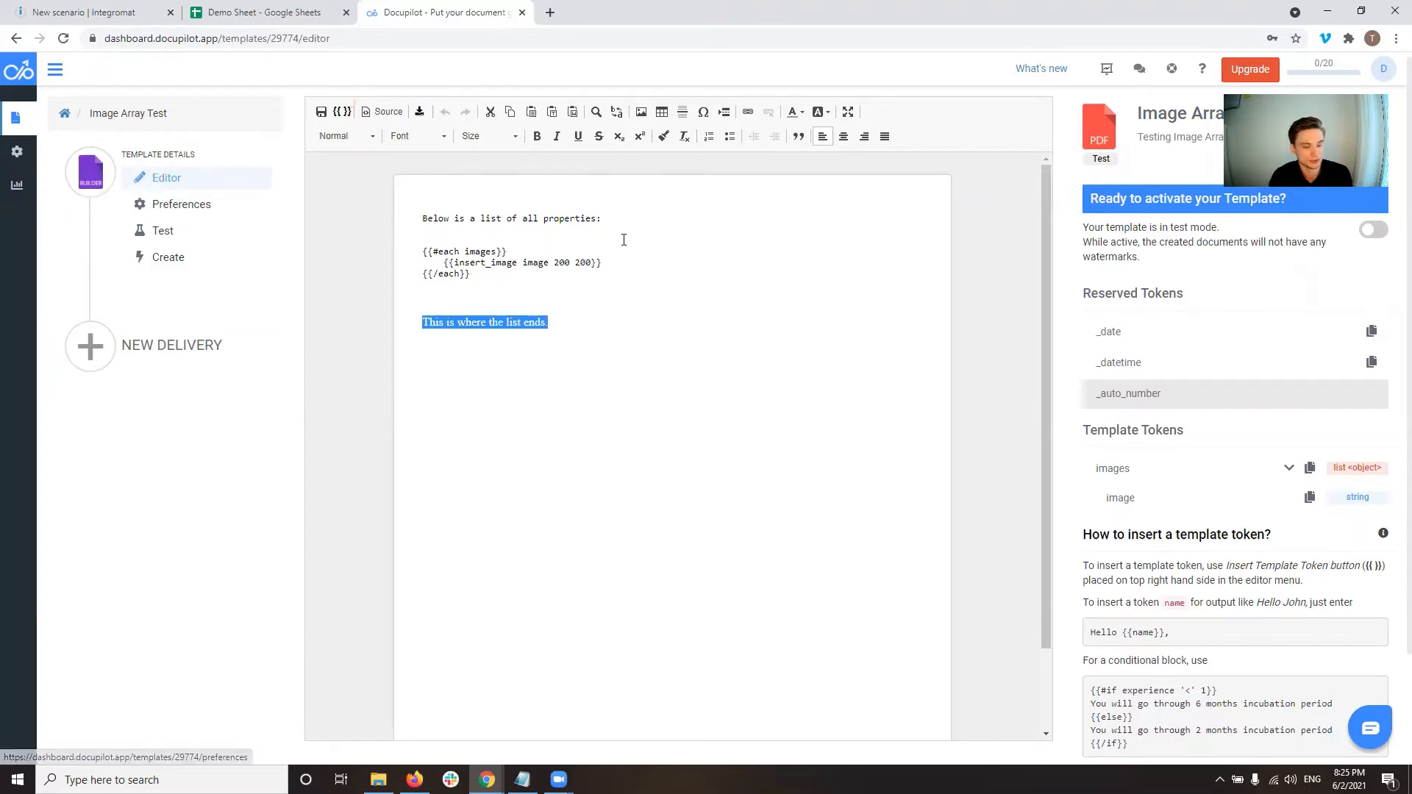
left_click(59, 185)
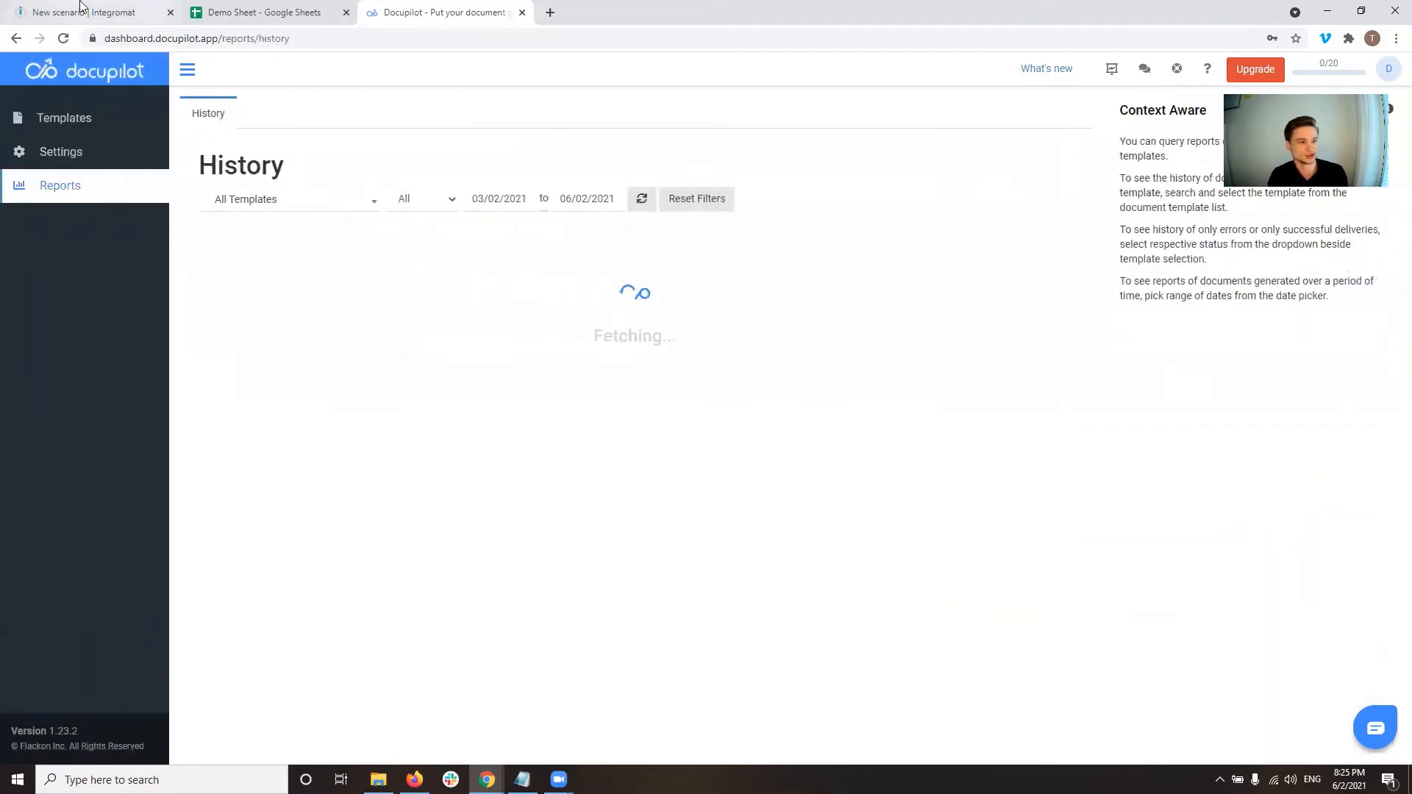
Watch the scenario run, refresh the Docupilot history and download the newest generated PDF
left_click(89, 12)
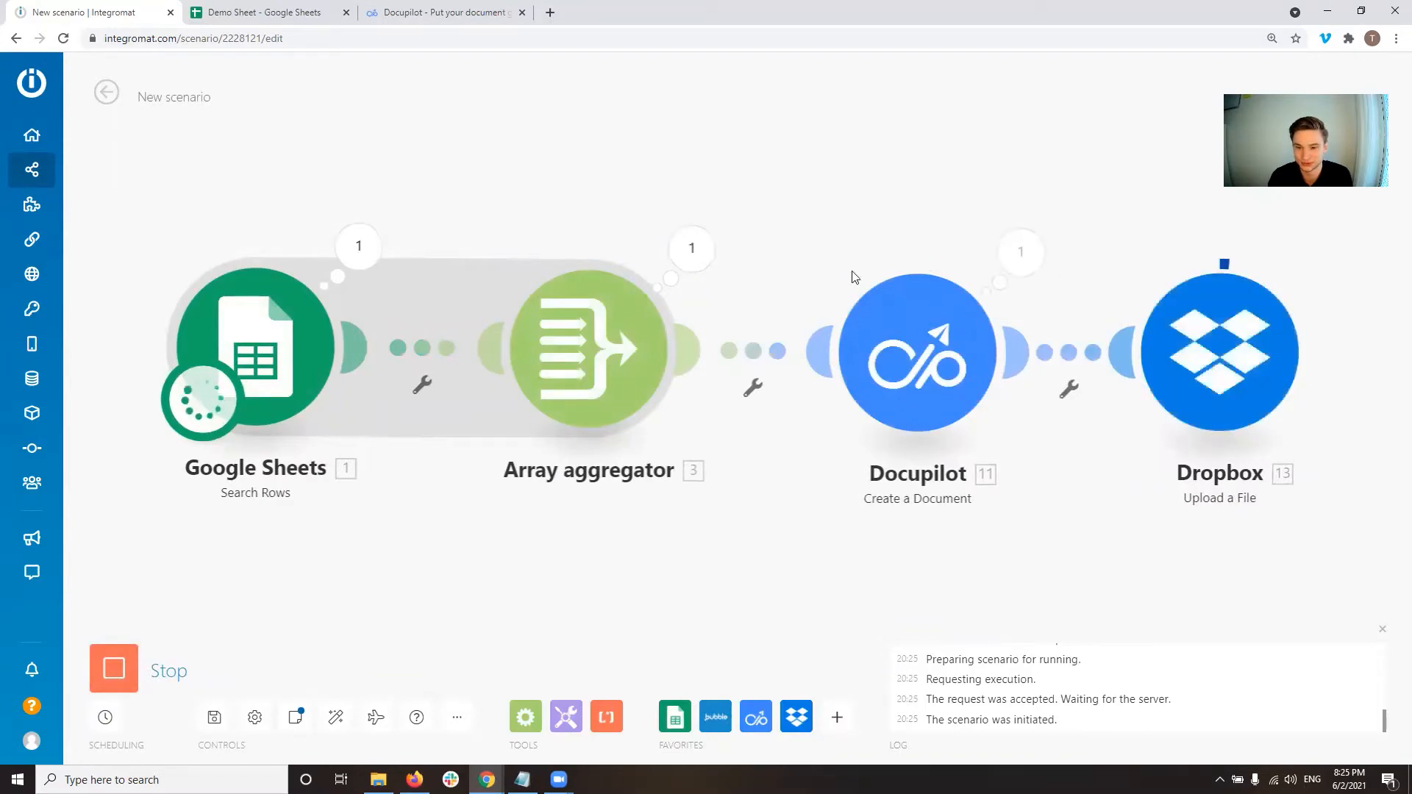
left_click(441, 11)
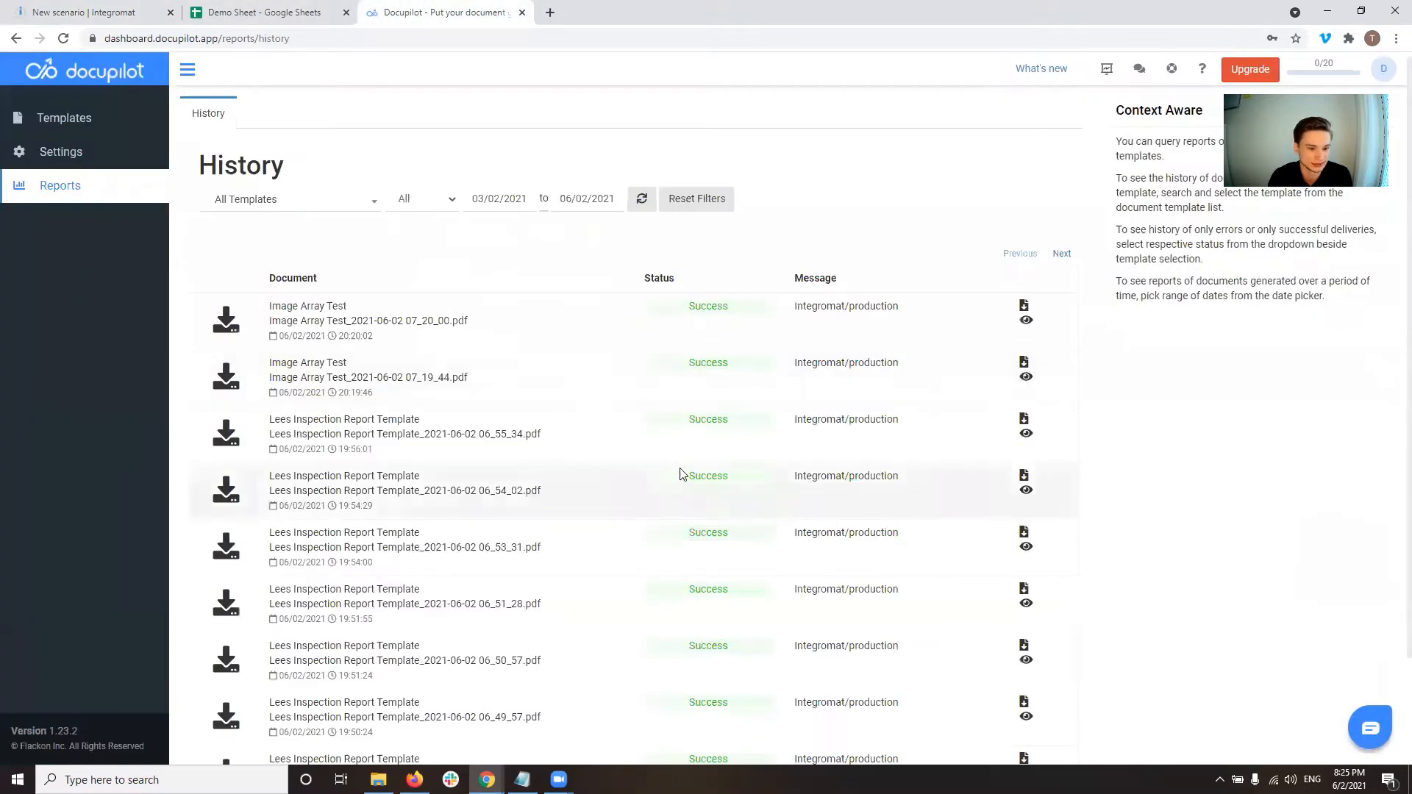
left_click(642, 198)
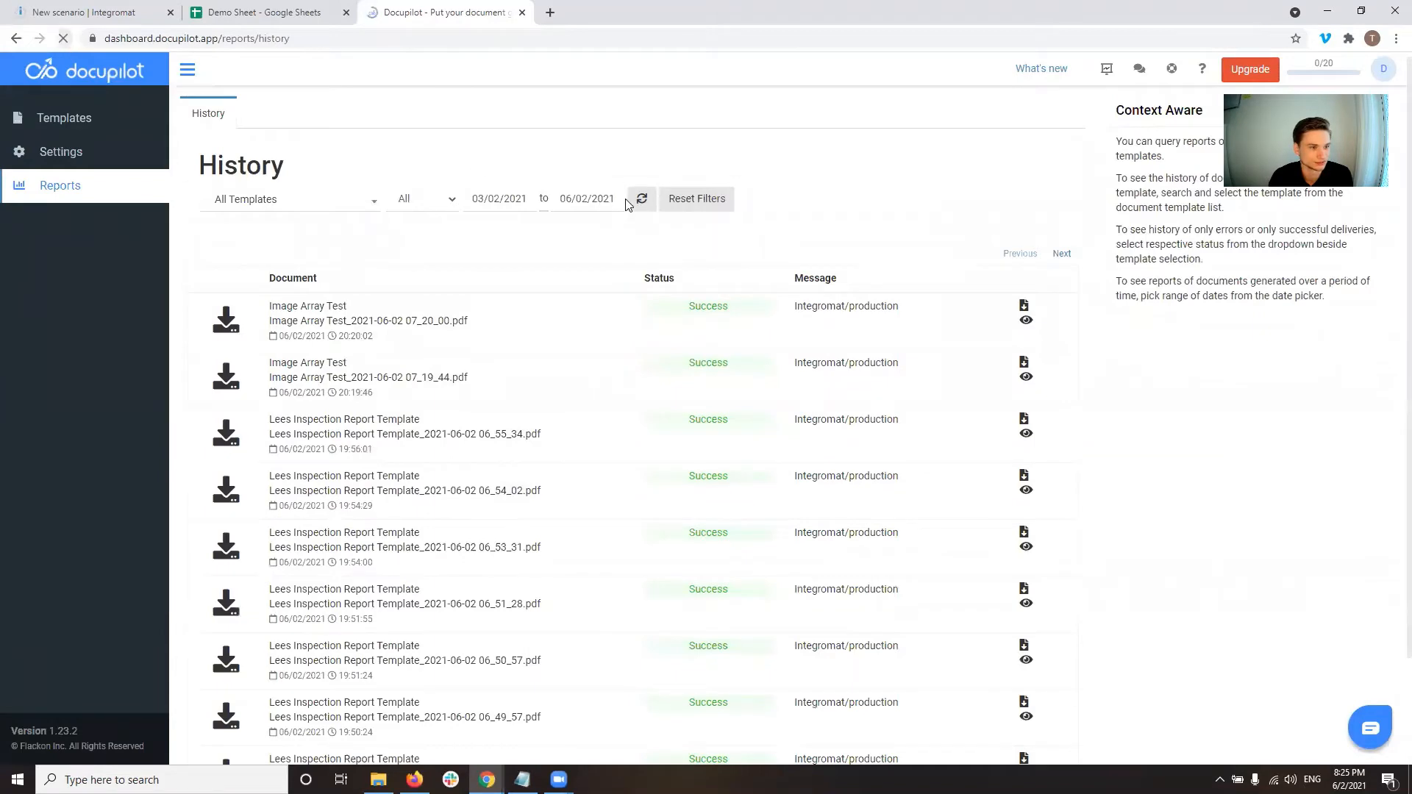
left_click(642, 199)
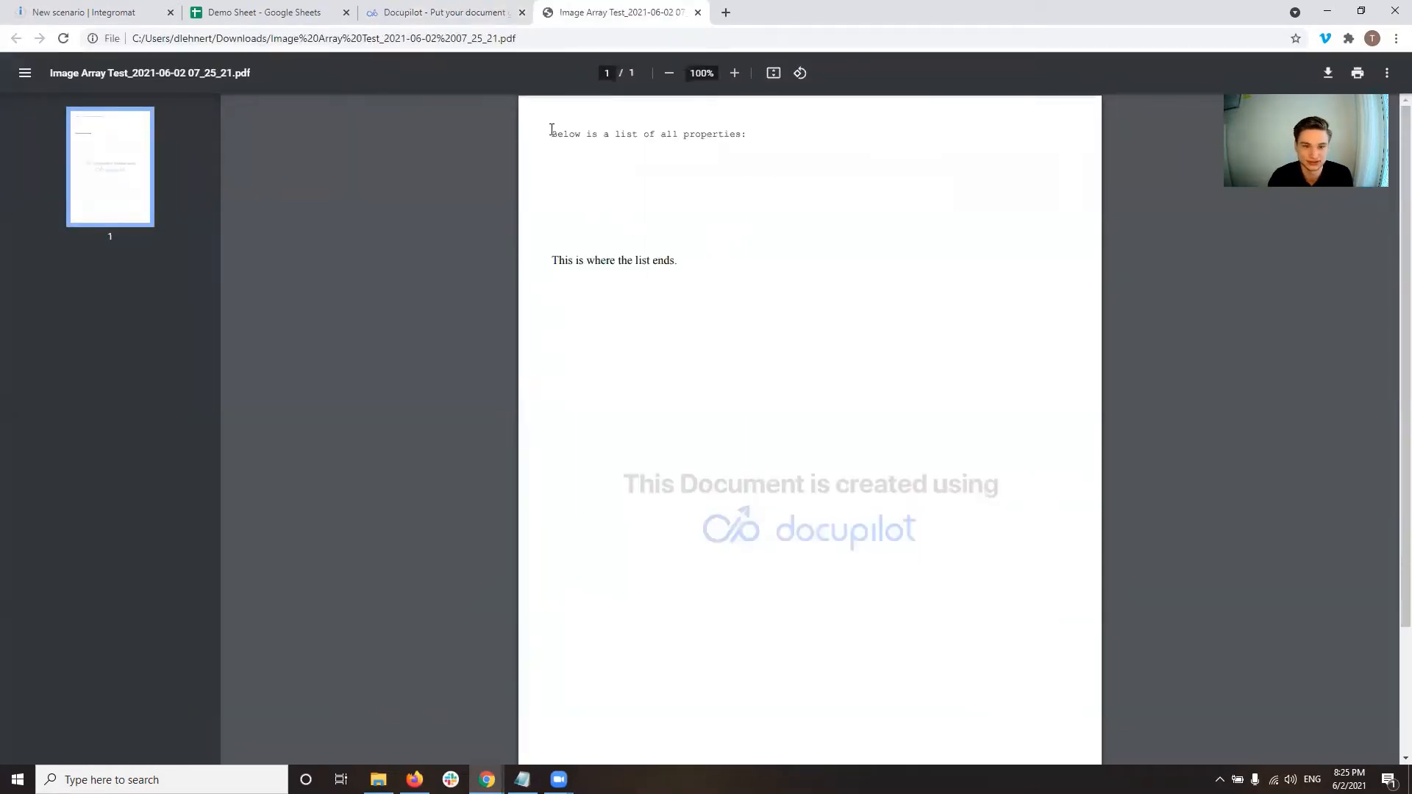
mouse_move(660, 225)
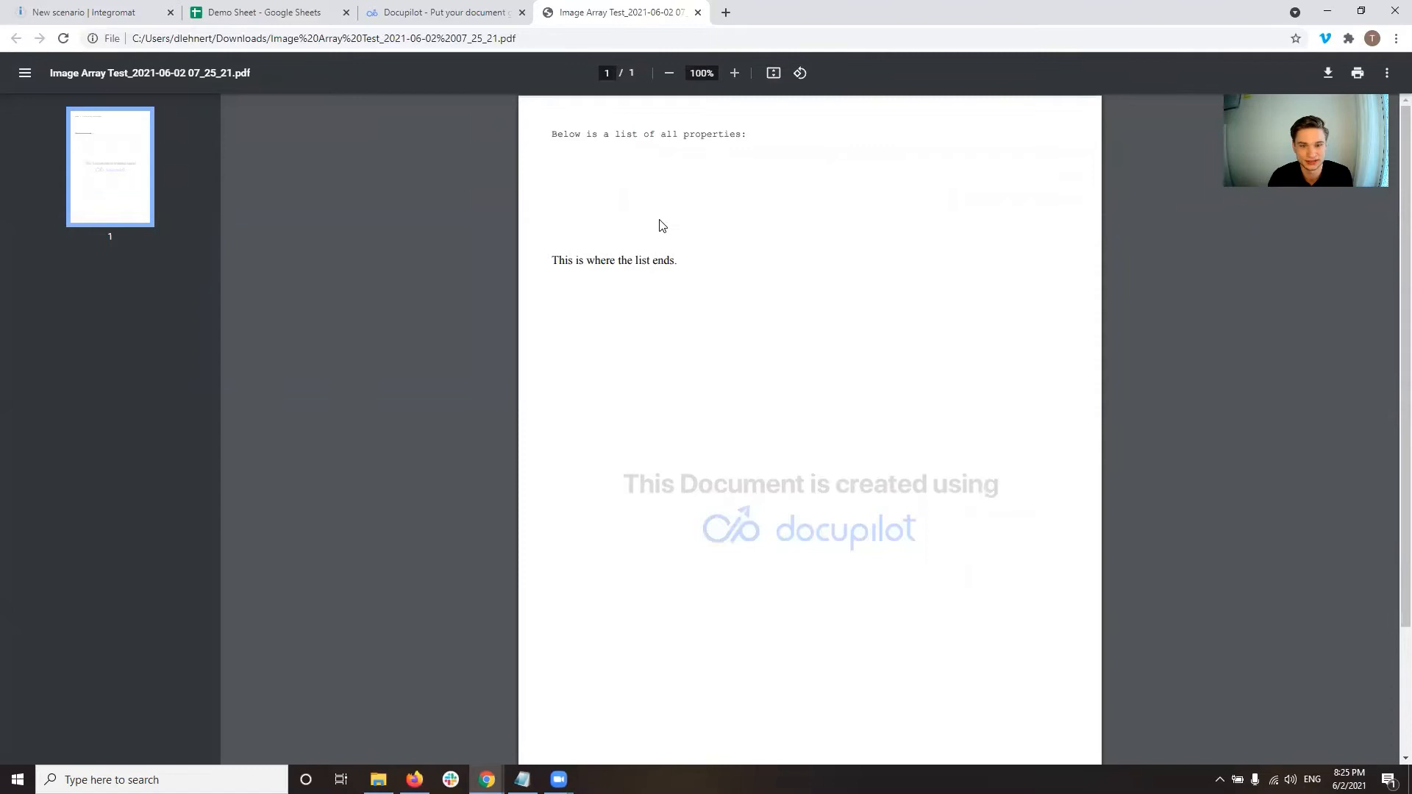
Highlight the opening words of the generated PDF, which shows only text and no photos
double_click(564, 134)
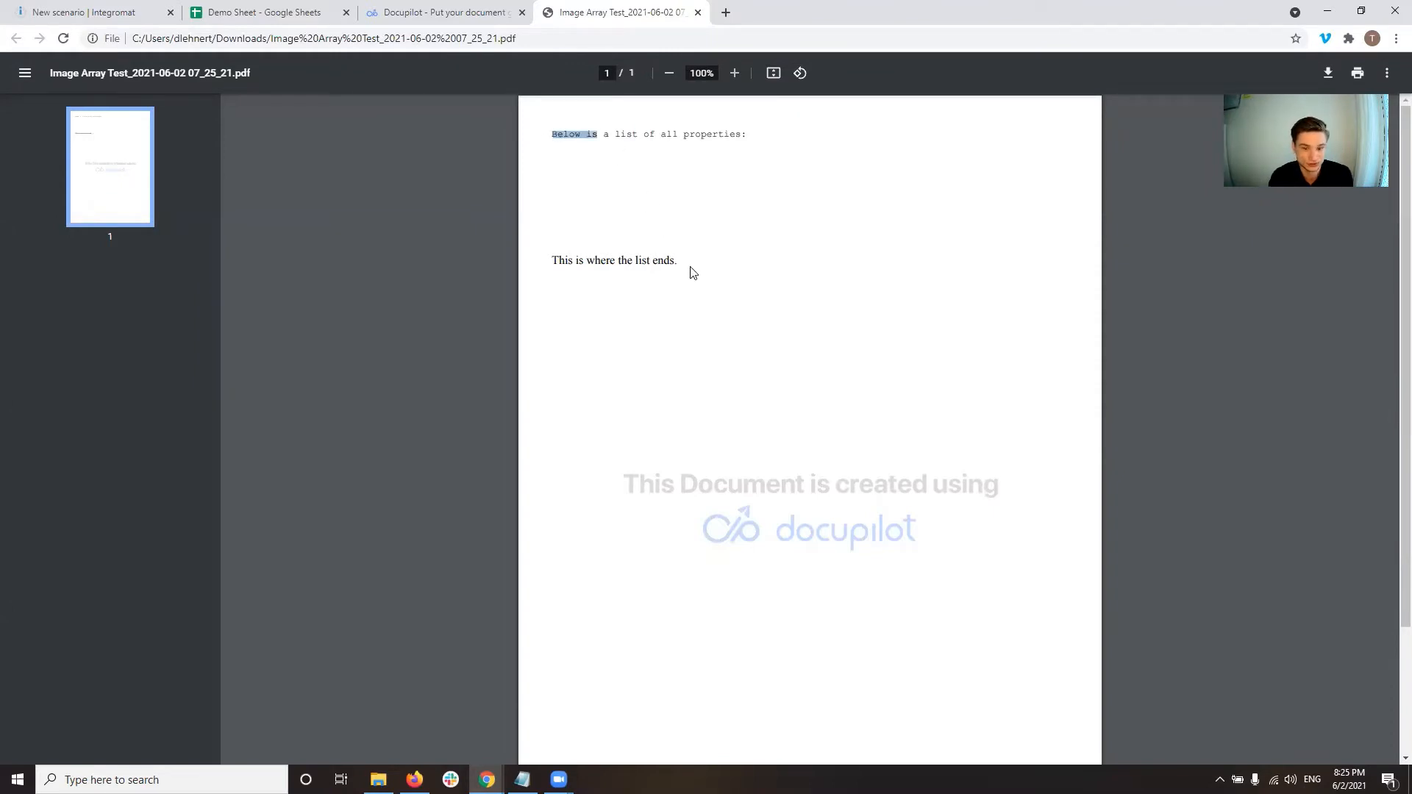
mouse_move(697, 191)
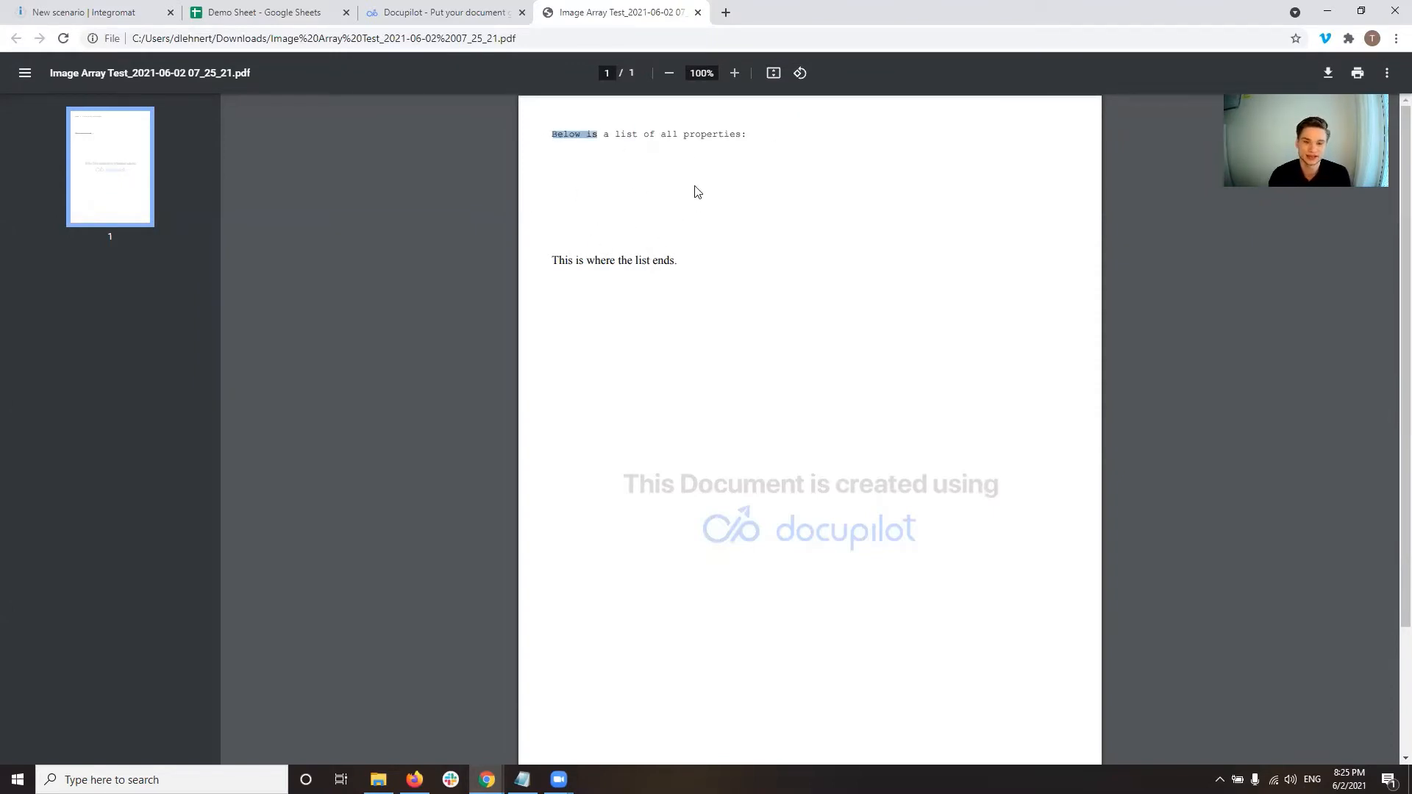
mouse_move(629, 201)
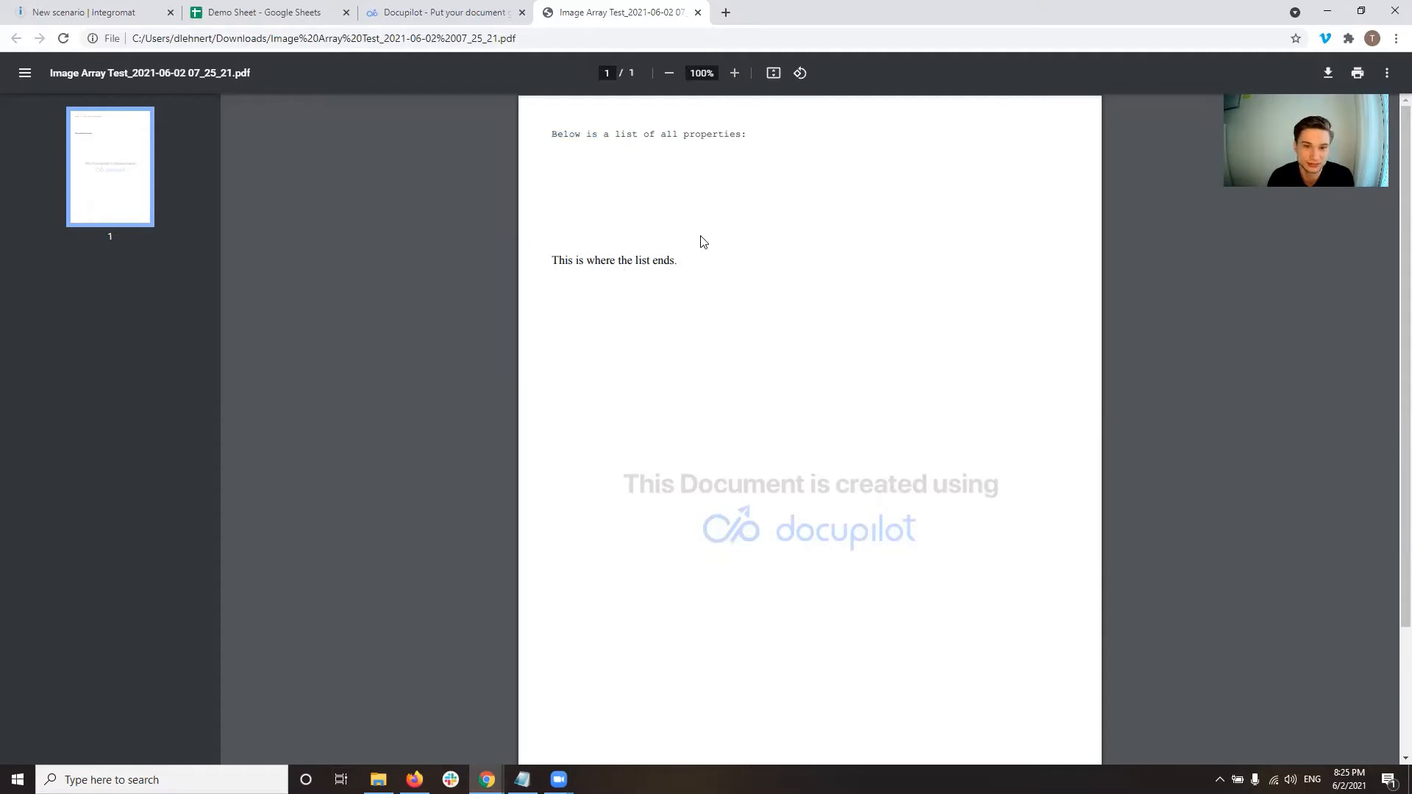
mouse_move(695, 12)
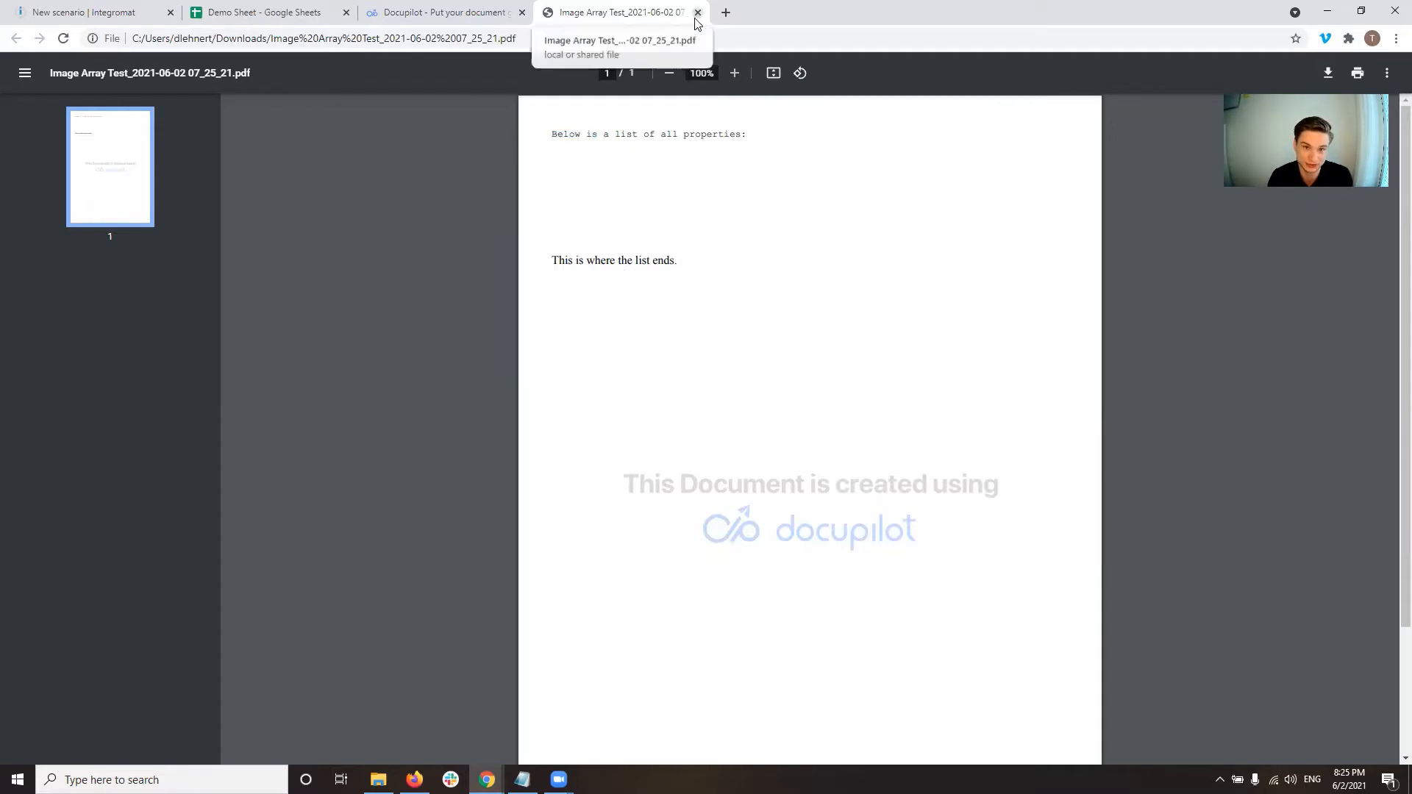
Close the PDF and inspect the newest document's submitted JSON, highlighting the key used for each image link
left_click(697, 12)
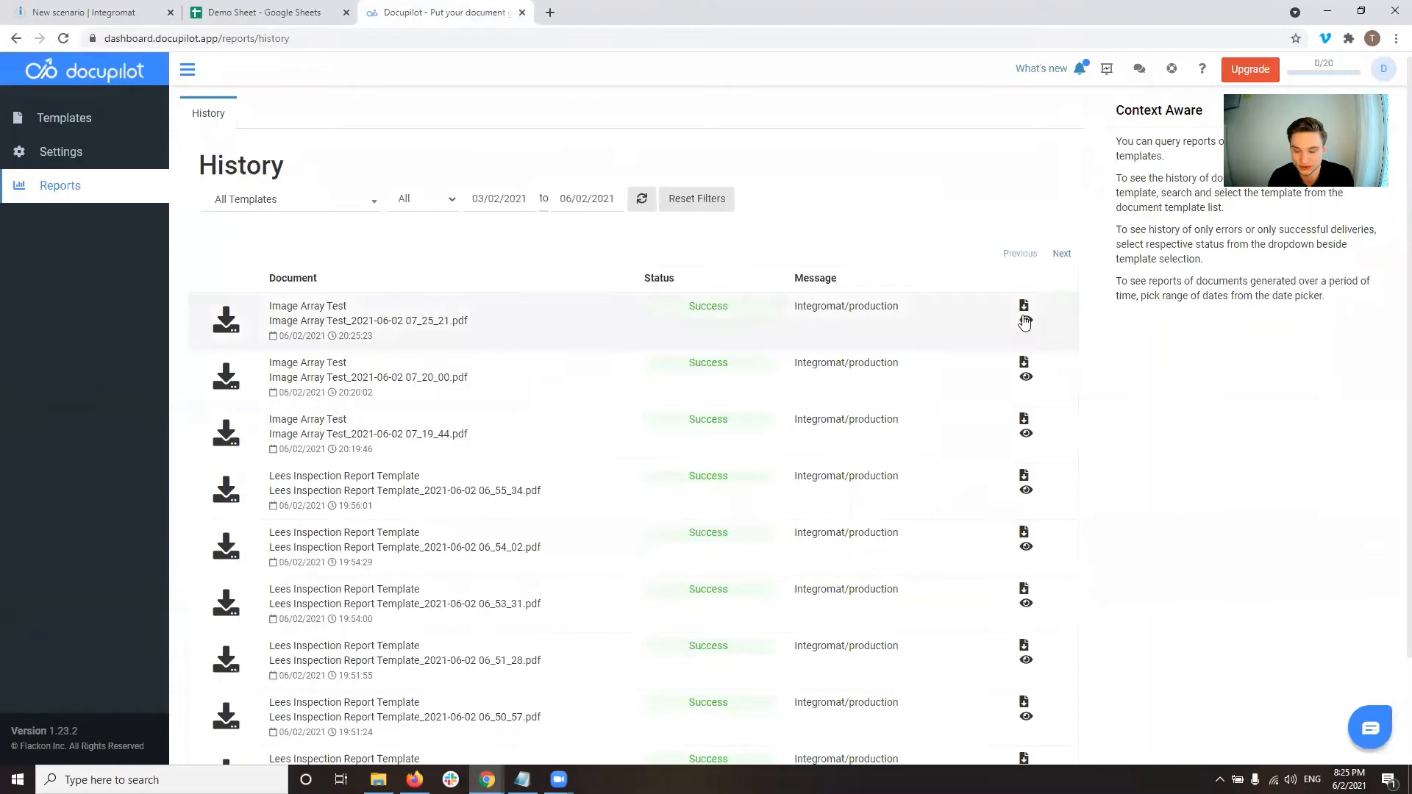
left_click(1024, 305)
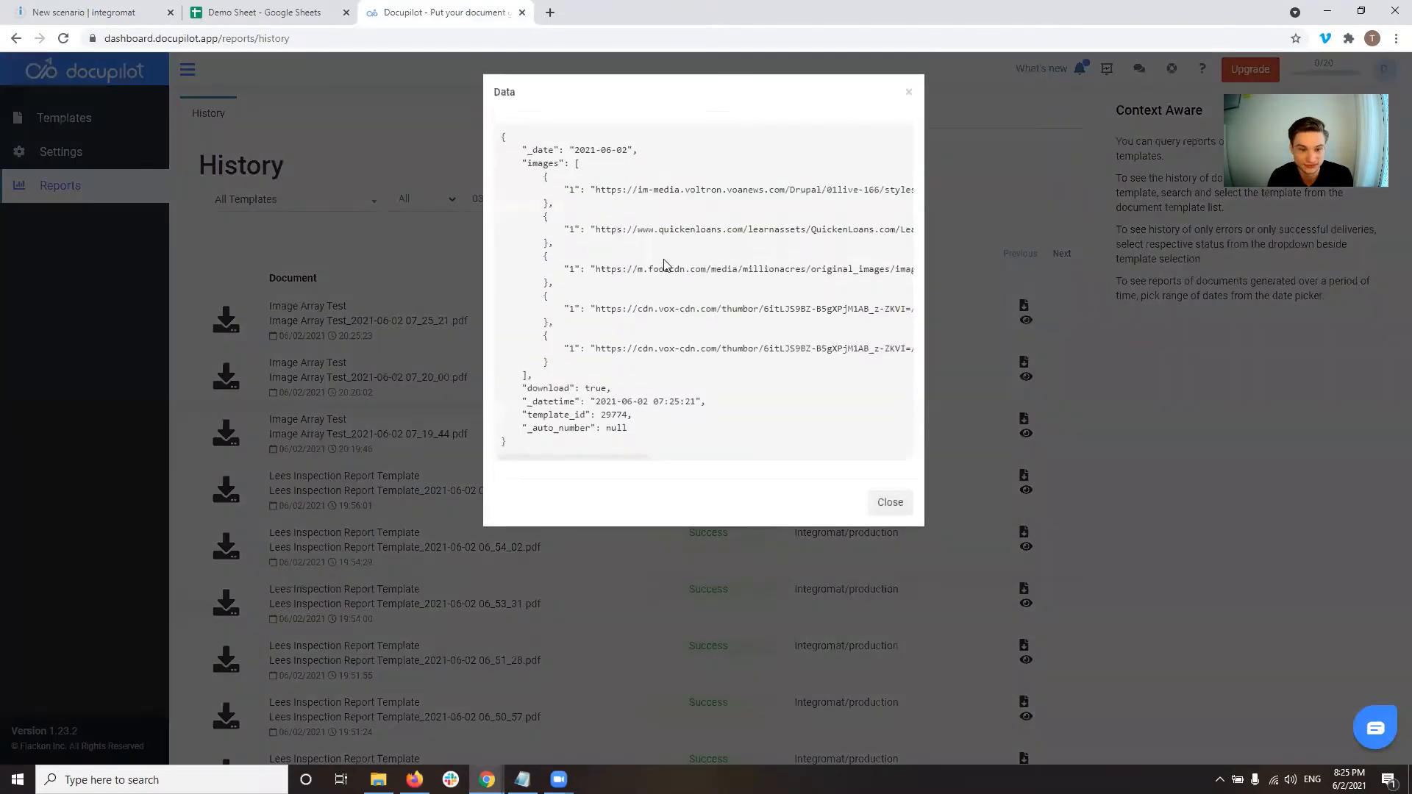
double_click(819, 349)
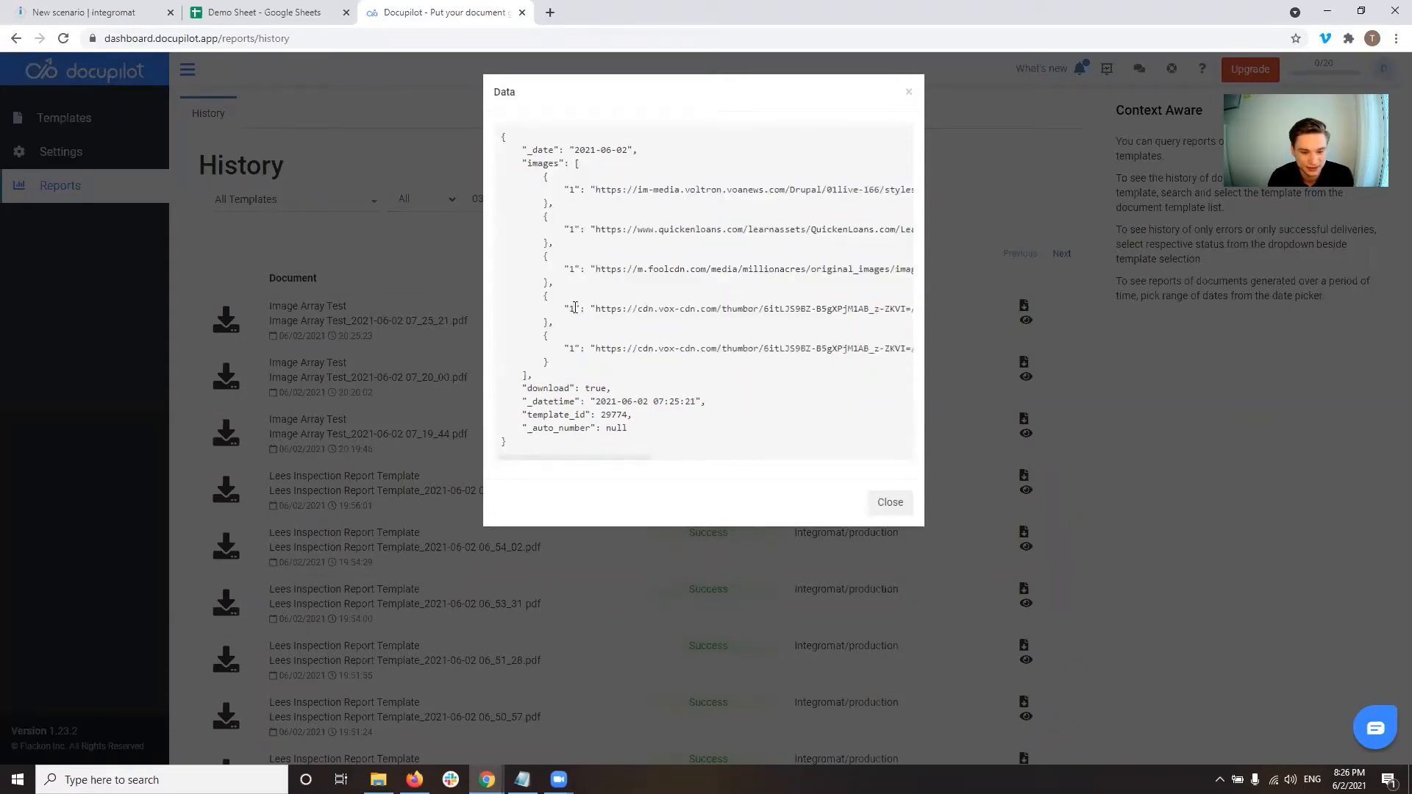
double_click(571, 307)
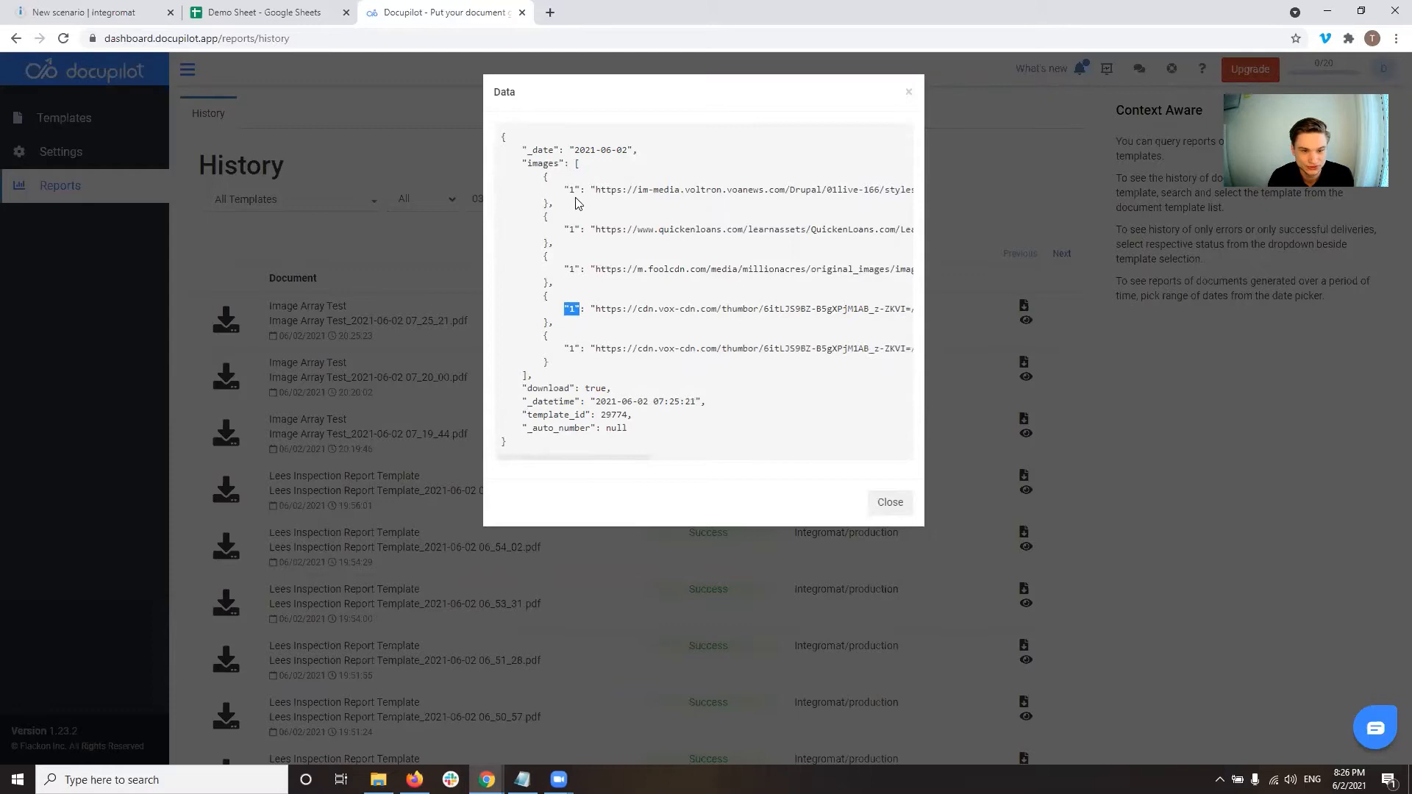
mouse_move(640, 268)
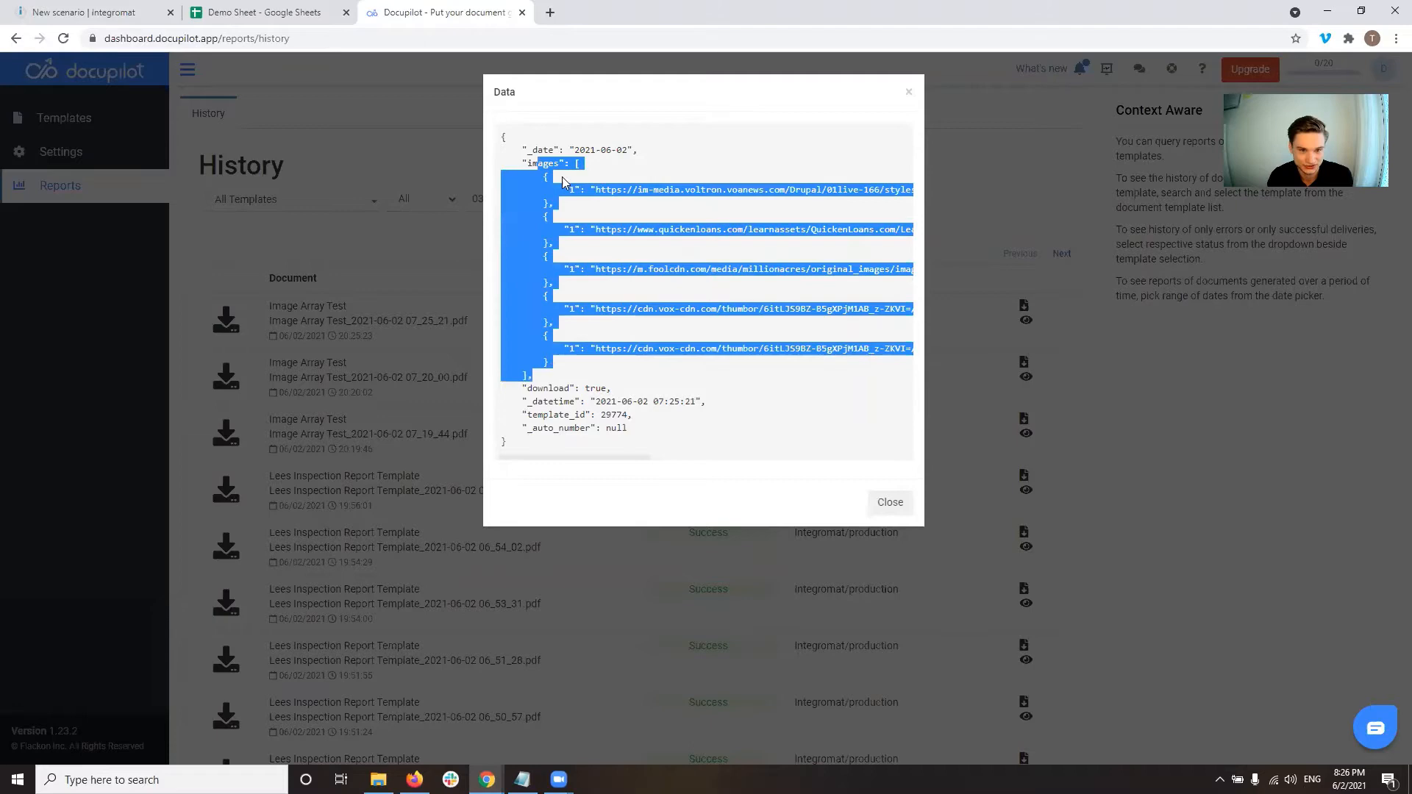
left_click(847, 123)
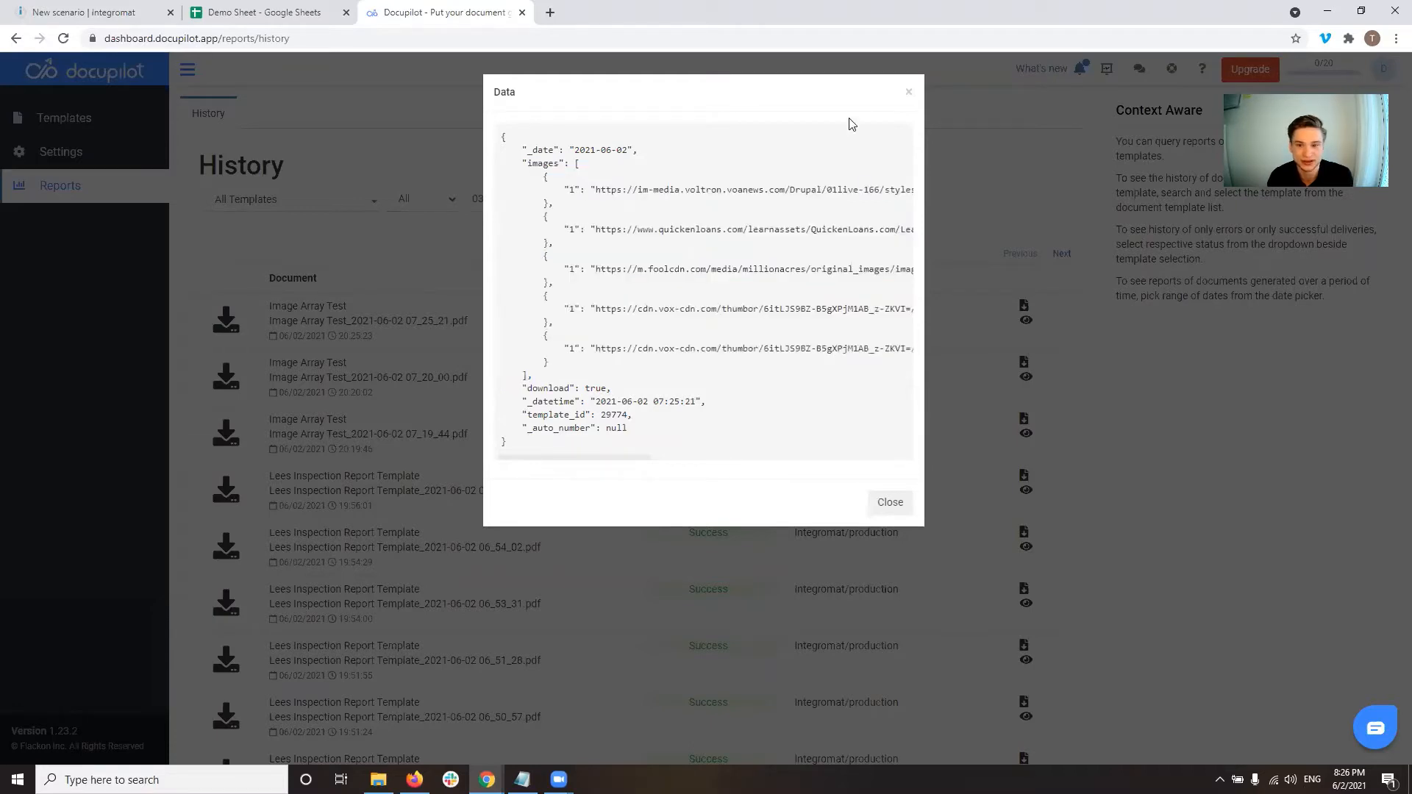
left_click(64, 118)
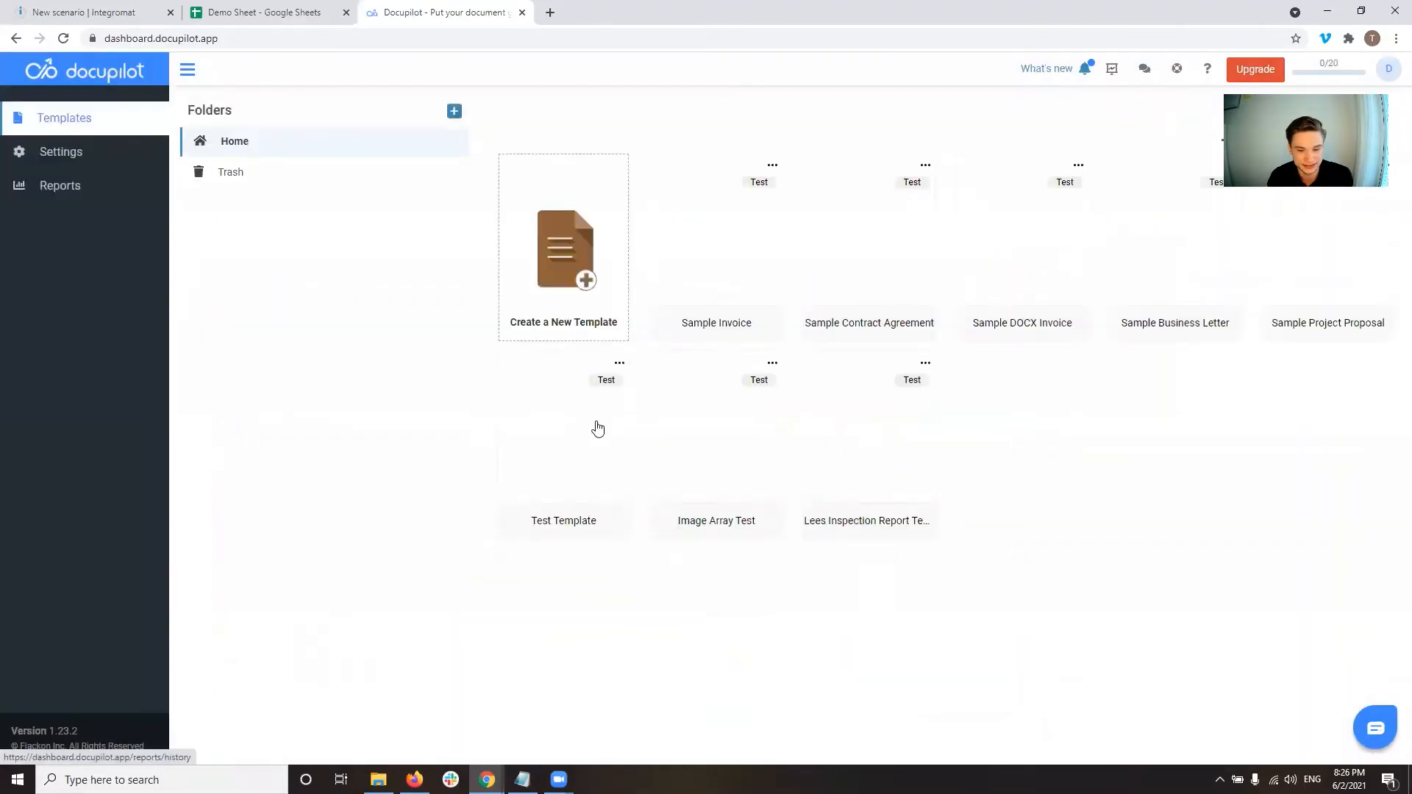
Compare the template's image token with the images list its loop repeats over, then return to history
left_click(716, 520)
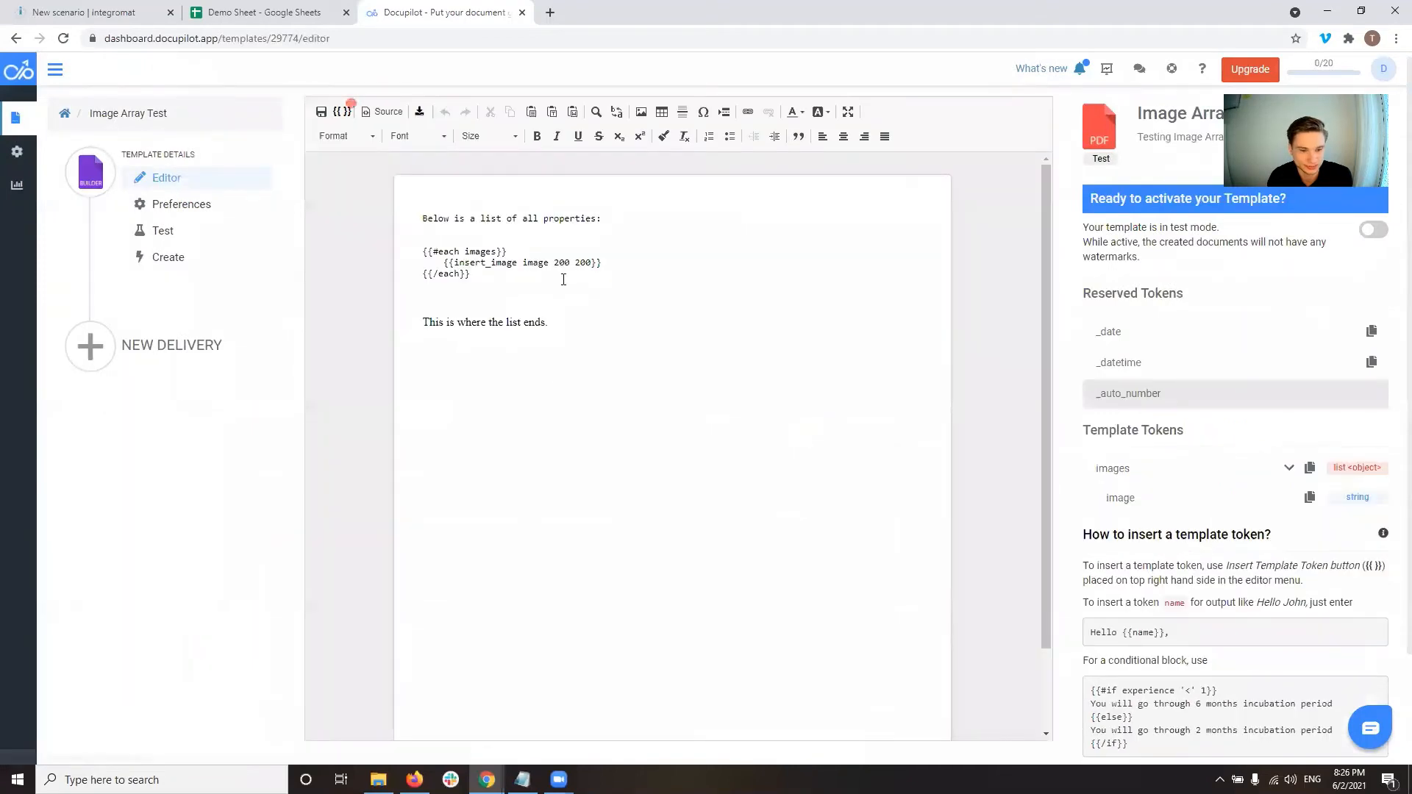
double_click(536, 262)
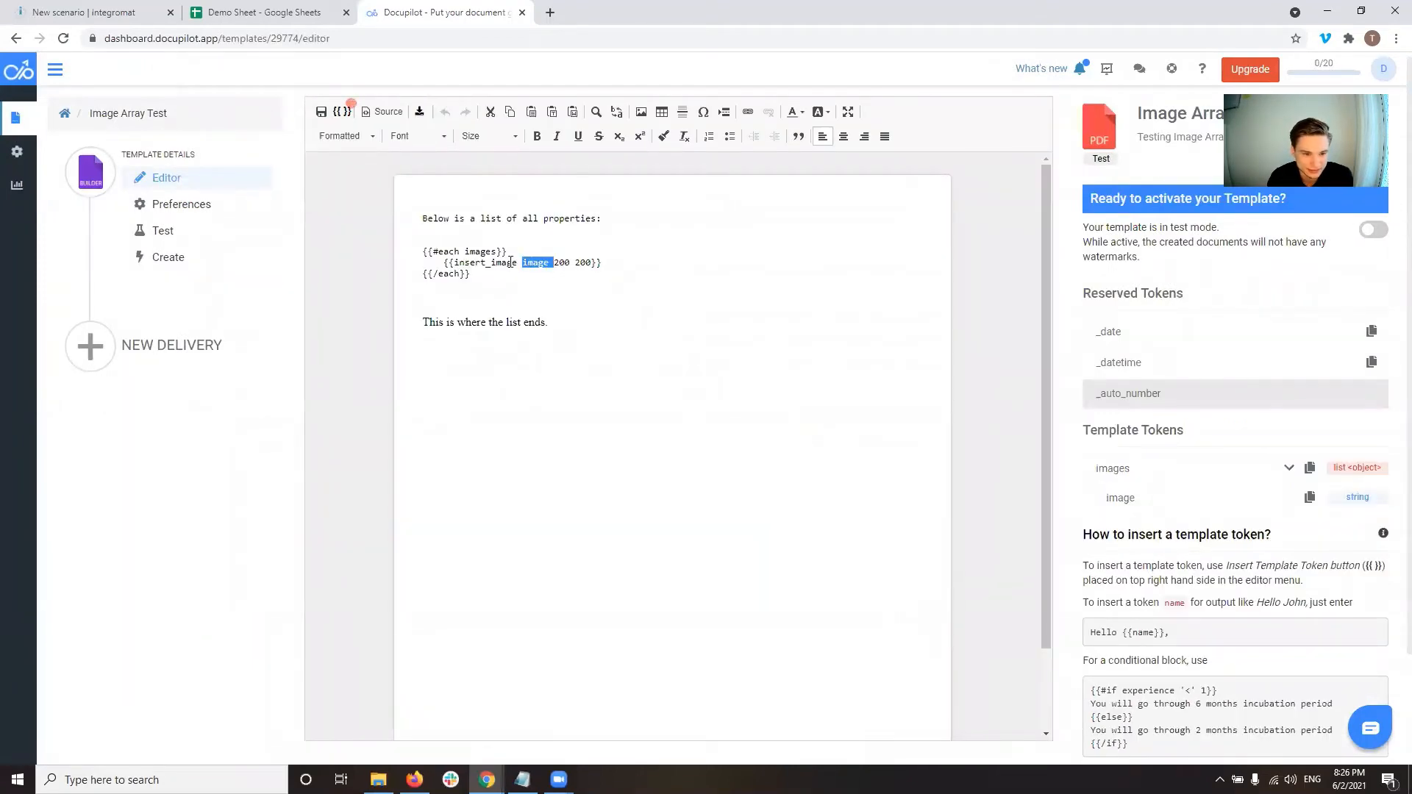
double_click(482, 252)
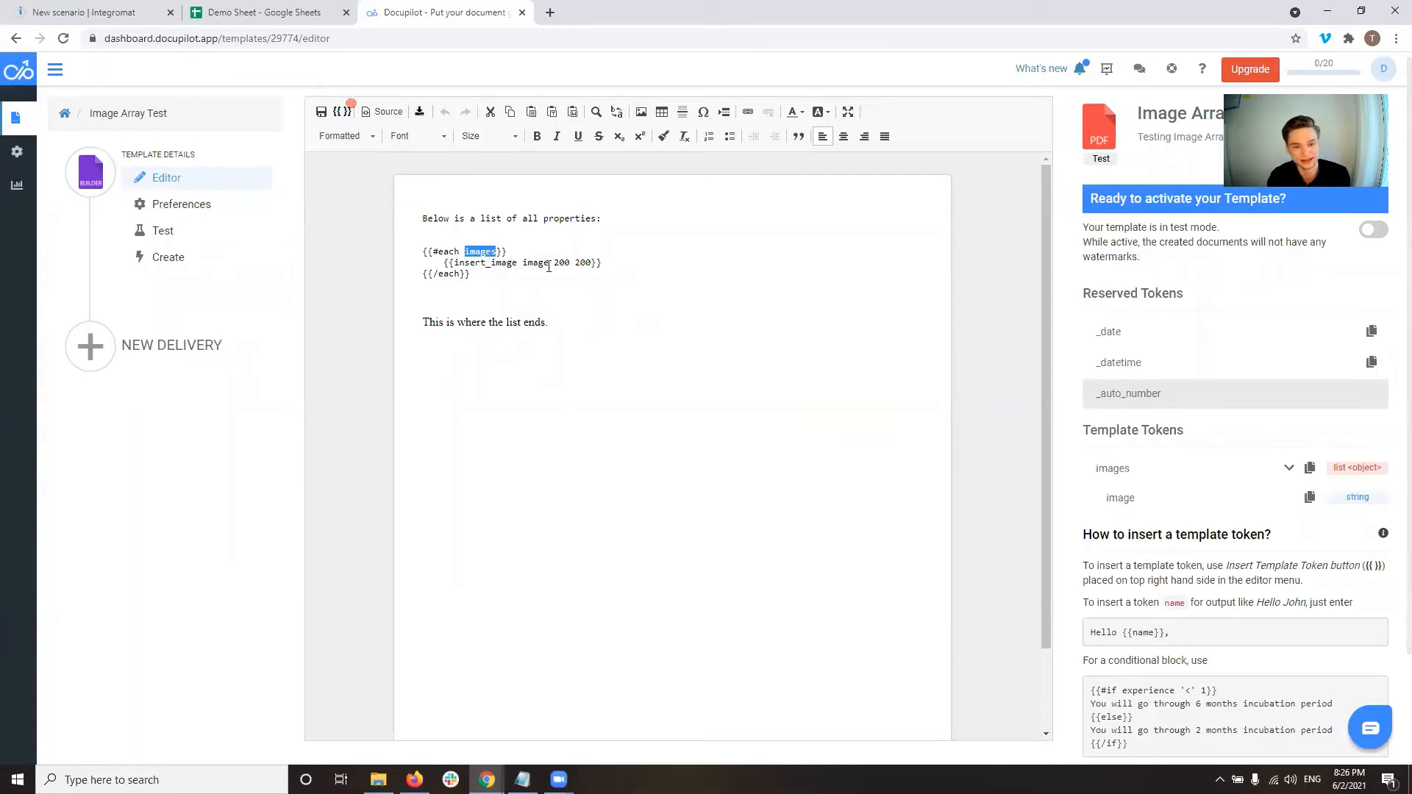
left_click(531, 262)
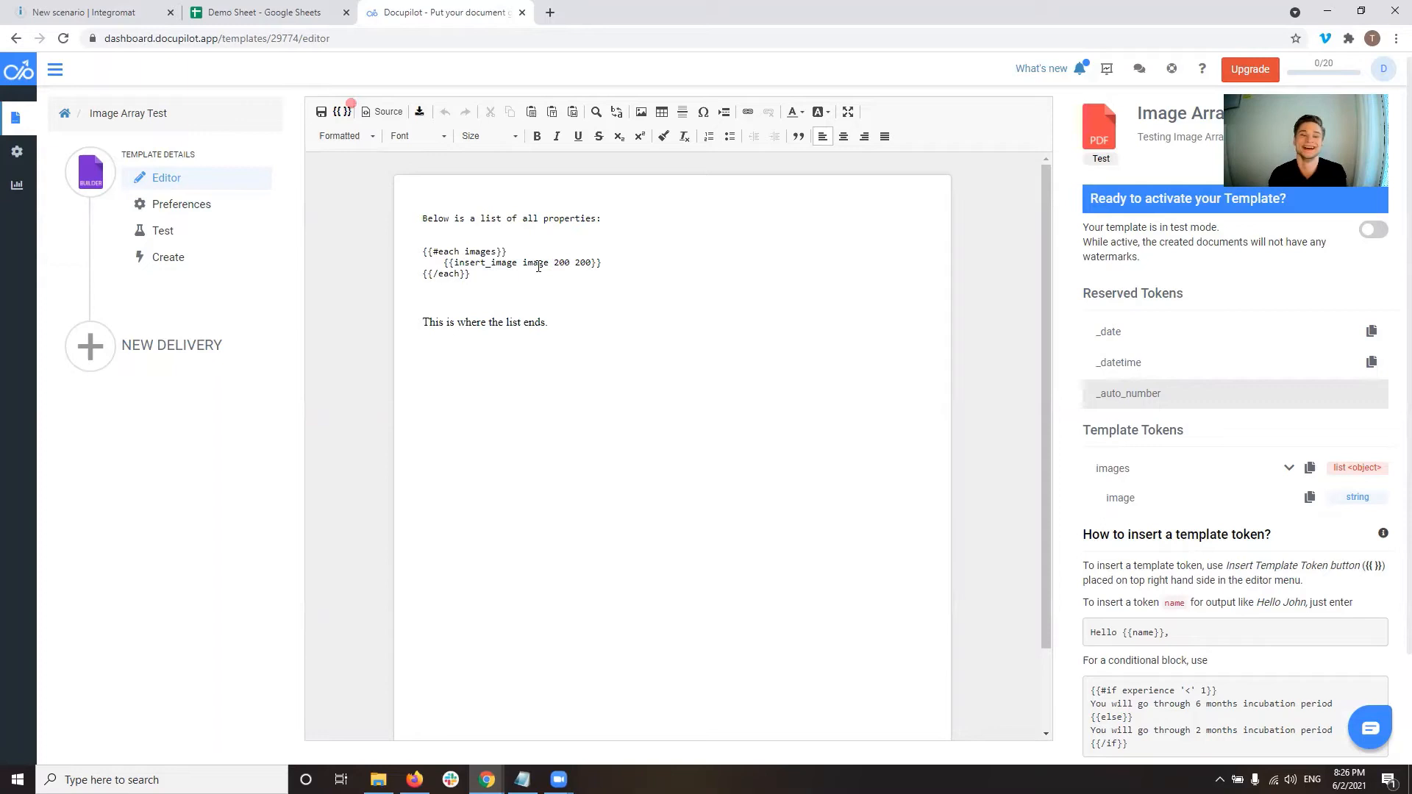
double_click(535, 262)
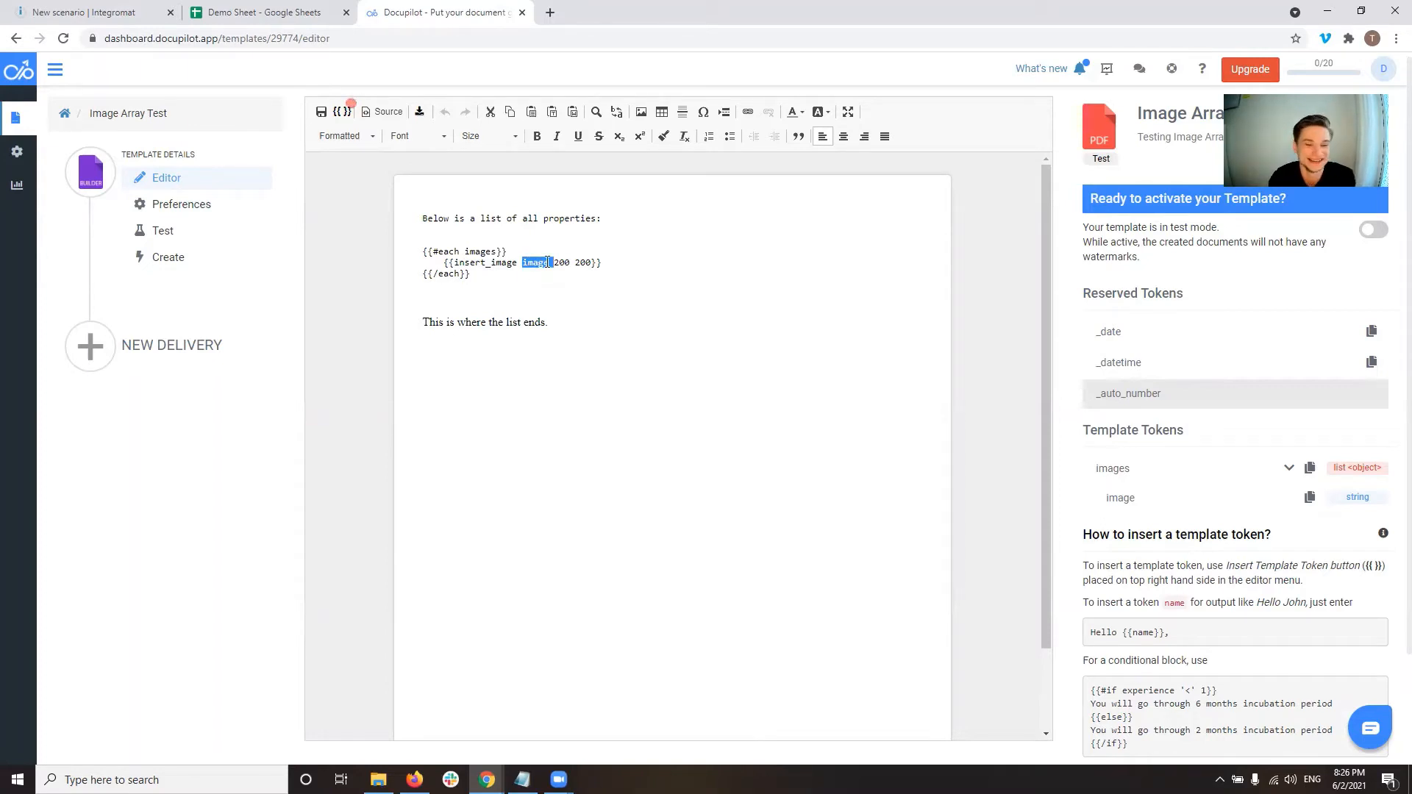
left_click(58, 185)
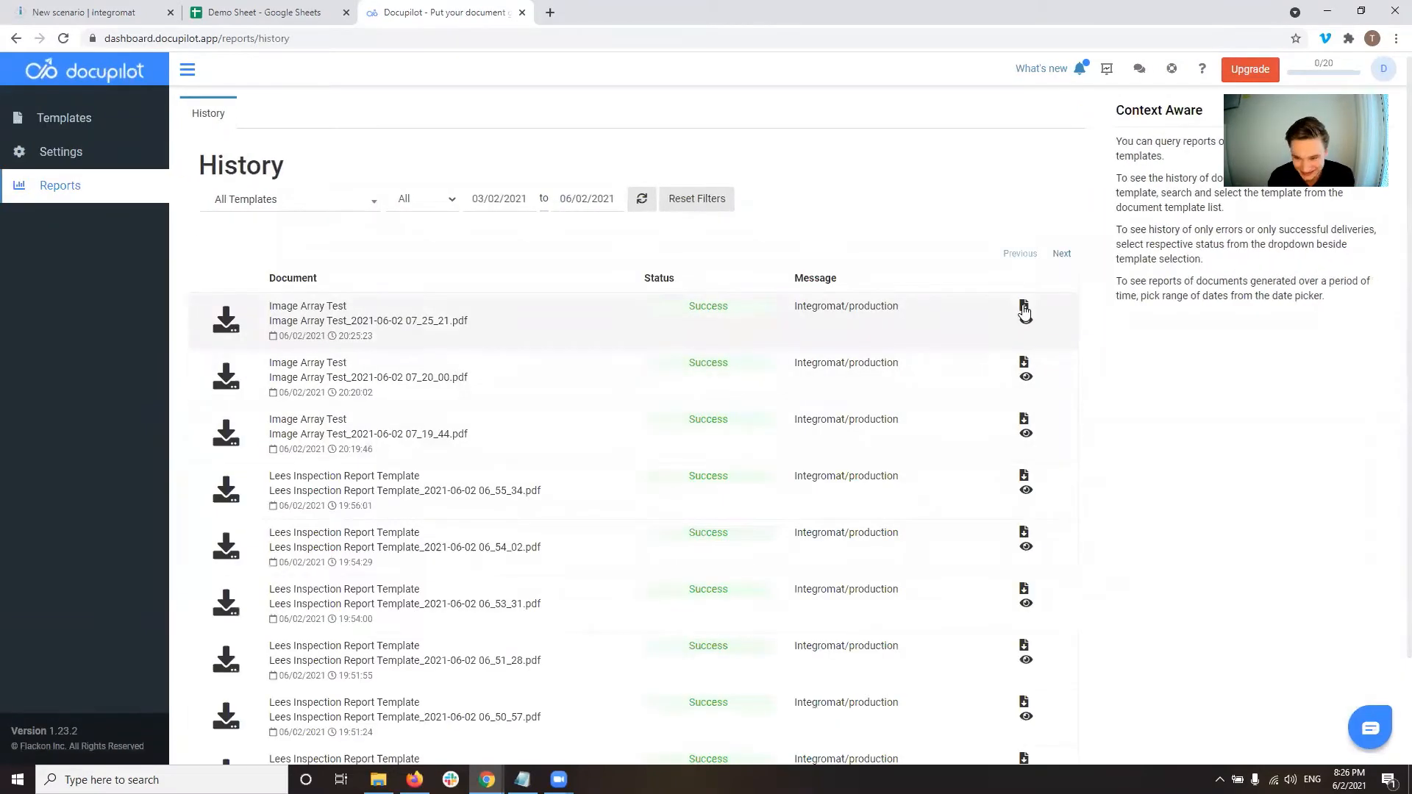
Recheck the newest document's data showing each image link stored under key "1", then return to the scenario
left_click(1023, 306)
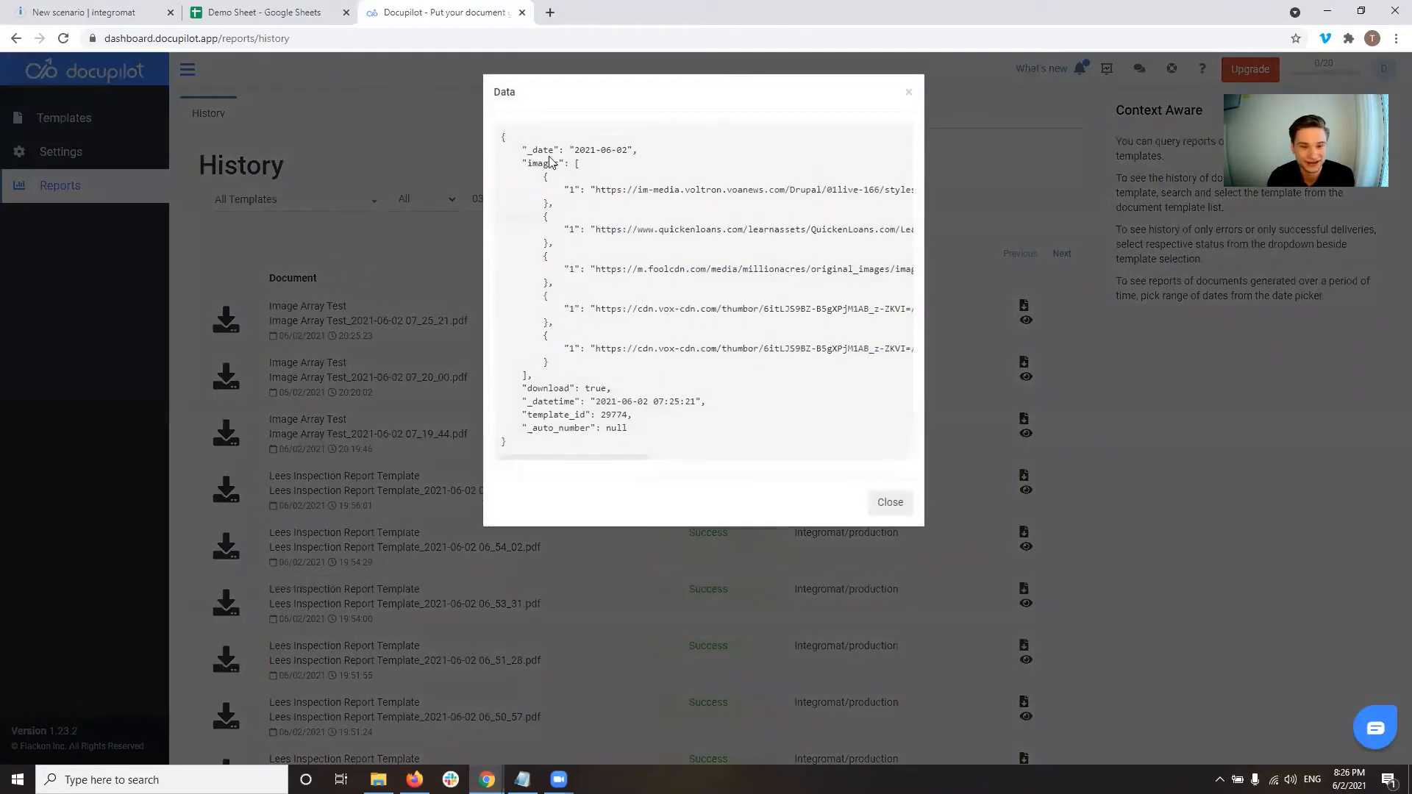
double_click(541, 163)
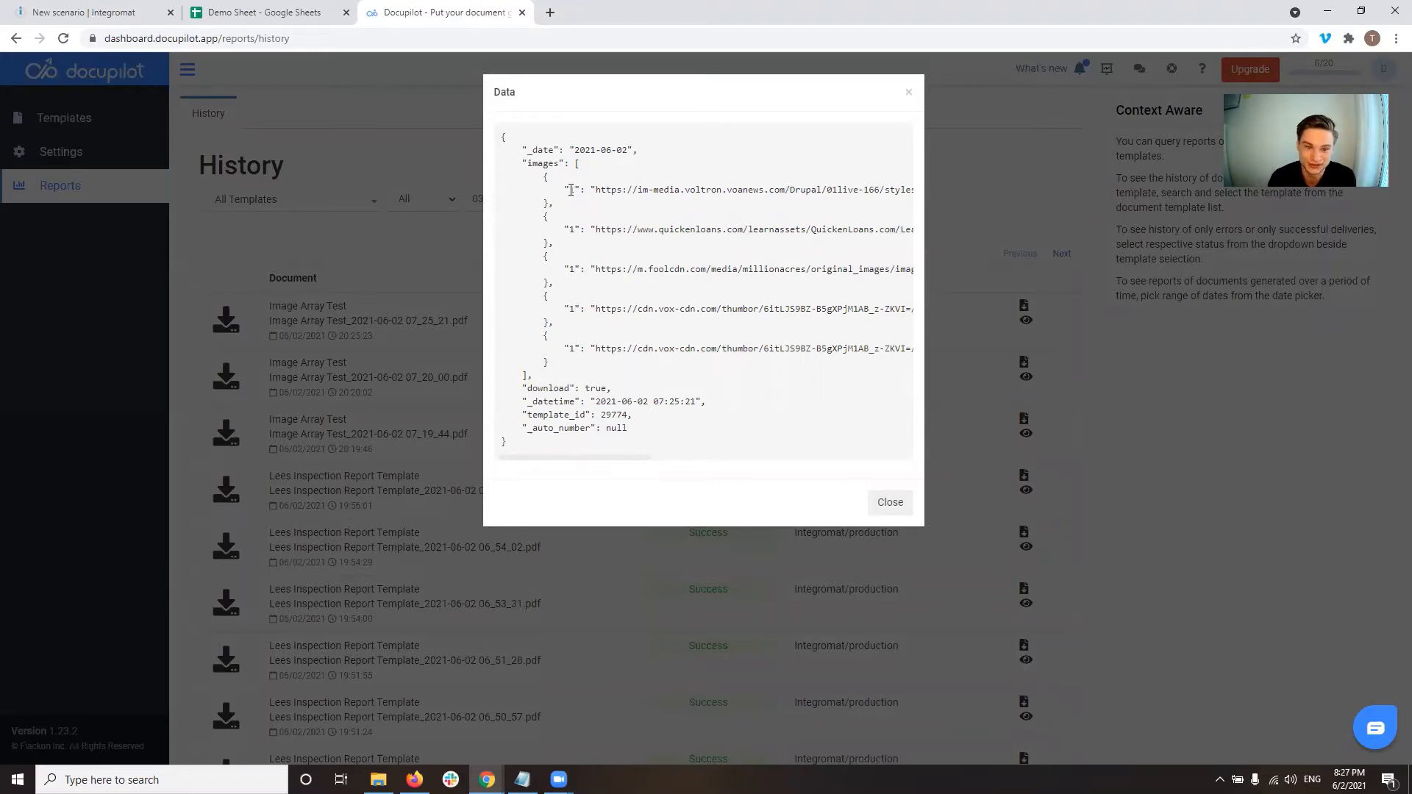
left_click(888, 502)
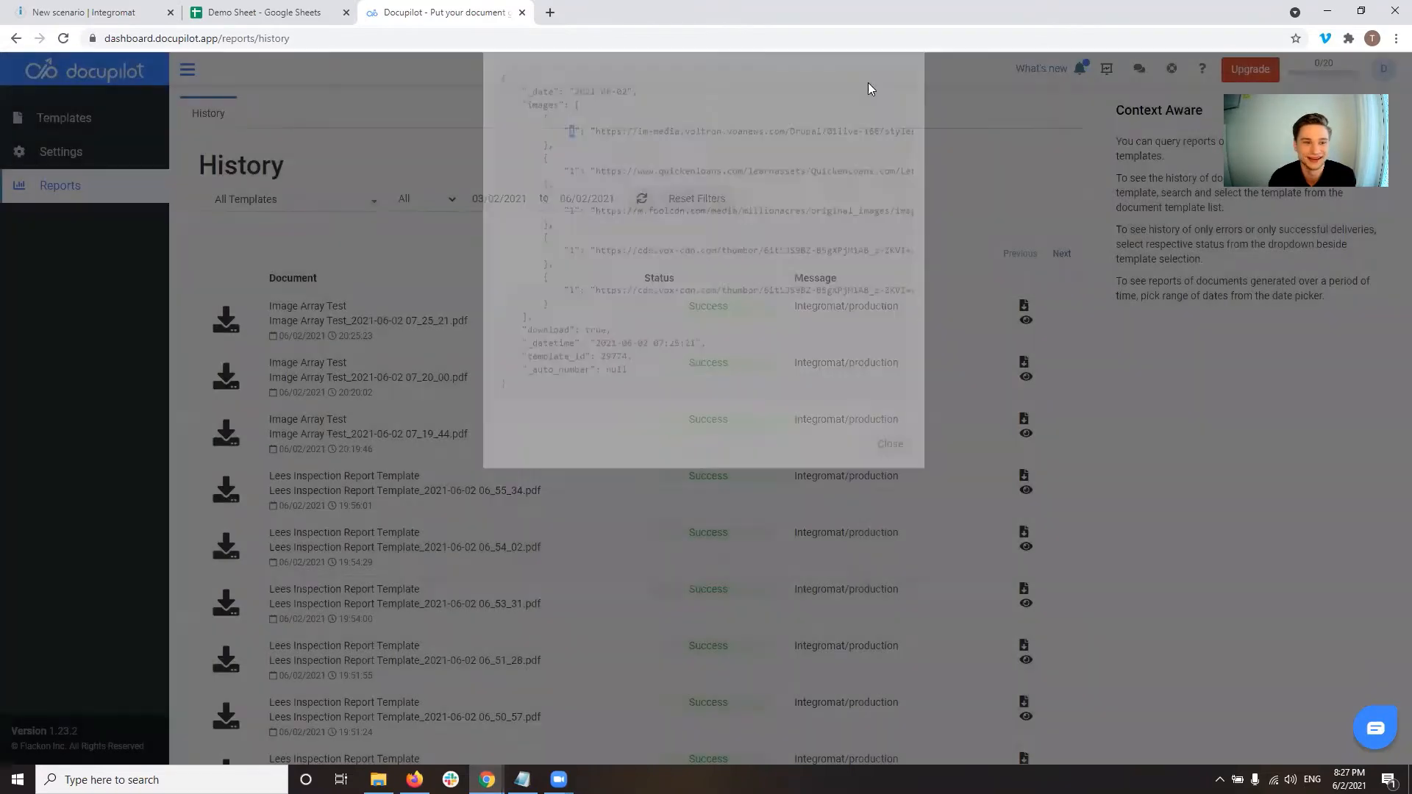
left_click(90, 12)
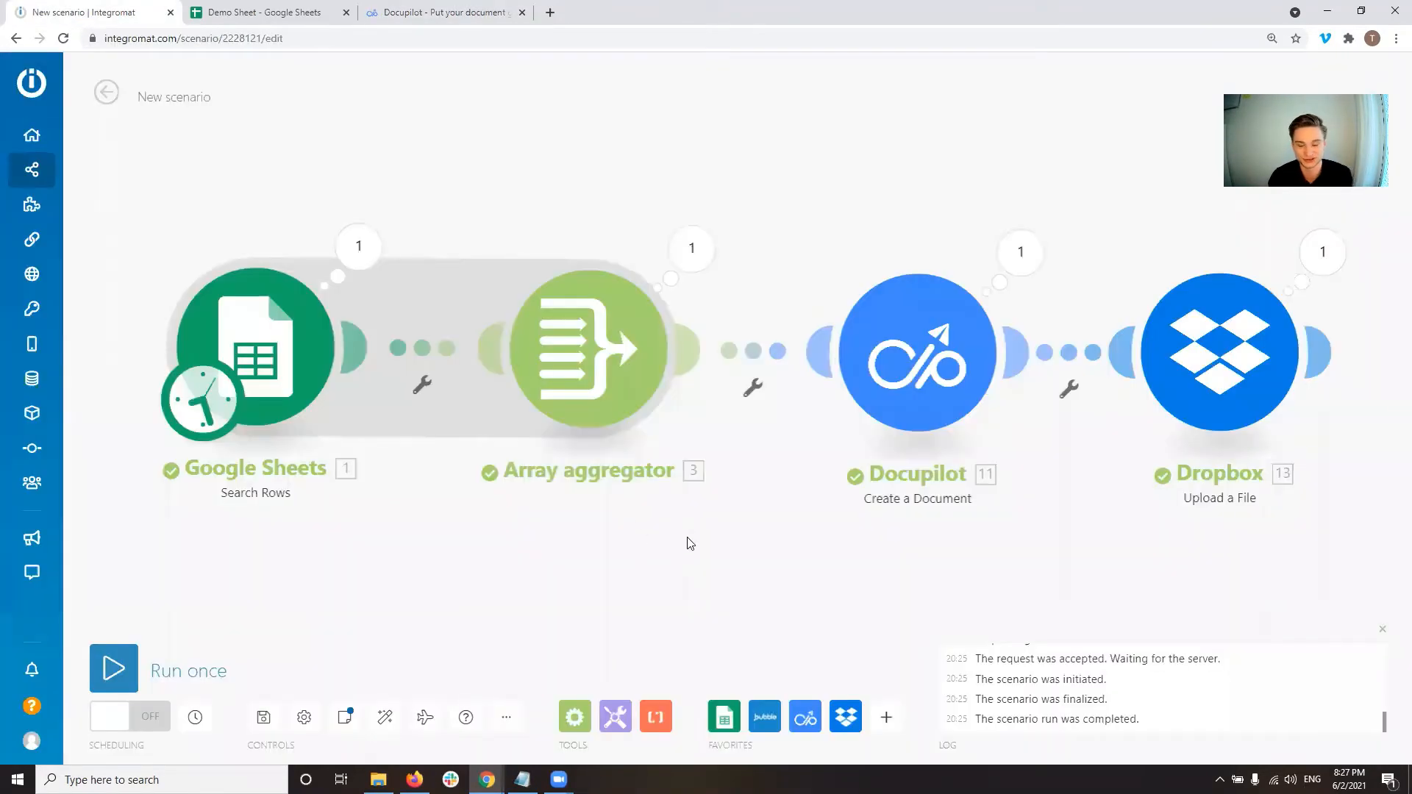
Review the Docupilot module's images field mapped to 3. Array[], then view the template again
left_click(916, 352)
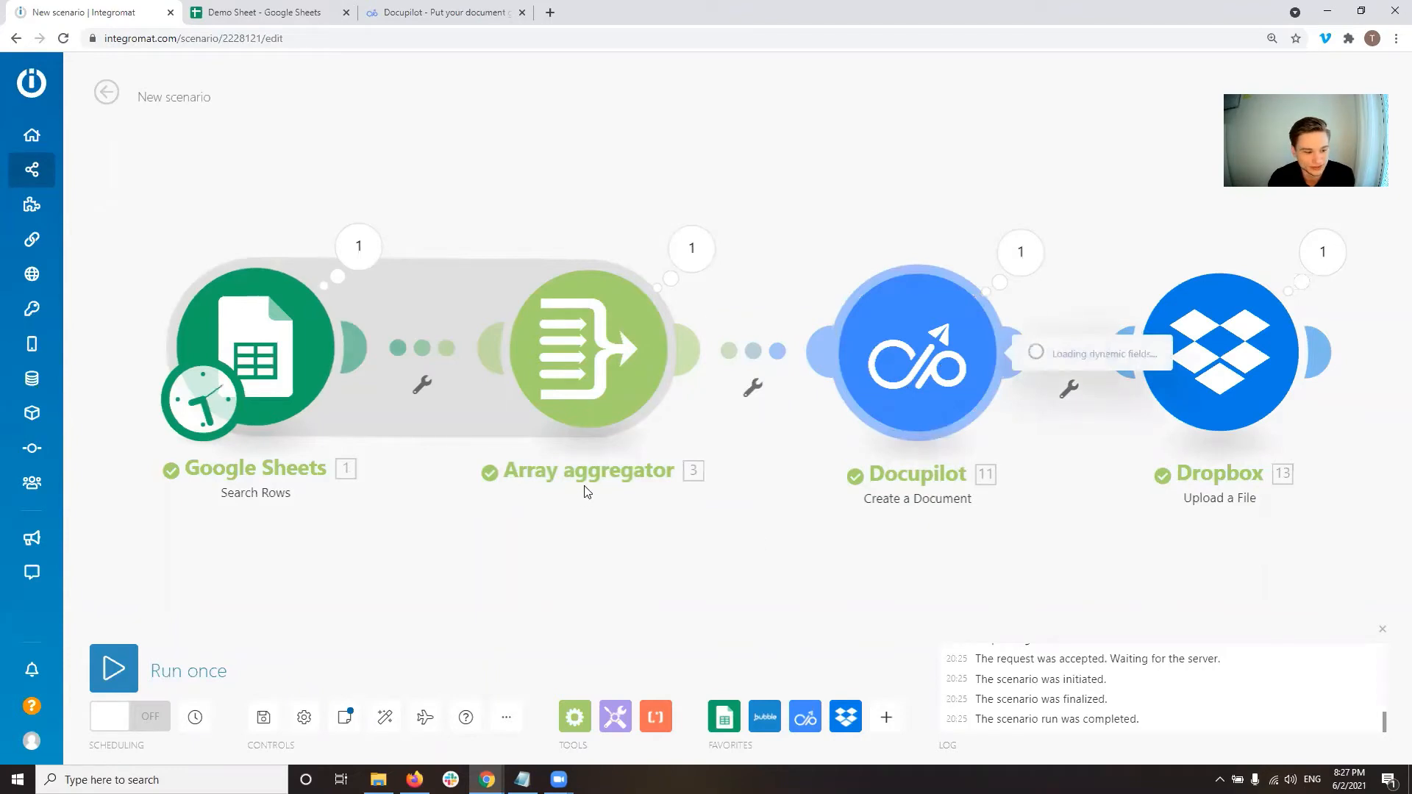
left_click(916, 351)
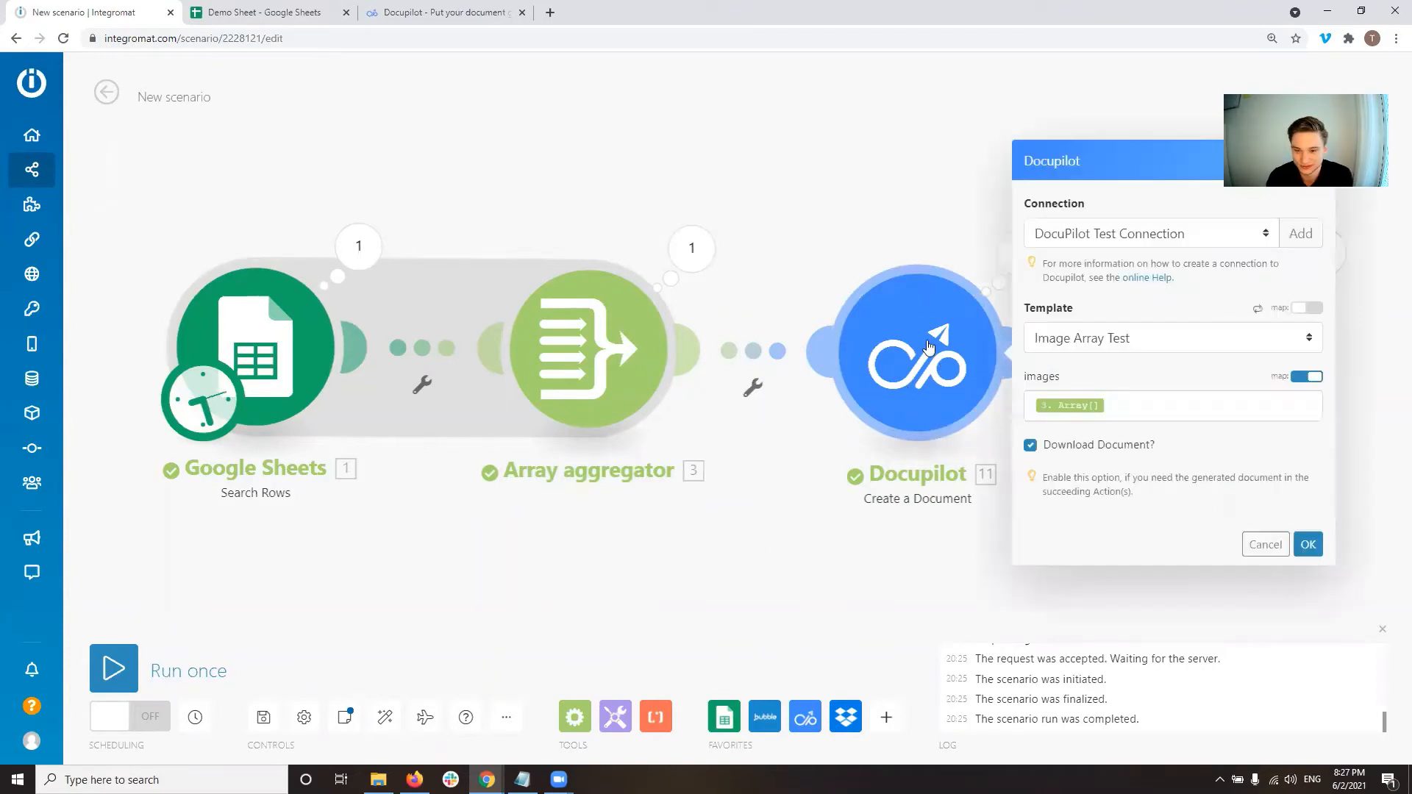
left_click(1162, 406)
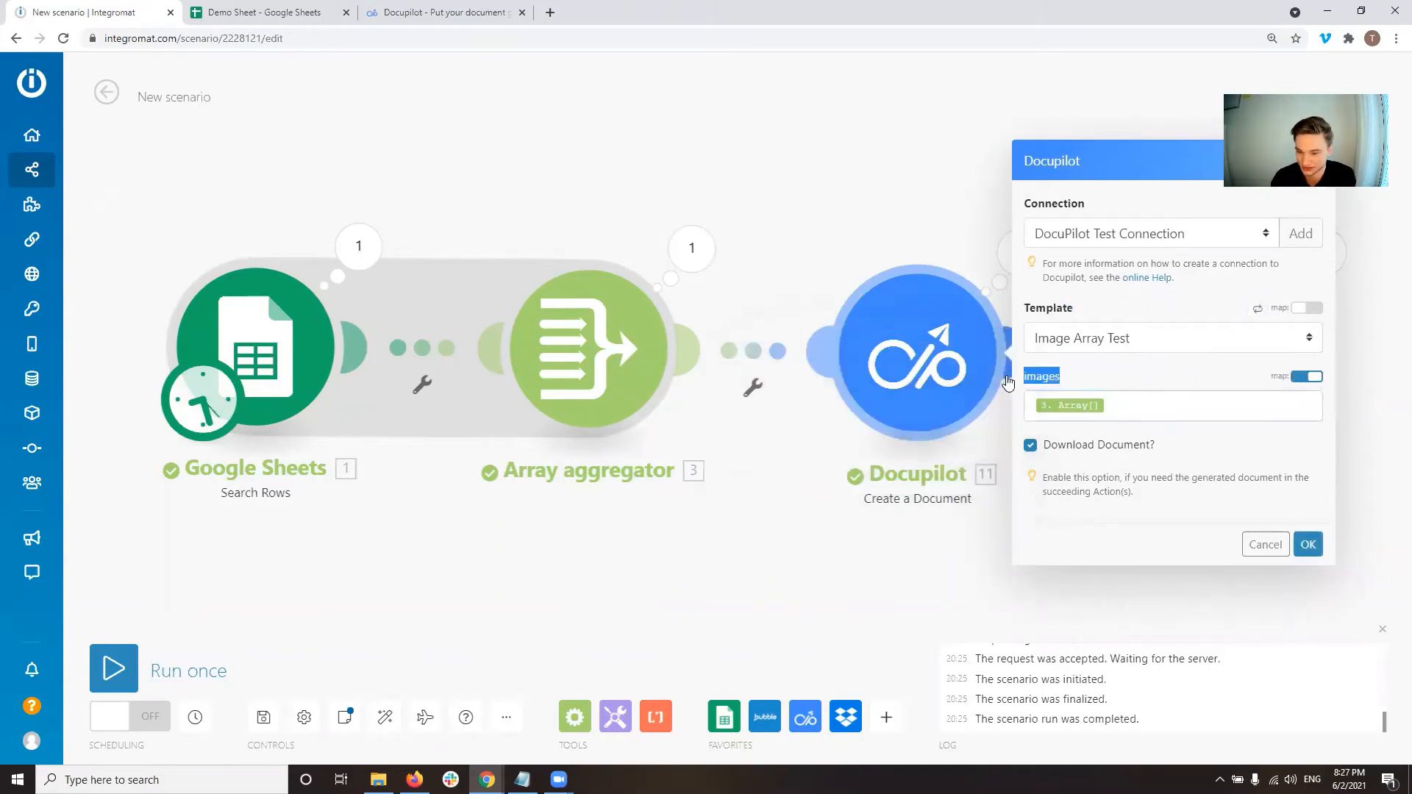
left_click(441, 12)
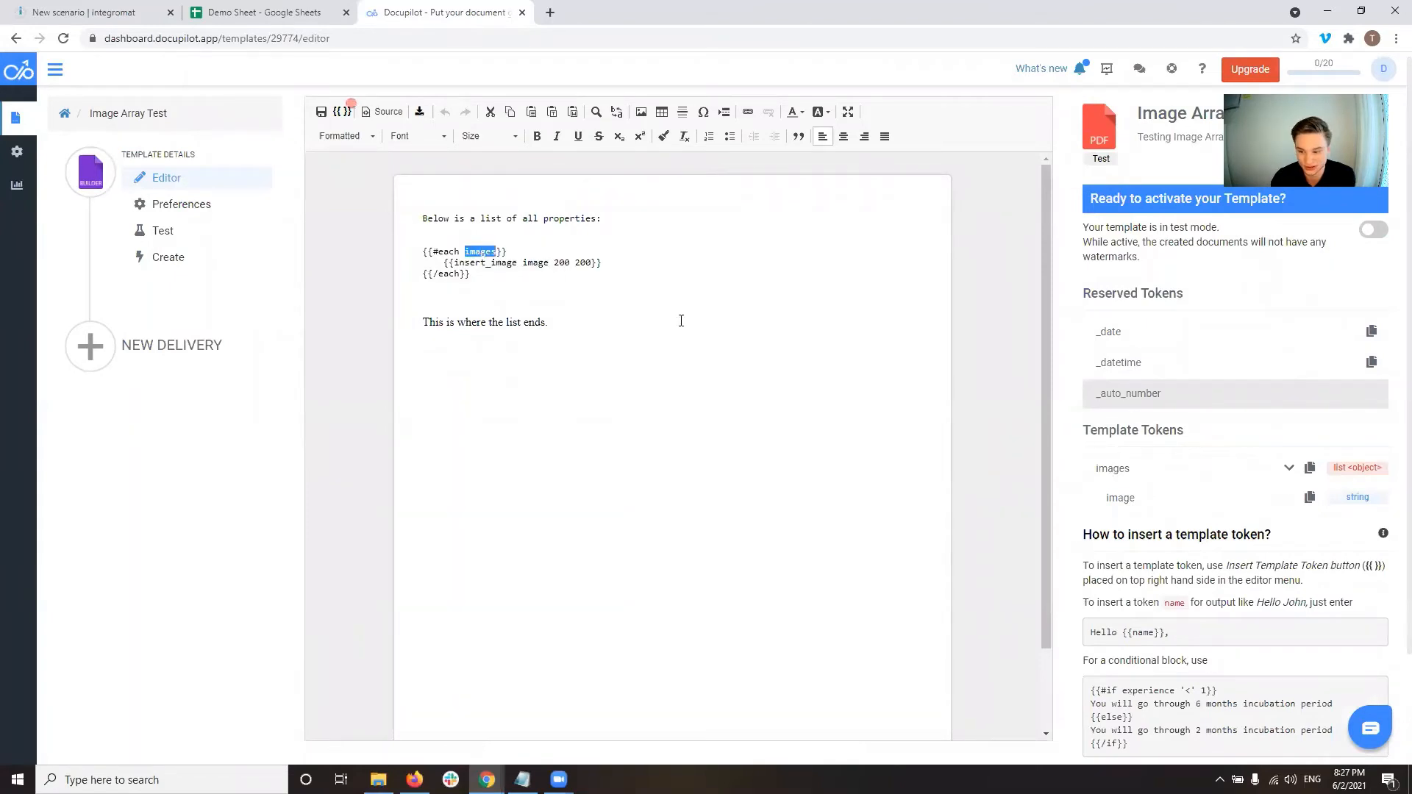
Review the template's images and image tokens, then return to the Integromat scenario
scroll("down", 3)
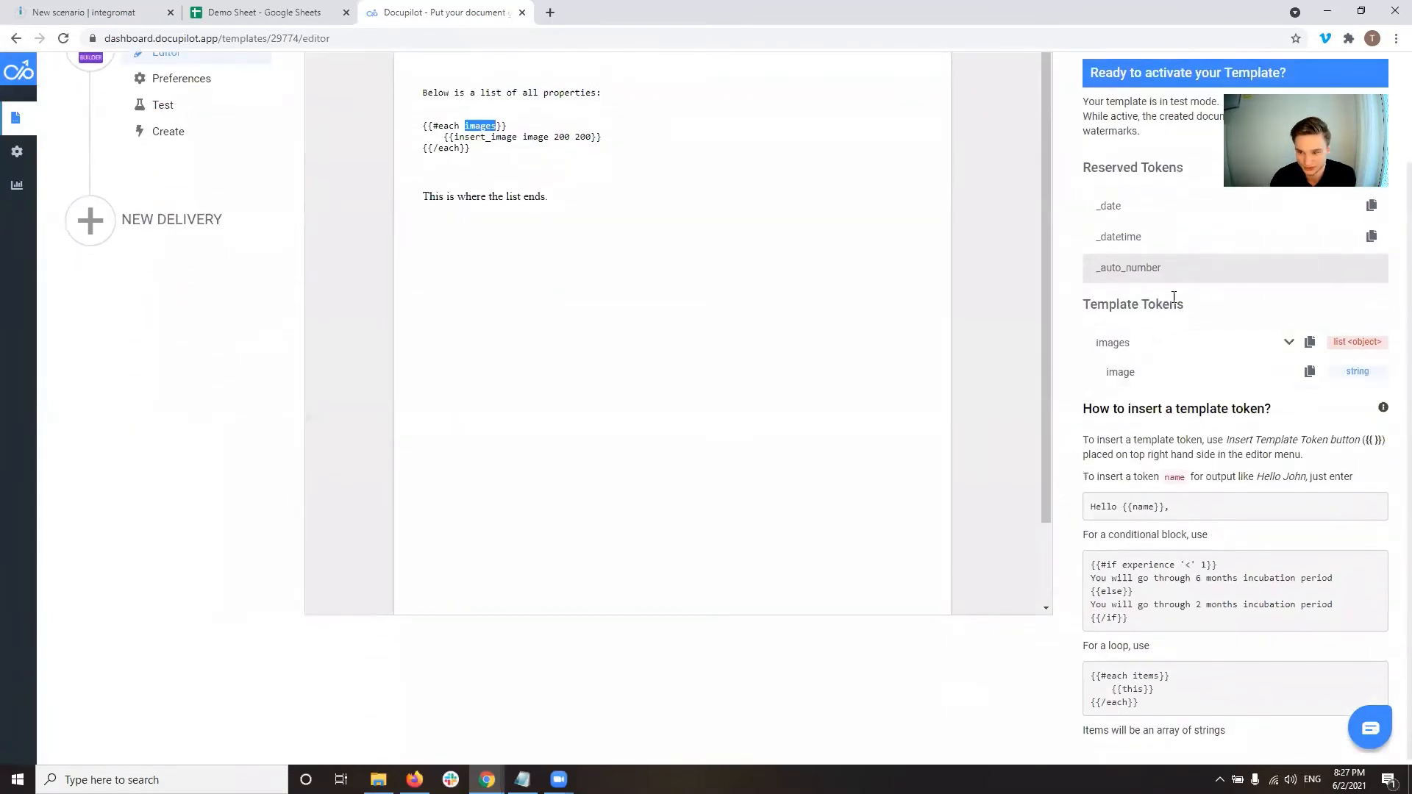
double_click(1132, 303)
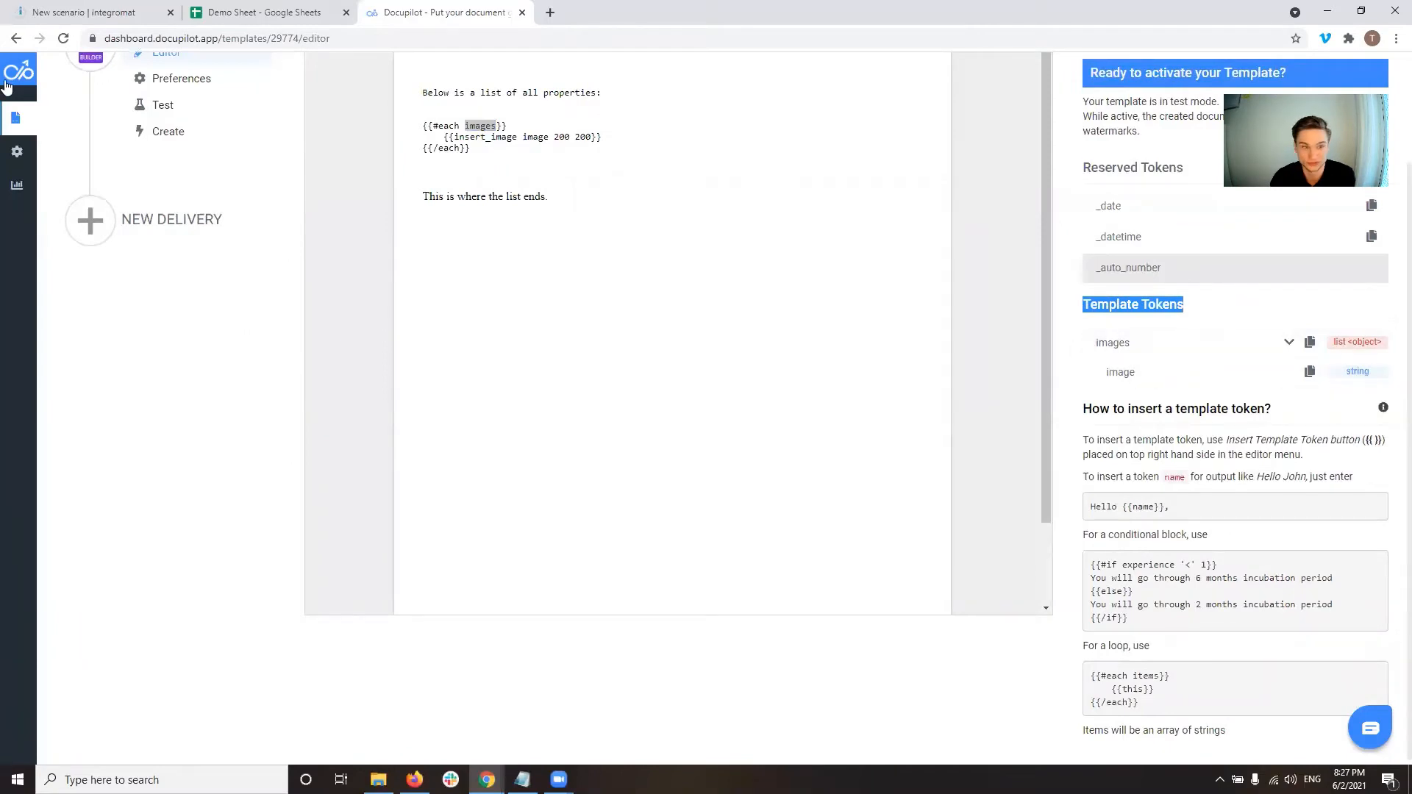
mouse_move(85, 12)
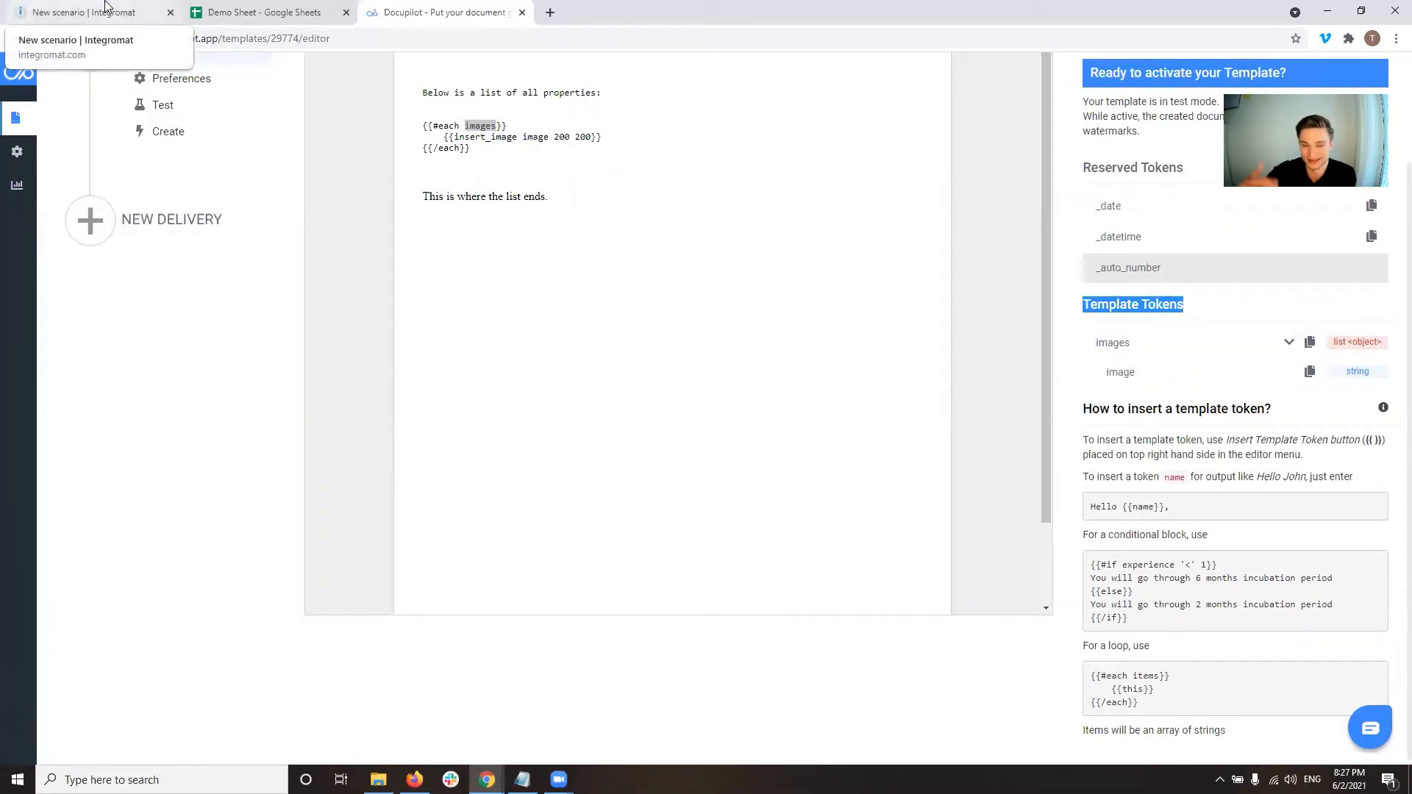
left_click(90, 12)
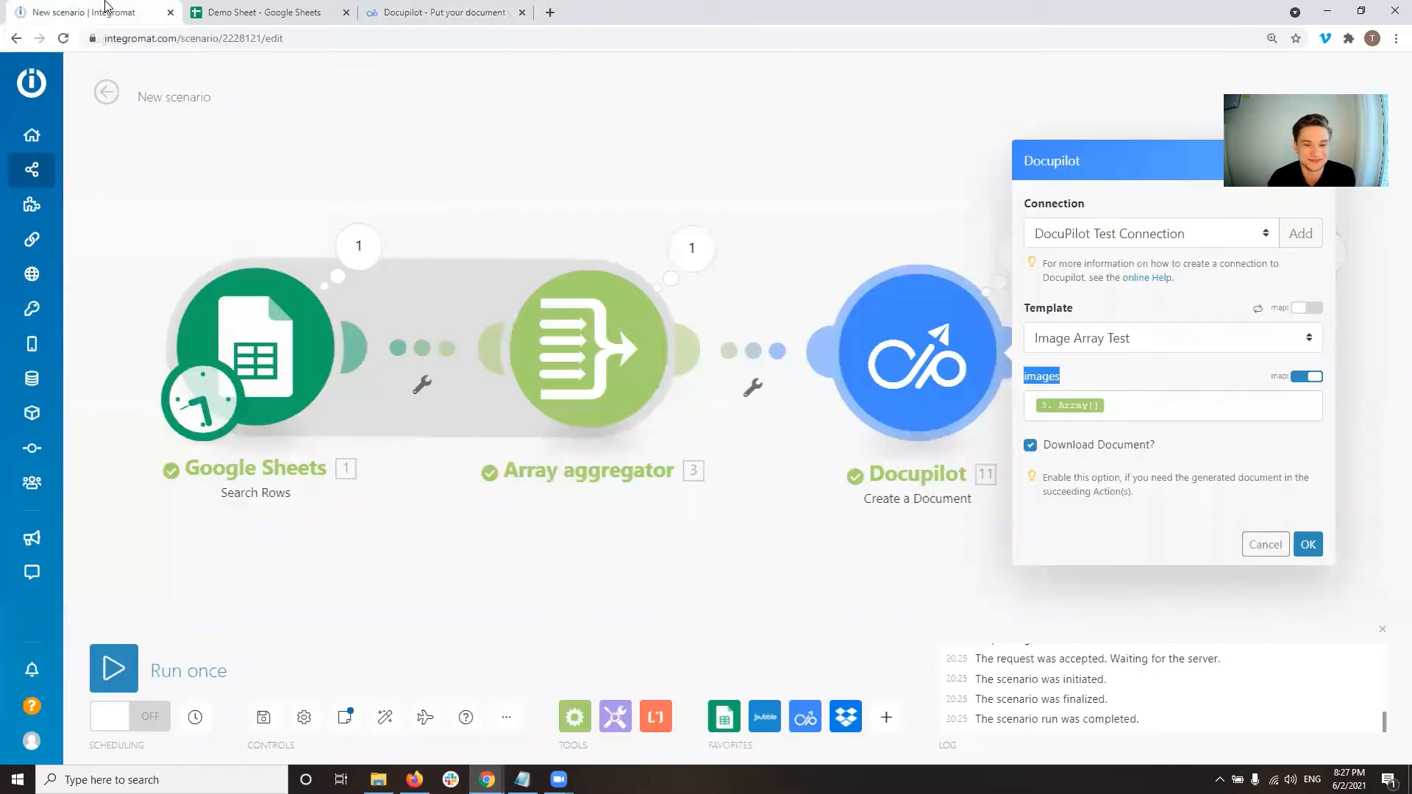
mouse_move(1094, 380)
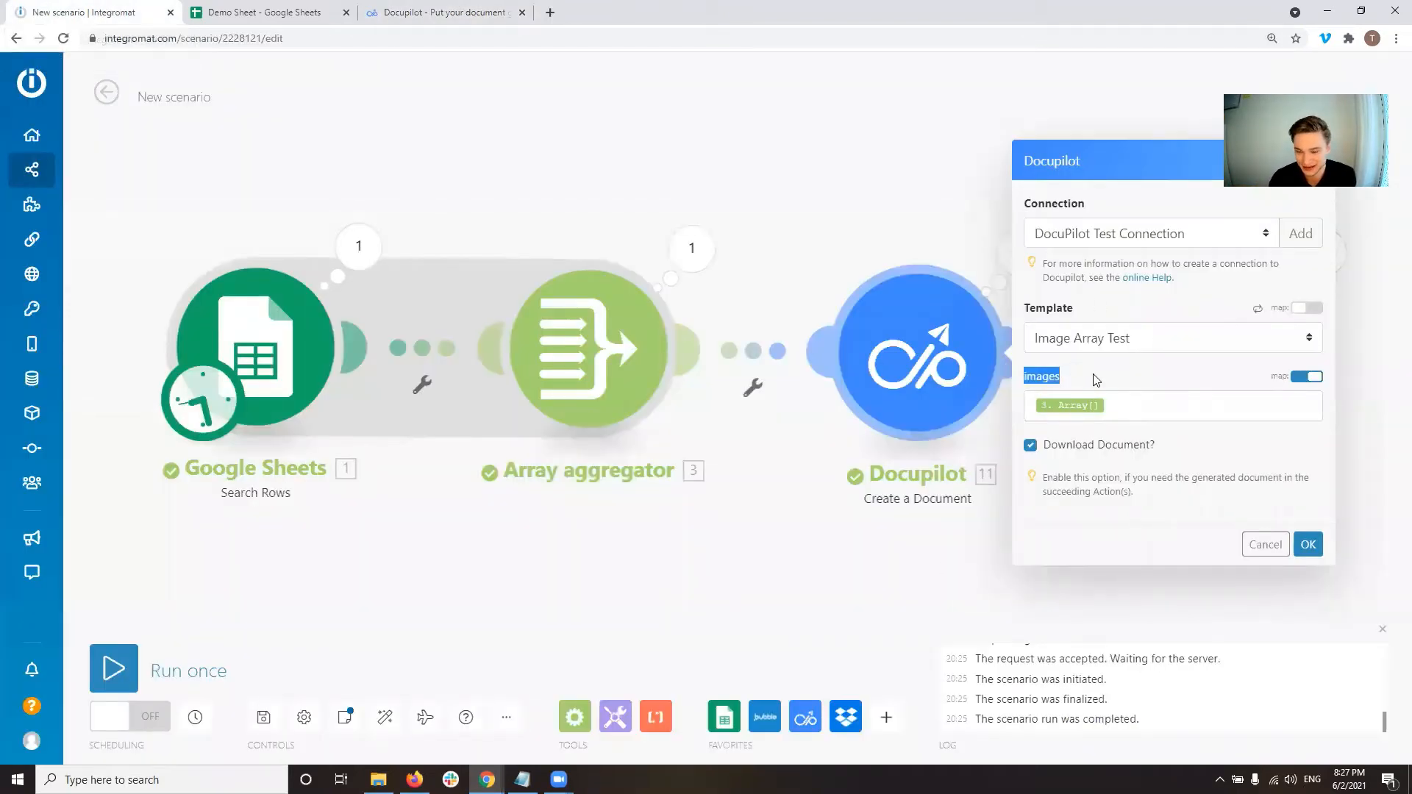
mouse_move(781, 532)
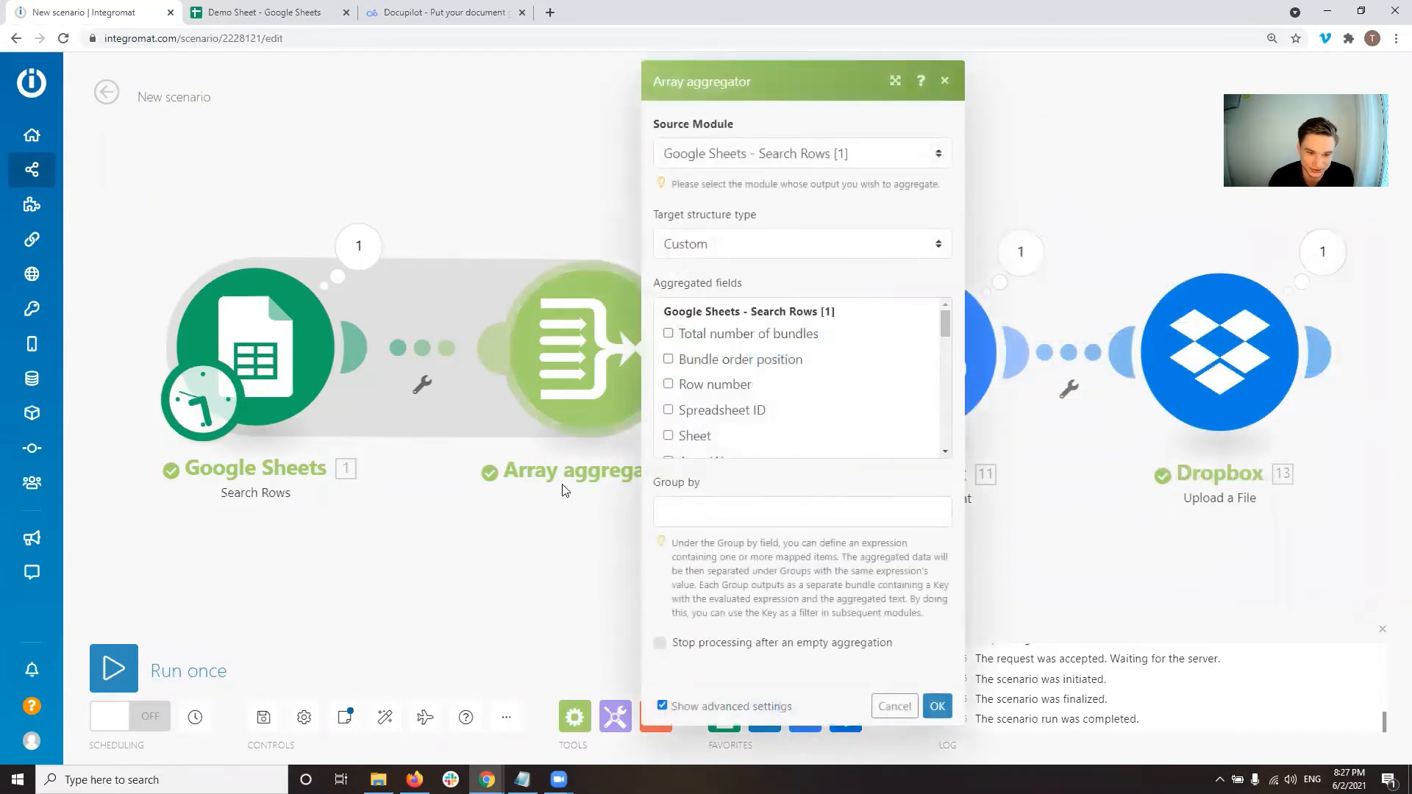
Set the Array aggregator's target structure type to Docupilot's images structure
left_click(937, 706)
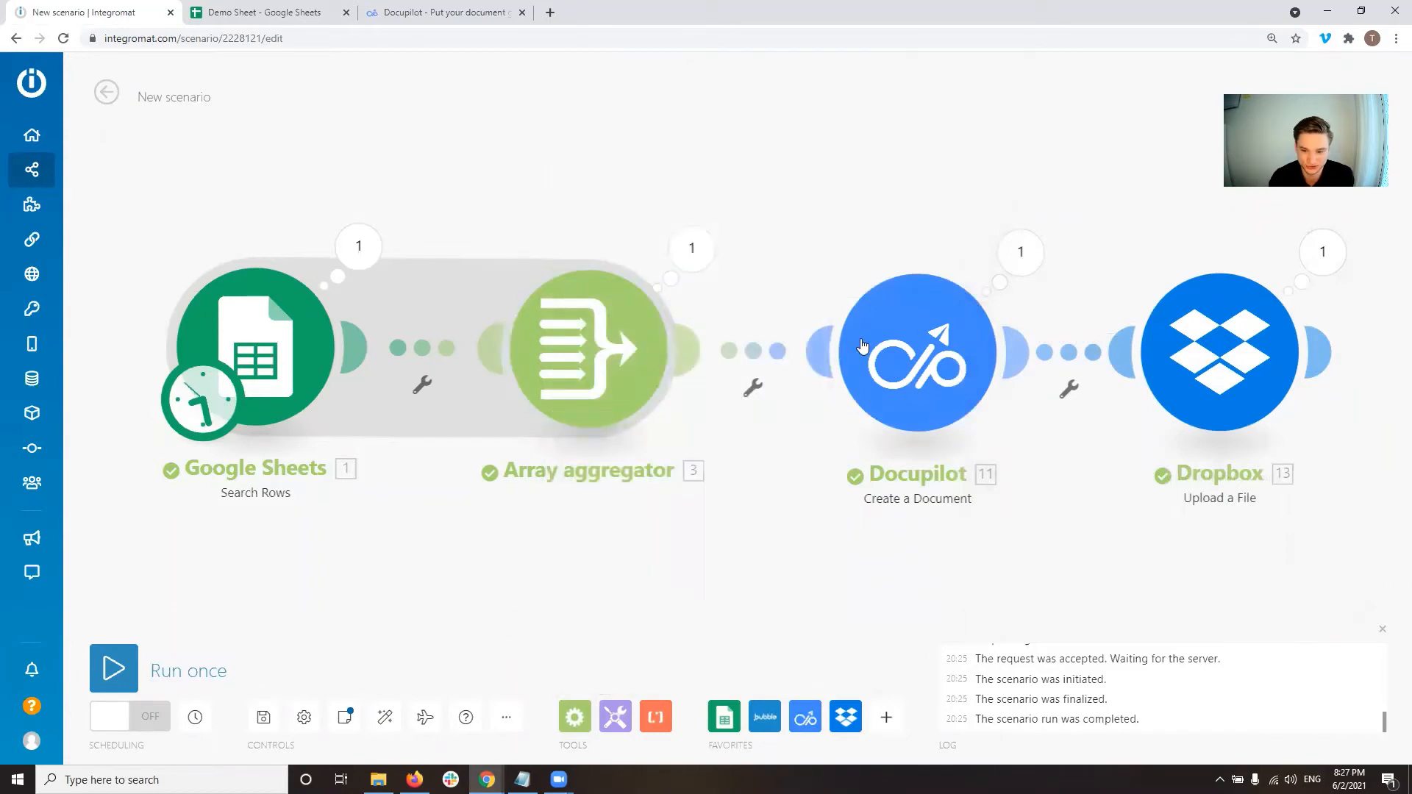
mouse_move(530, 359)
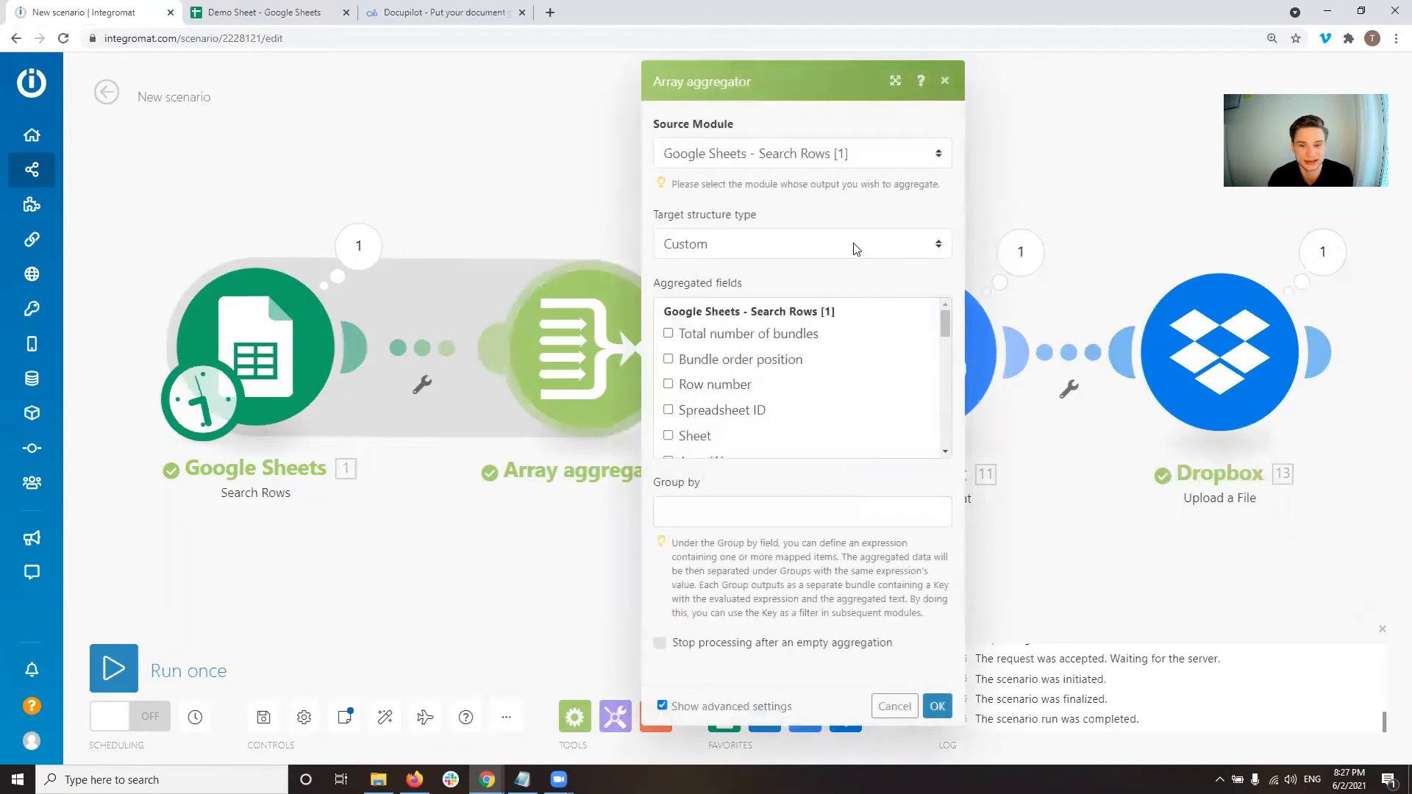
mouse_move(610, 350)
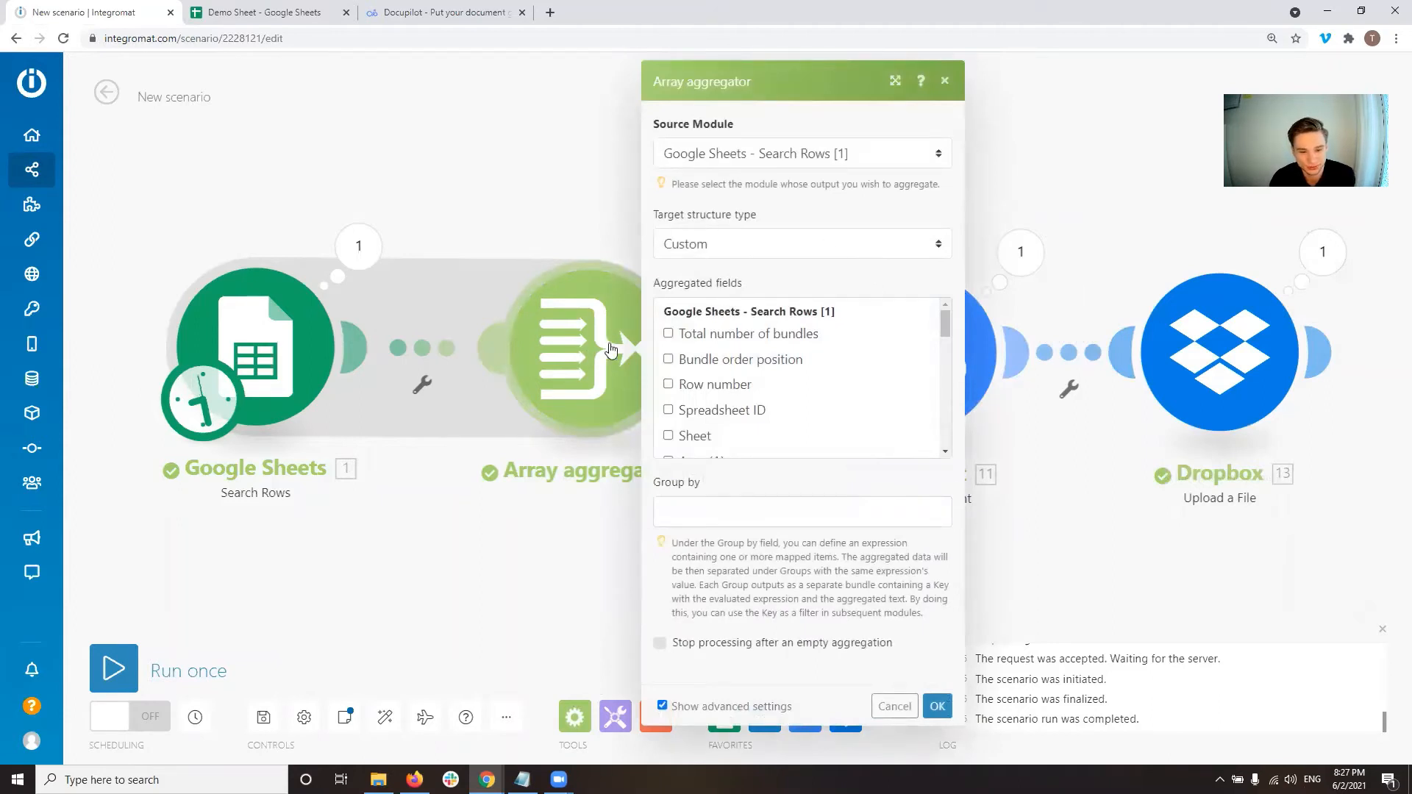
mouse_move(756, 226)
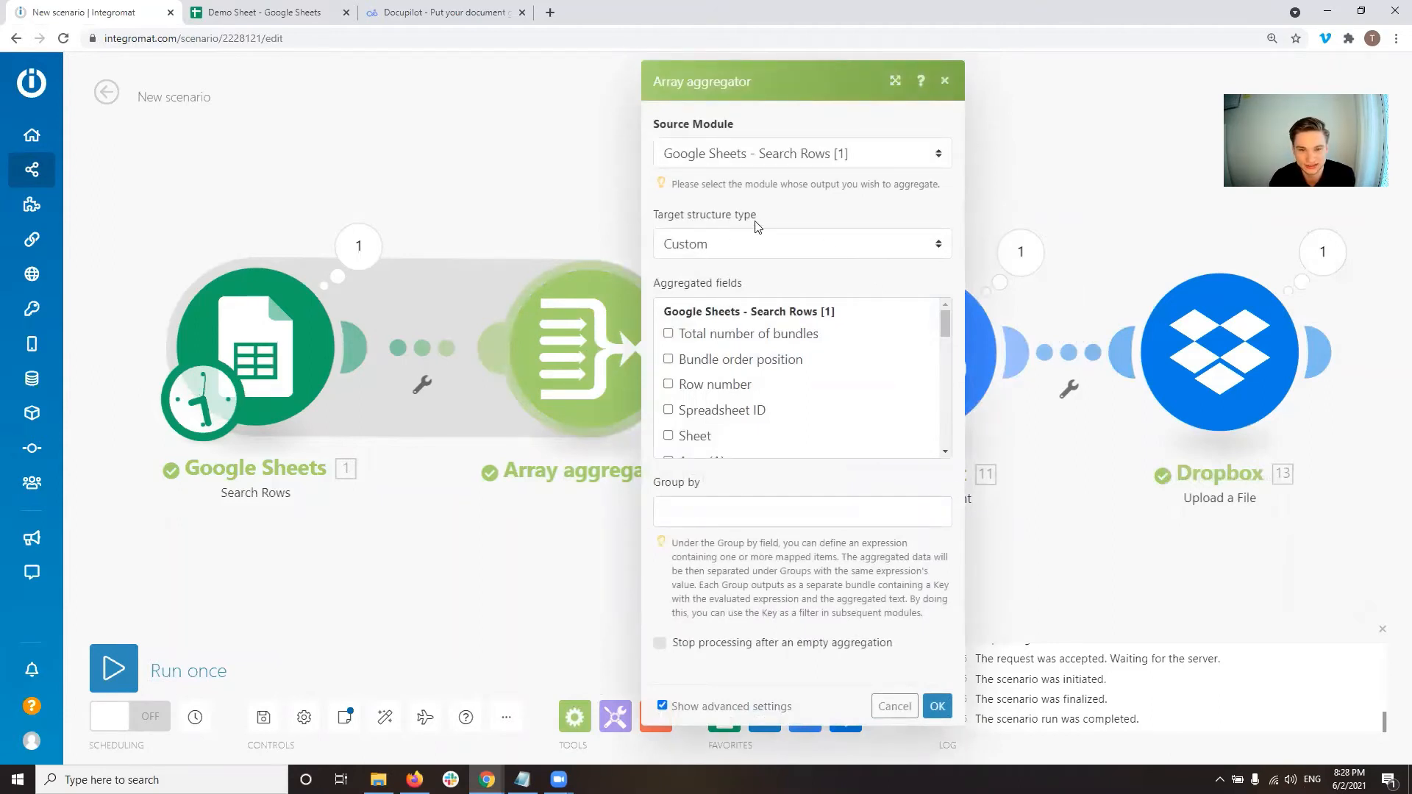
left_click(800, 243)
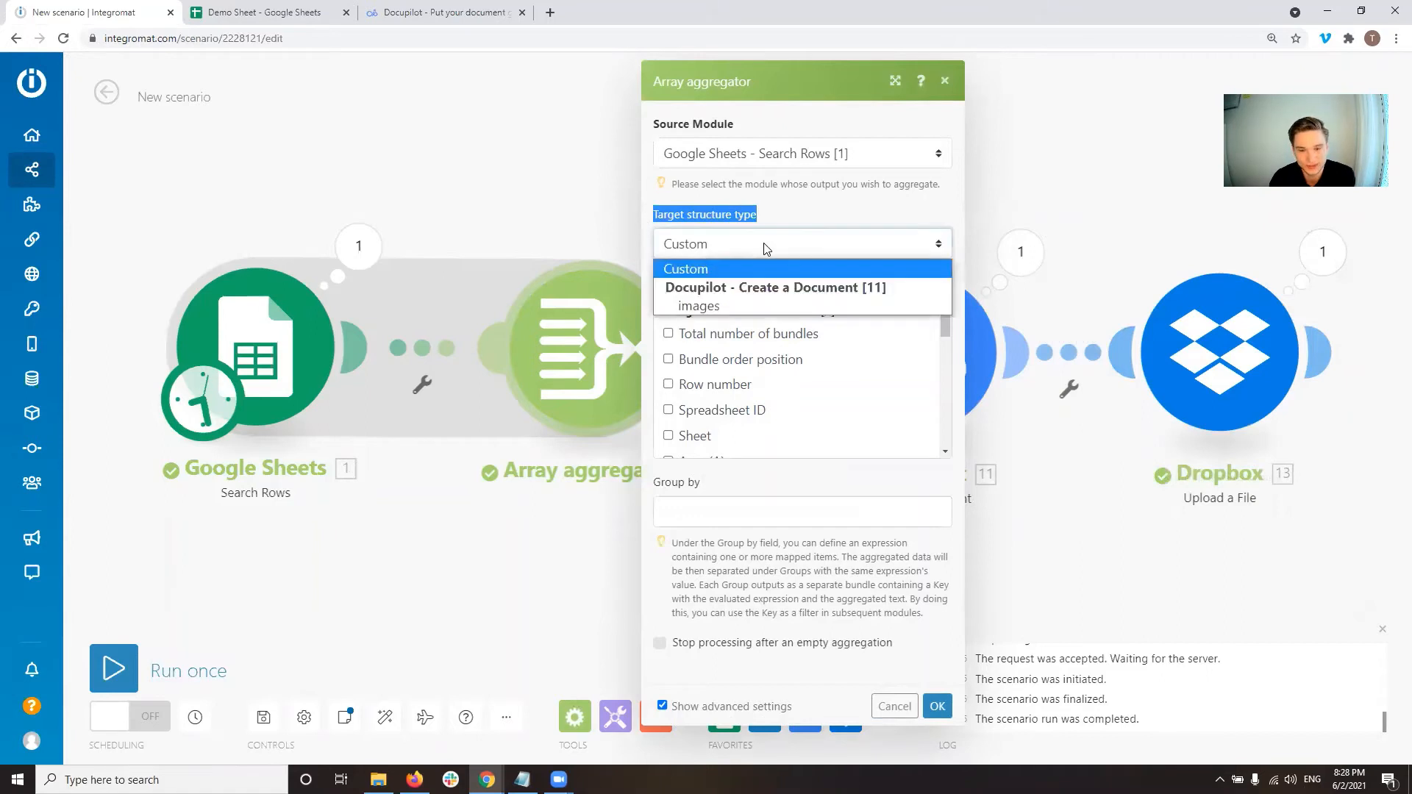
mouse_move(701, 291)
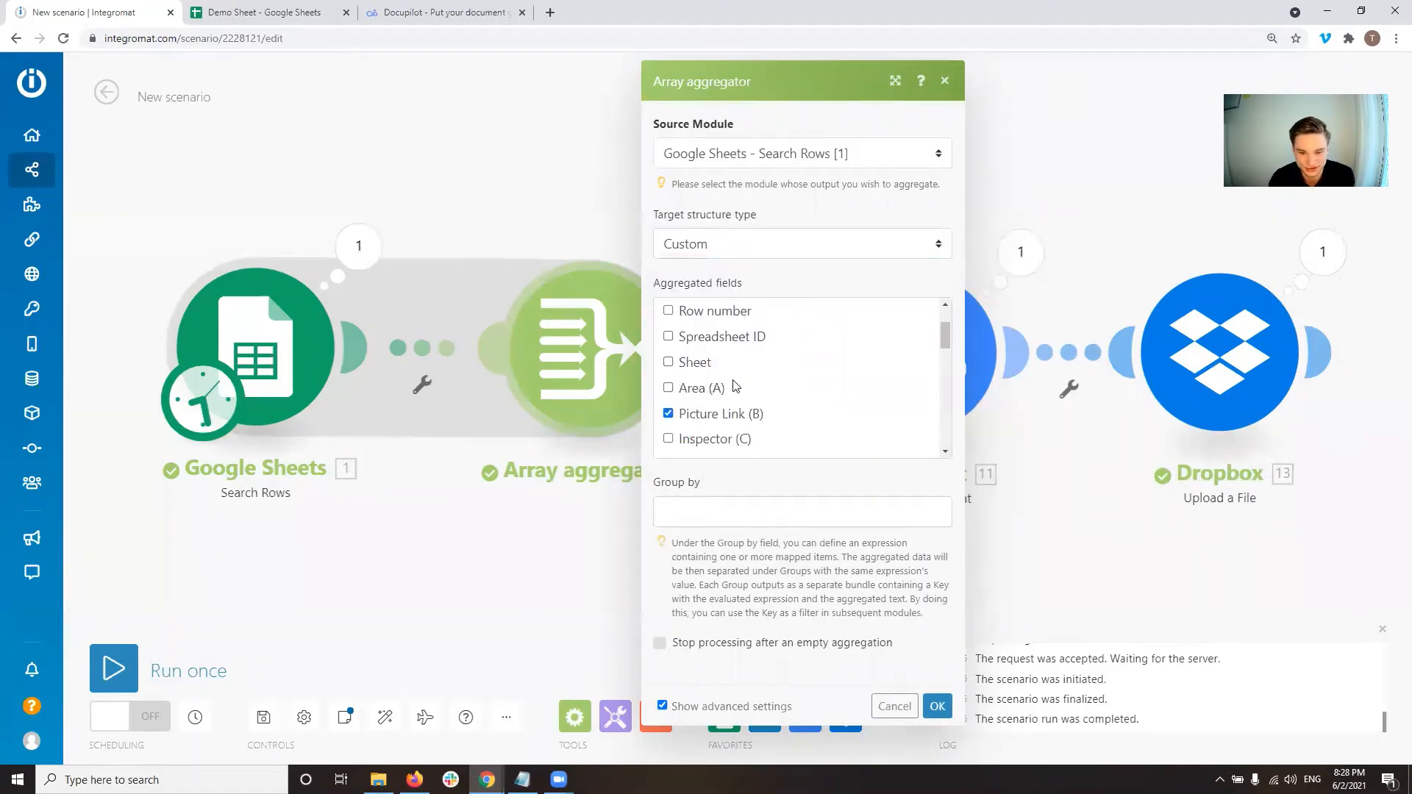
left_click(668, 438)
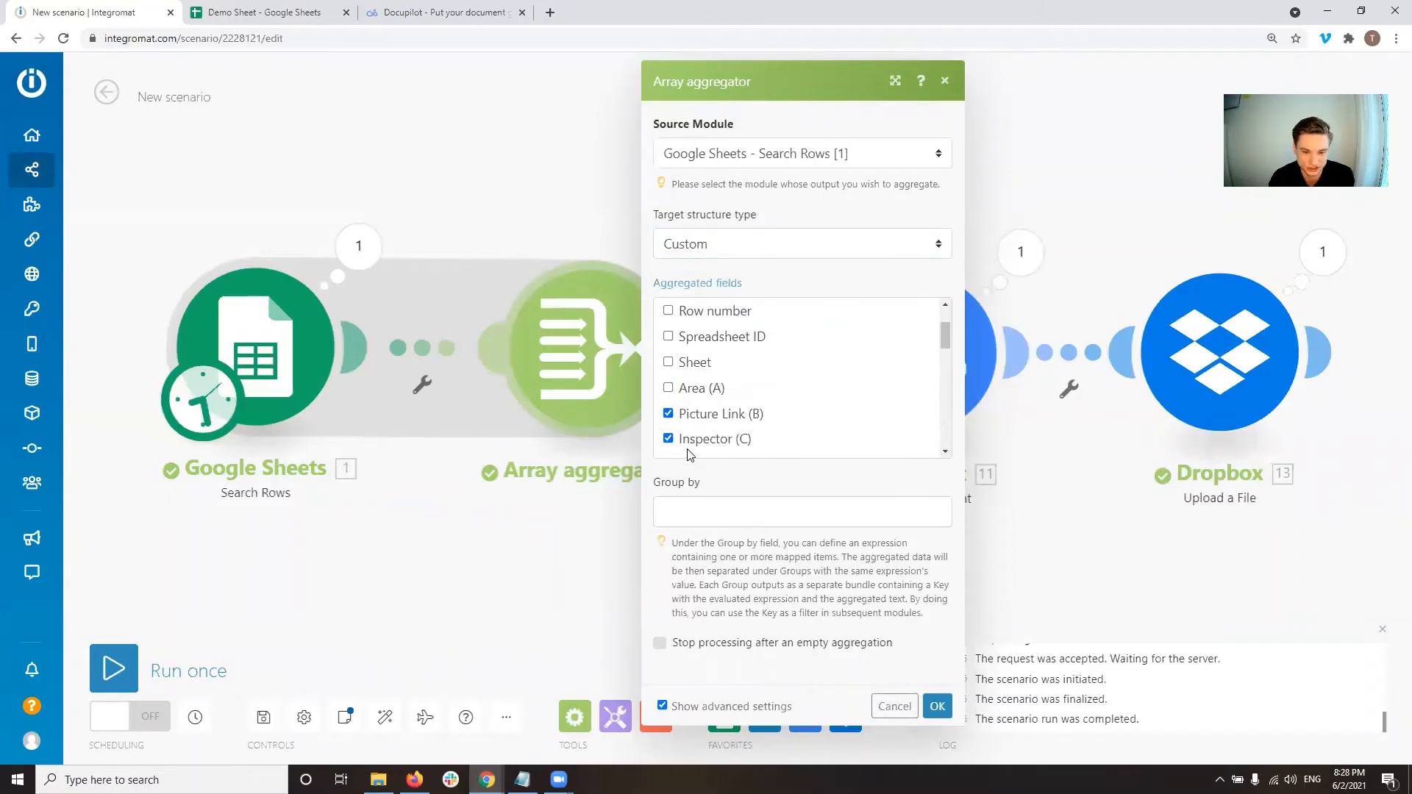
left_click(668, 438)
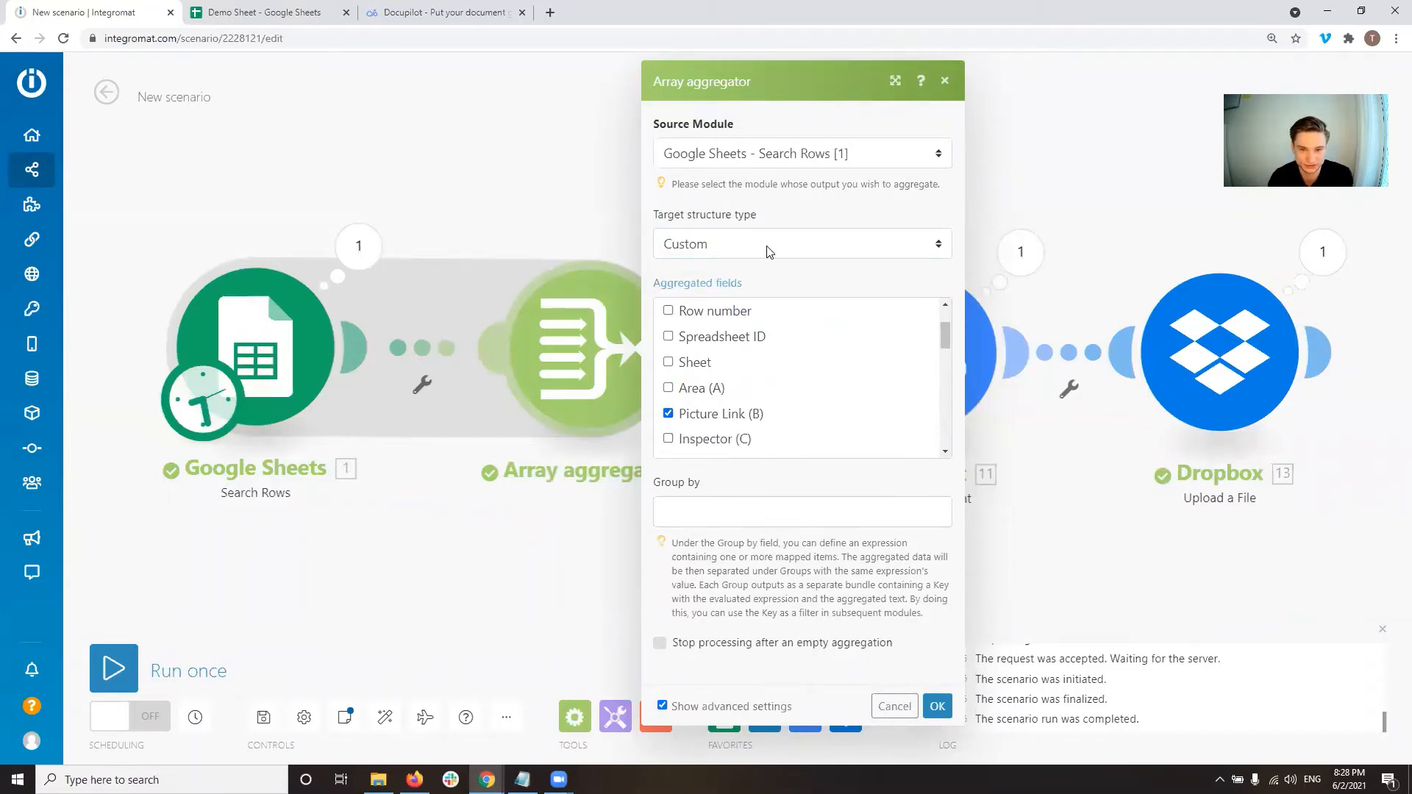
left_click(800, 243)
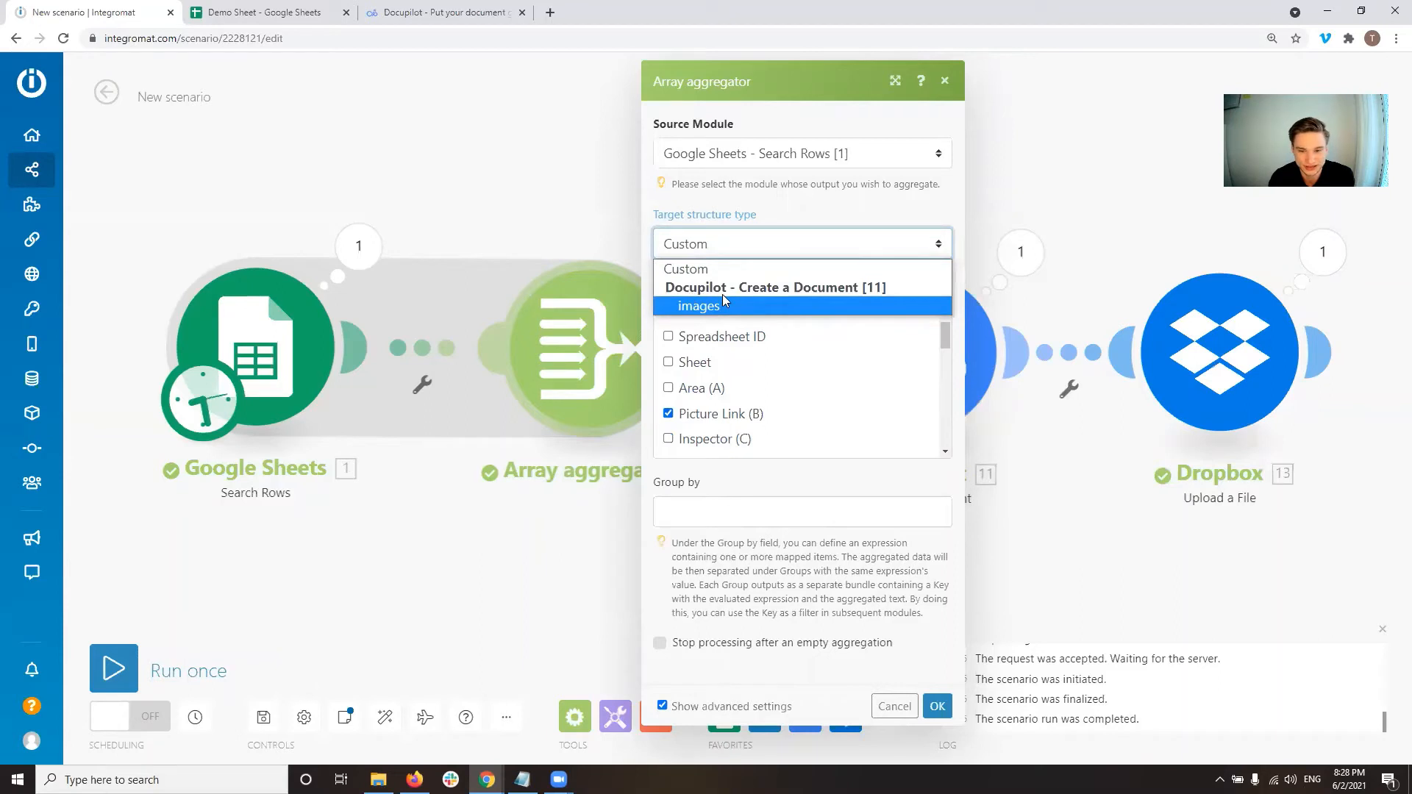
left_click(700, 306)
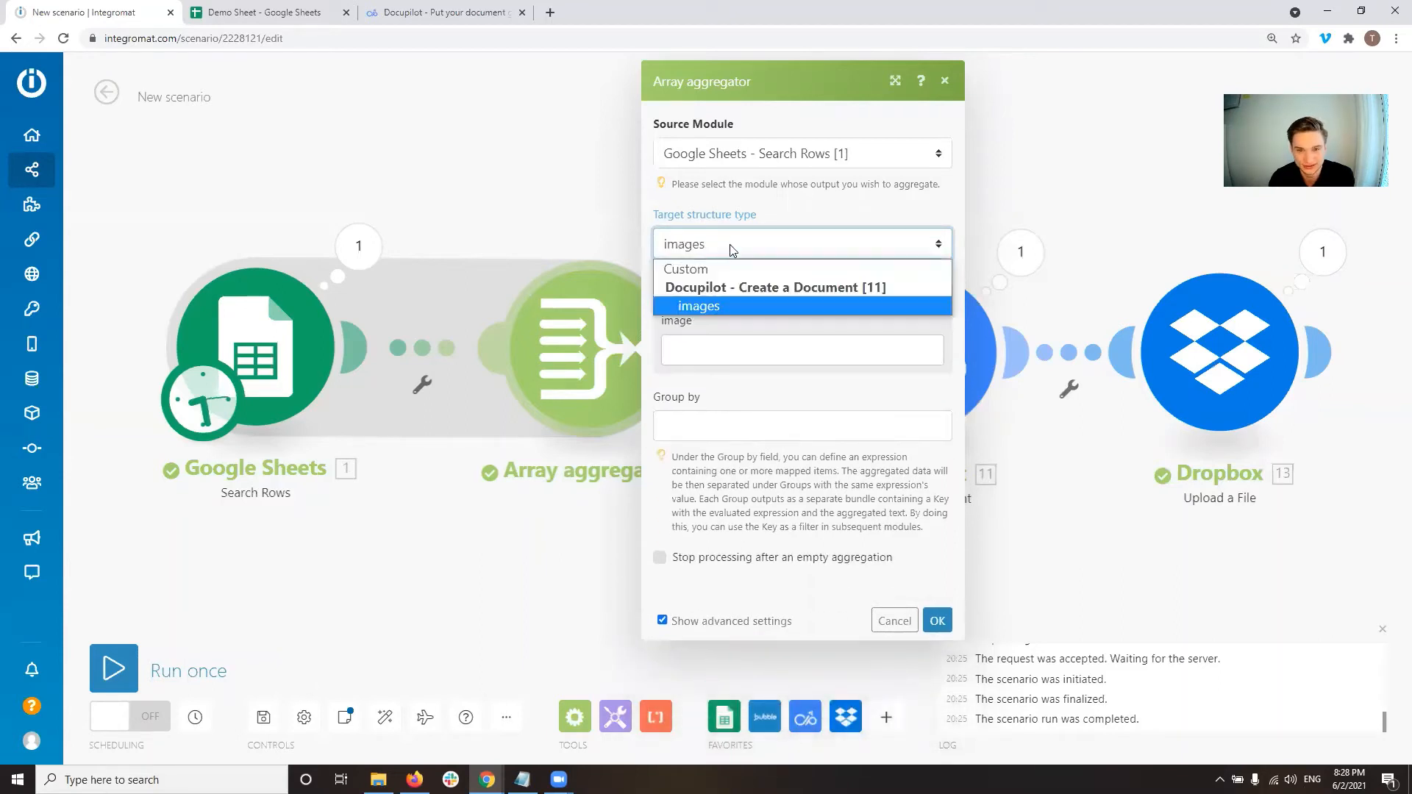
mouse_move(739, 297)
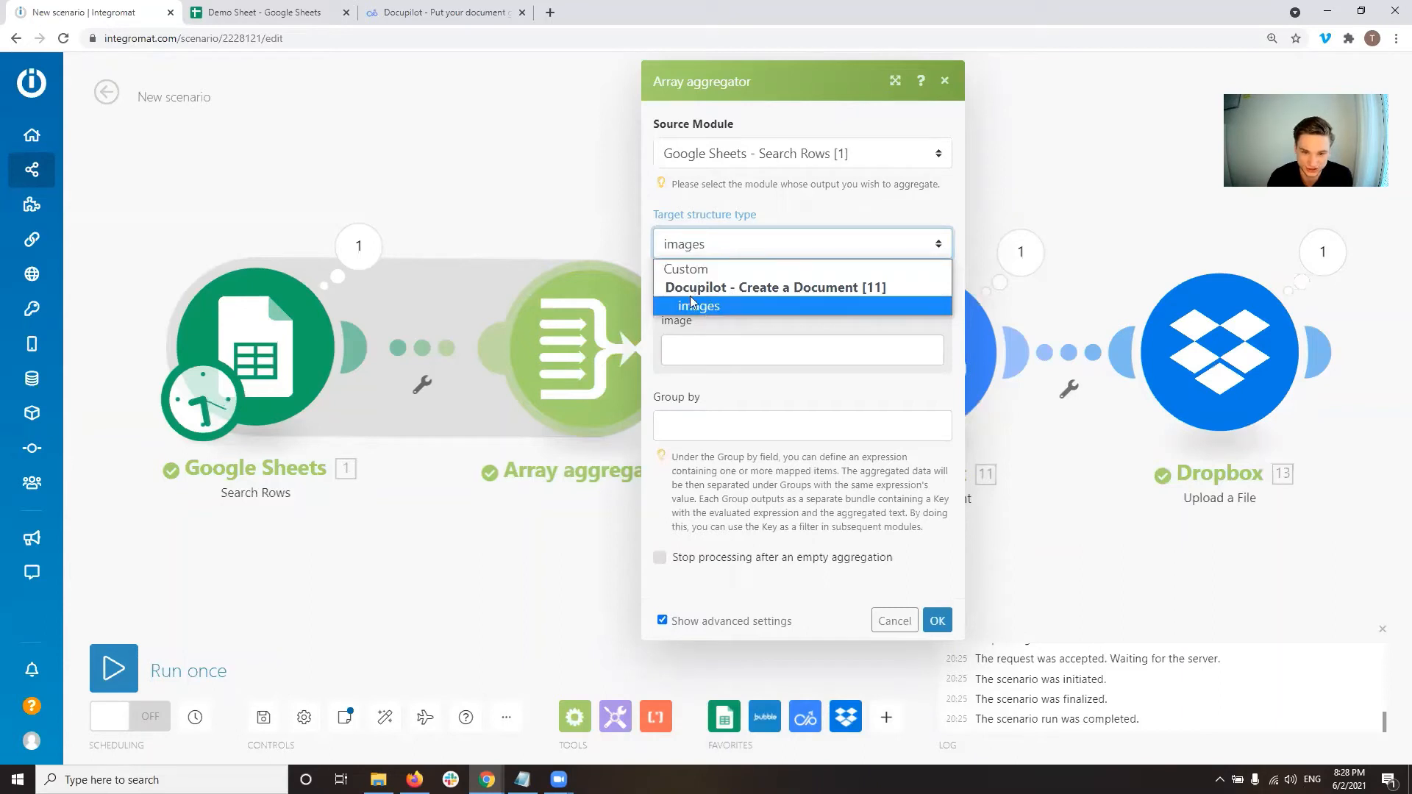
mouse_move(769, 290)
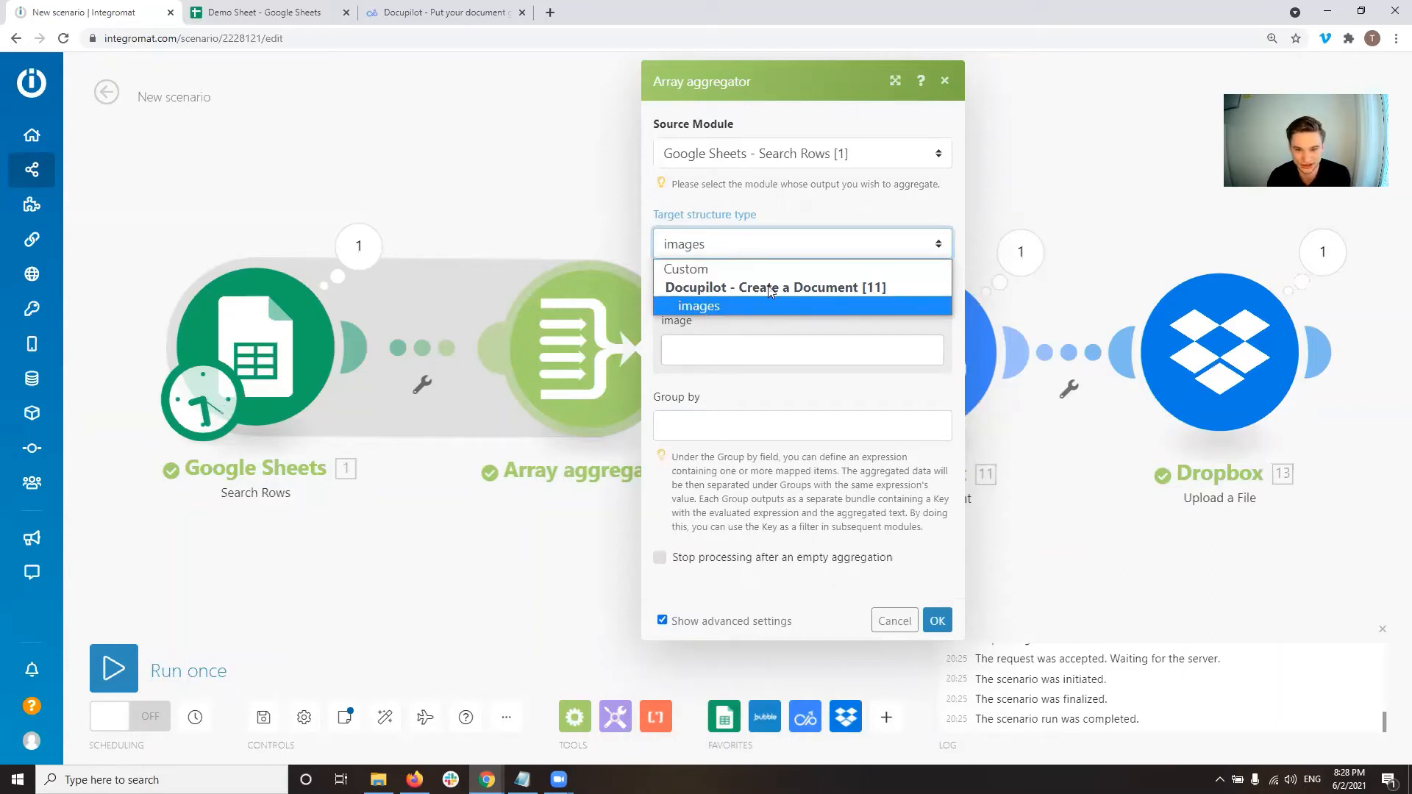
Map Picture Link (B) into the aggregator's image field
left_click(700, 306)
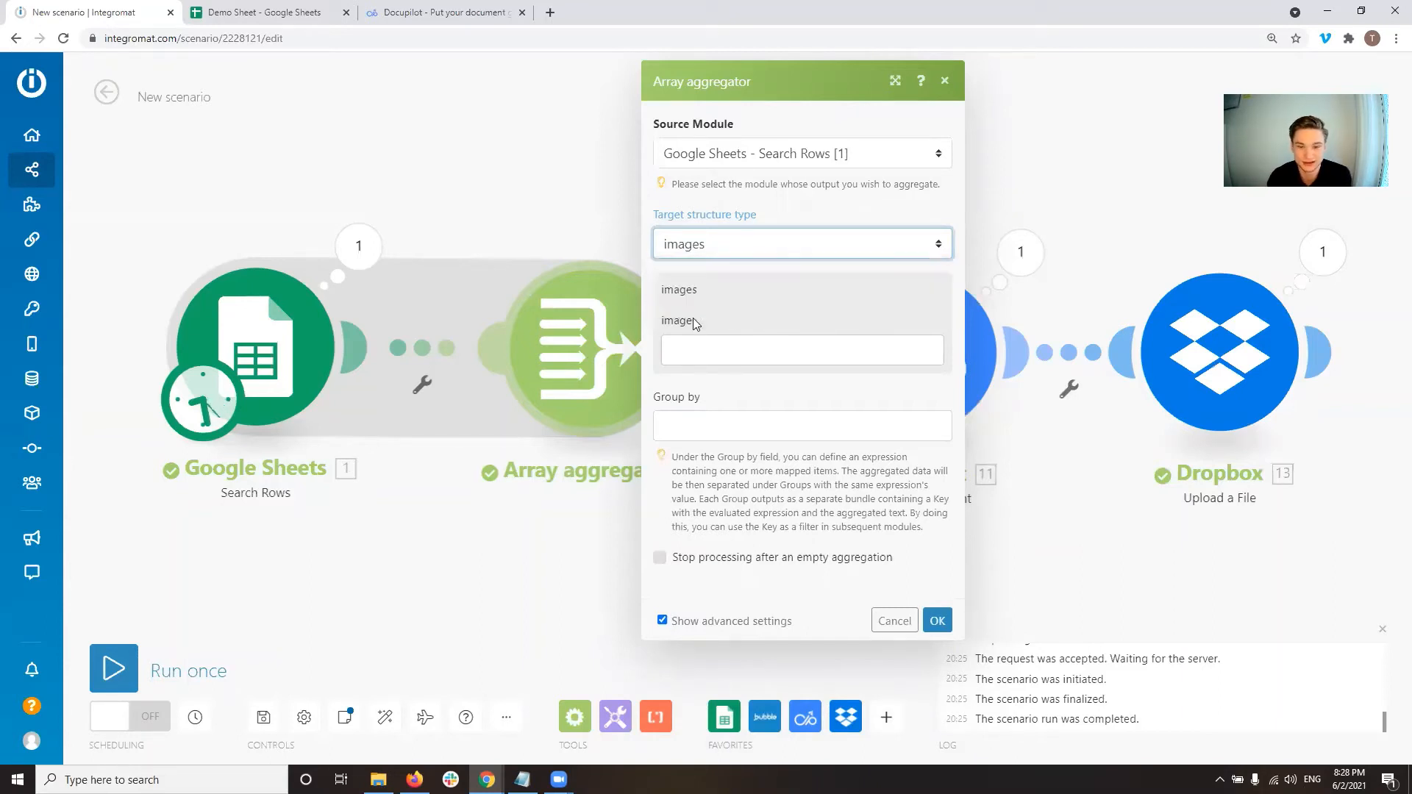
left_click(802, 350)
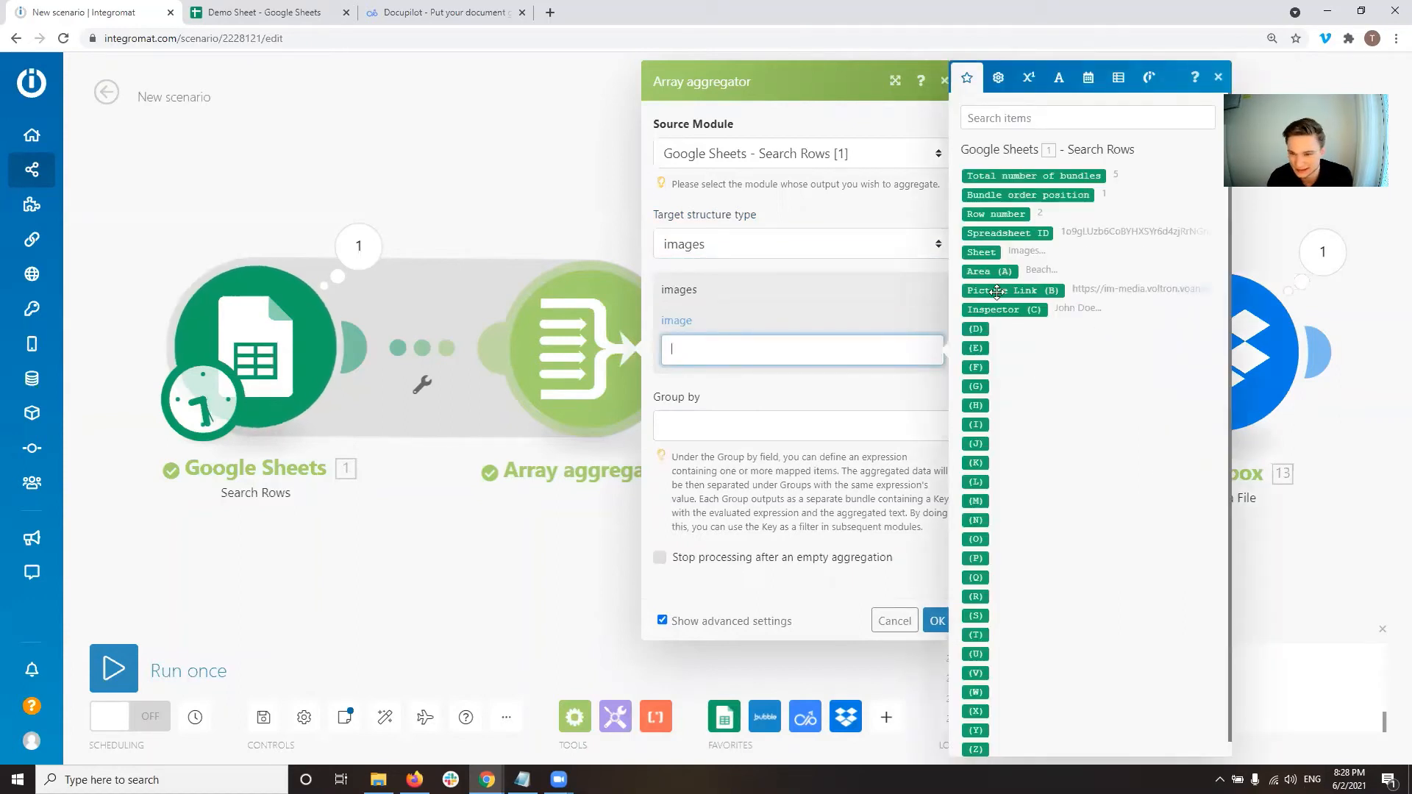
left_click(1012, 290)
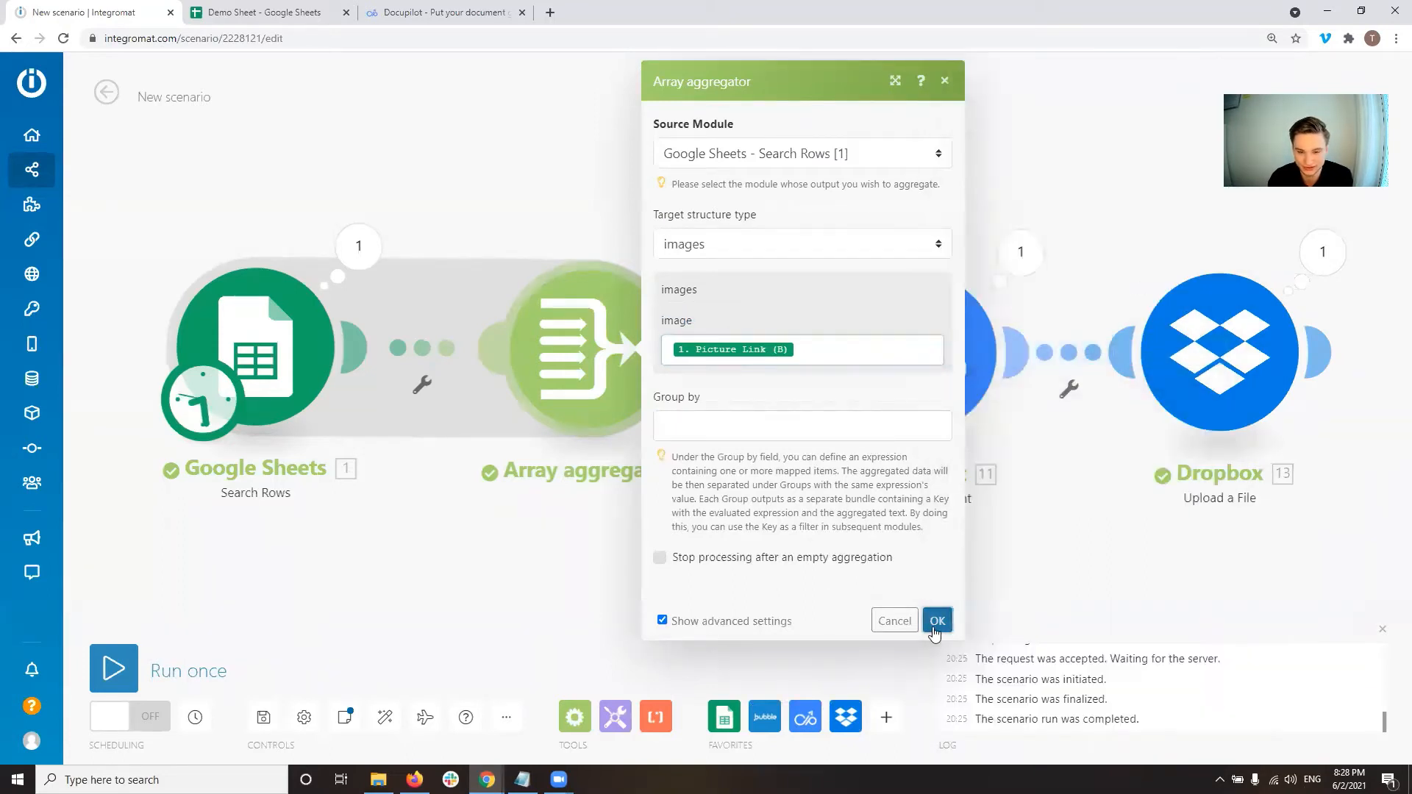
Run the scenario and inspect the aggregator output: an array of five image-link collections
left_click(937, 620)
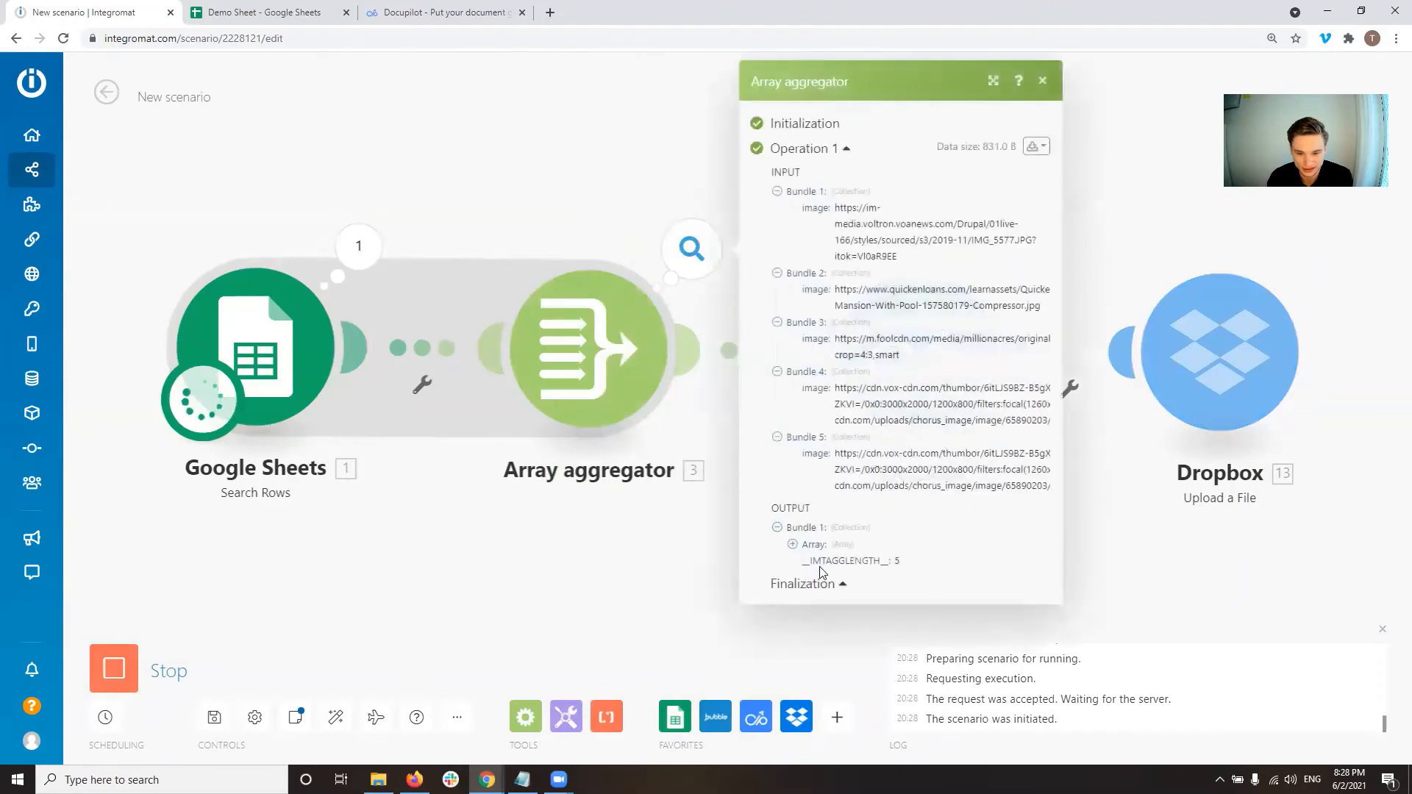
left_click(792, 544)
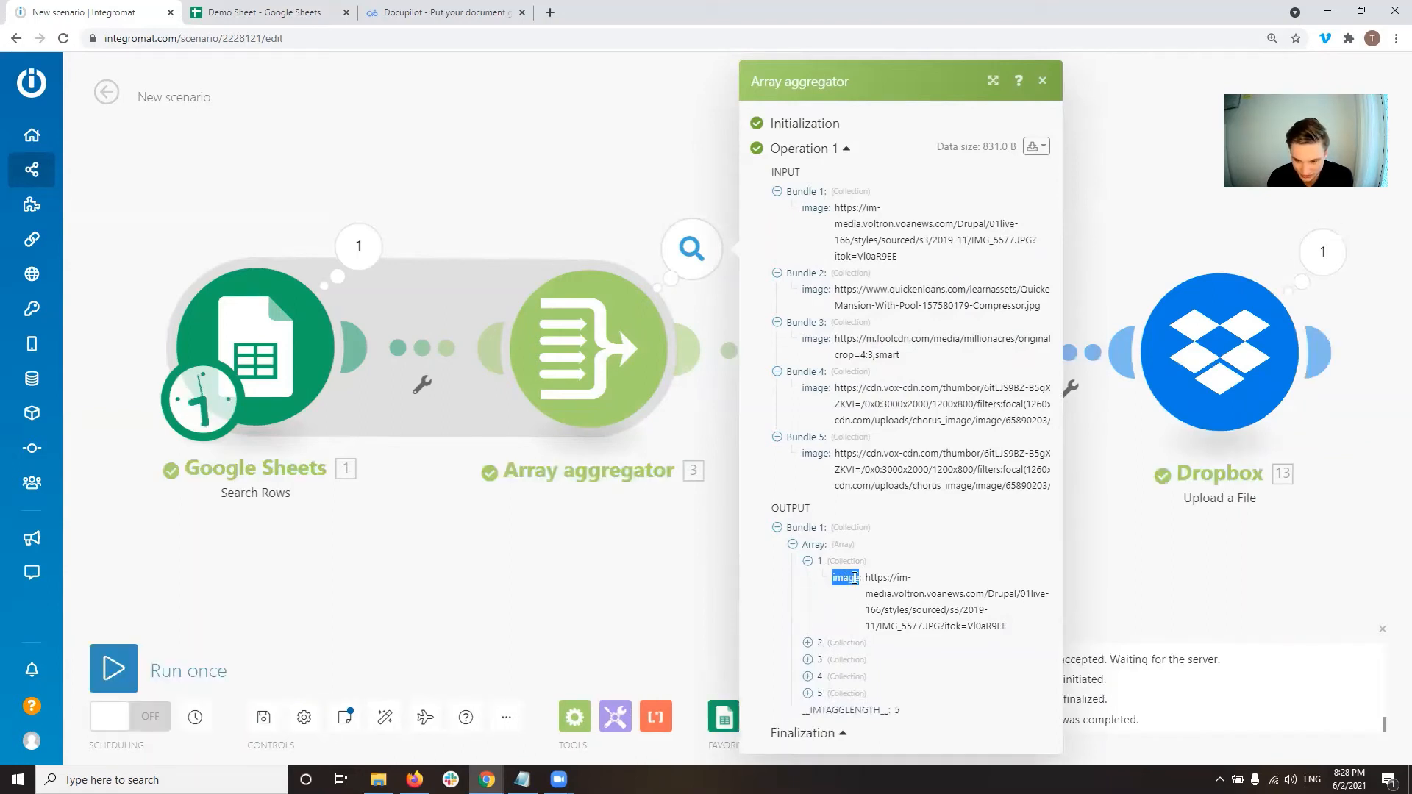
left_click(1041, 79)
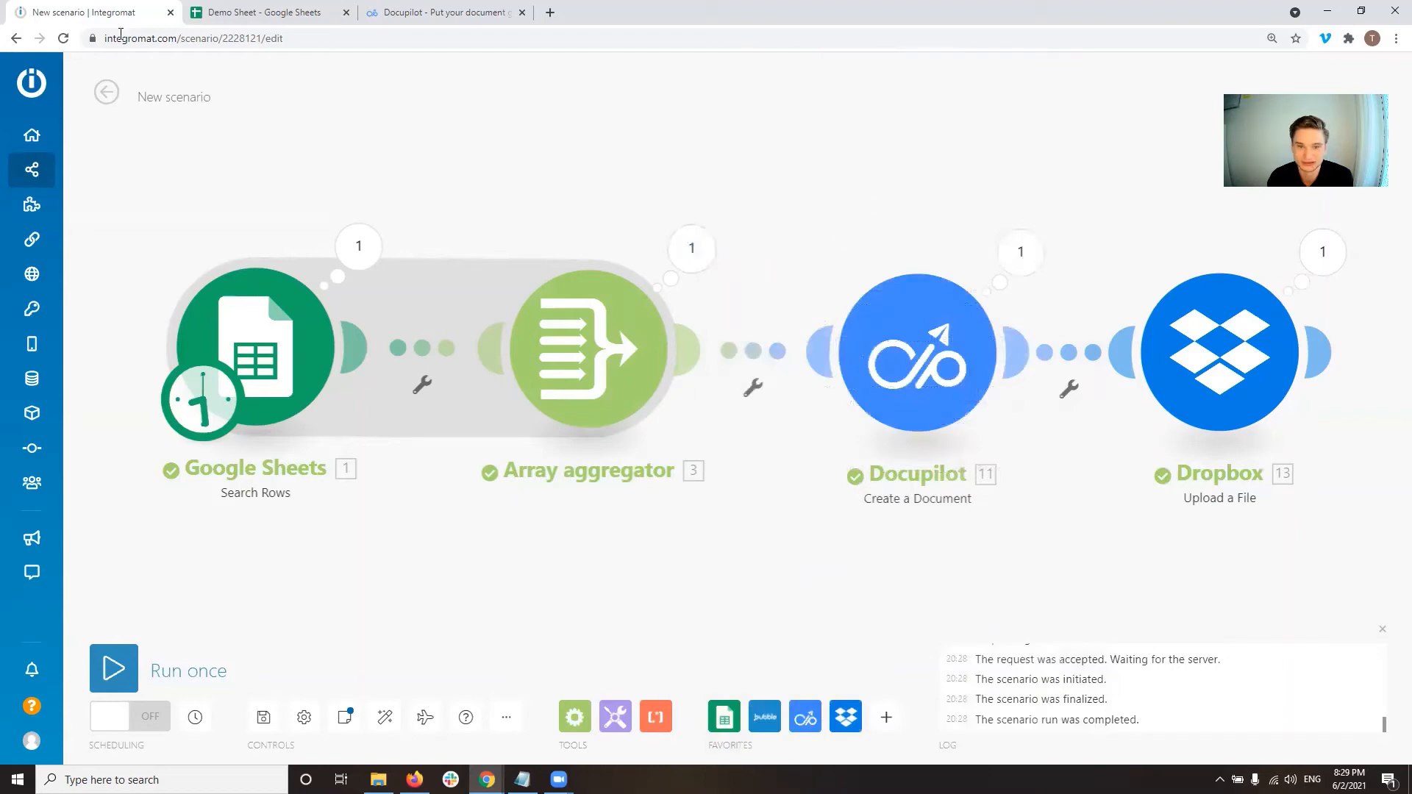
In Docupilot's report history, view the latest Image Array Test data with its five-link images array
left_click(441, 12)
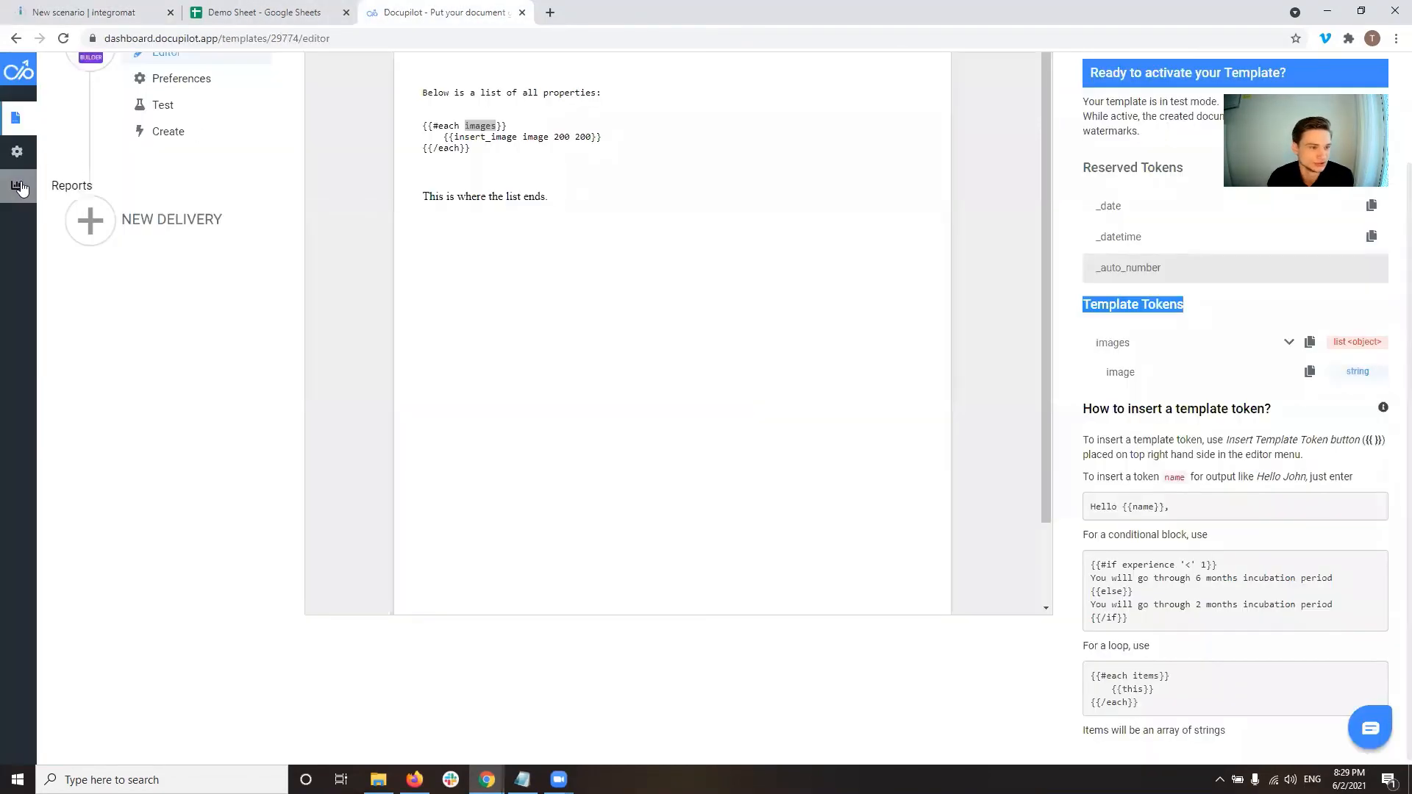
left_click(18, 188)
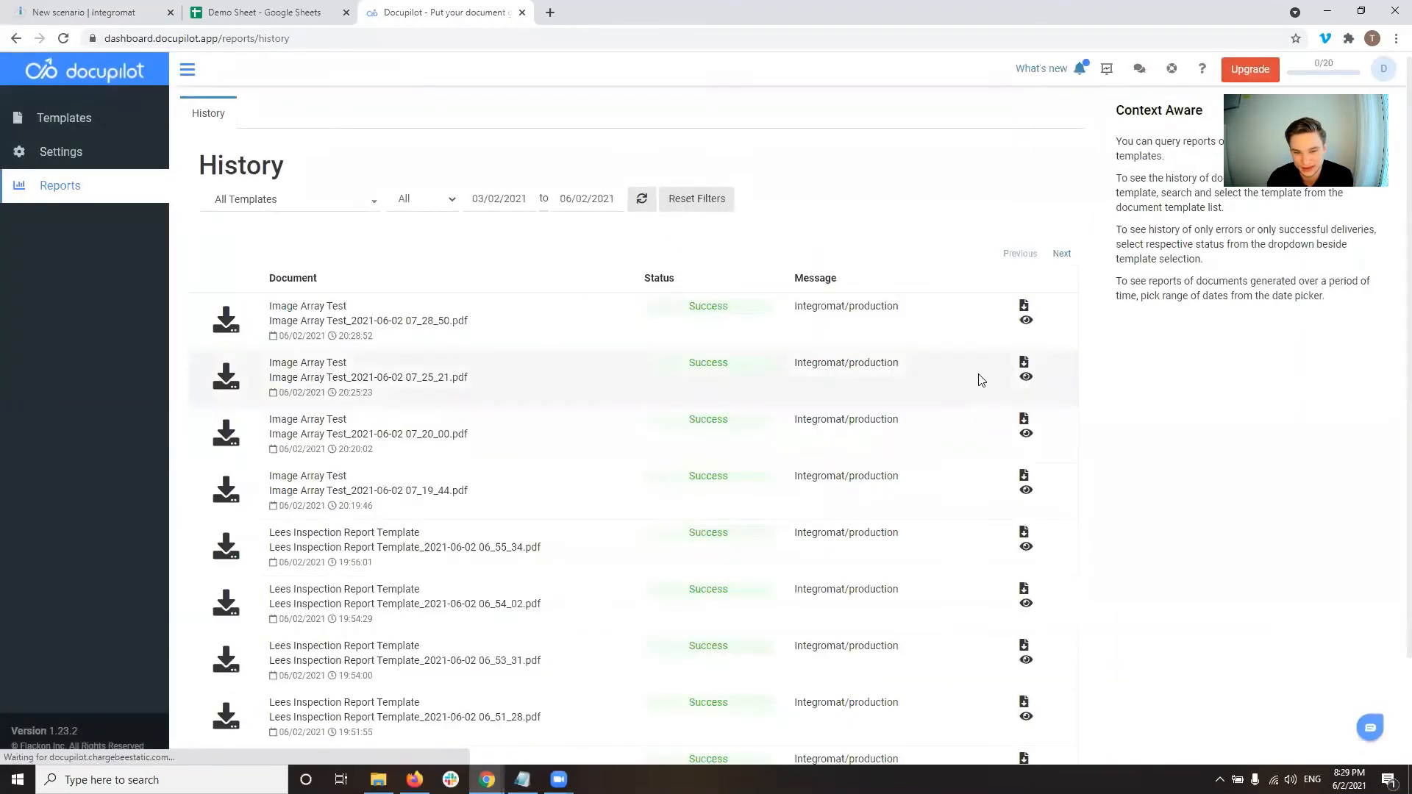
left_click(1025, 319)
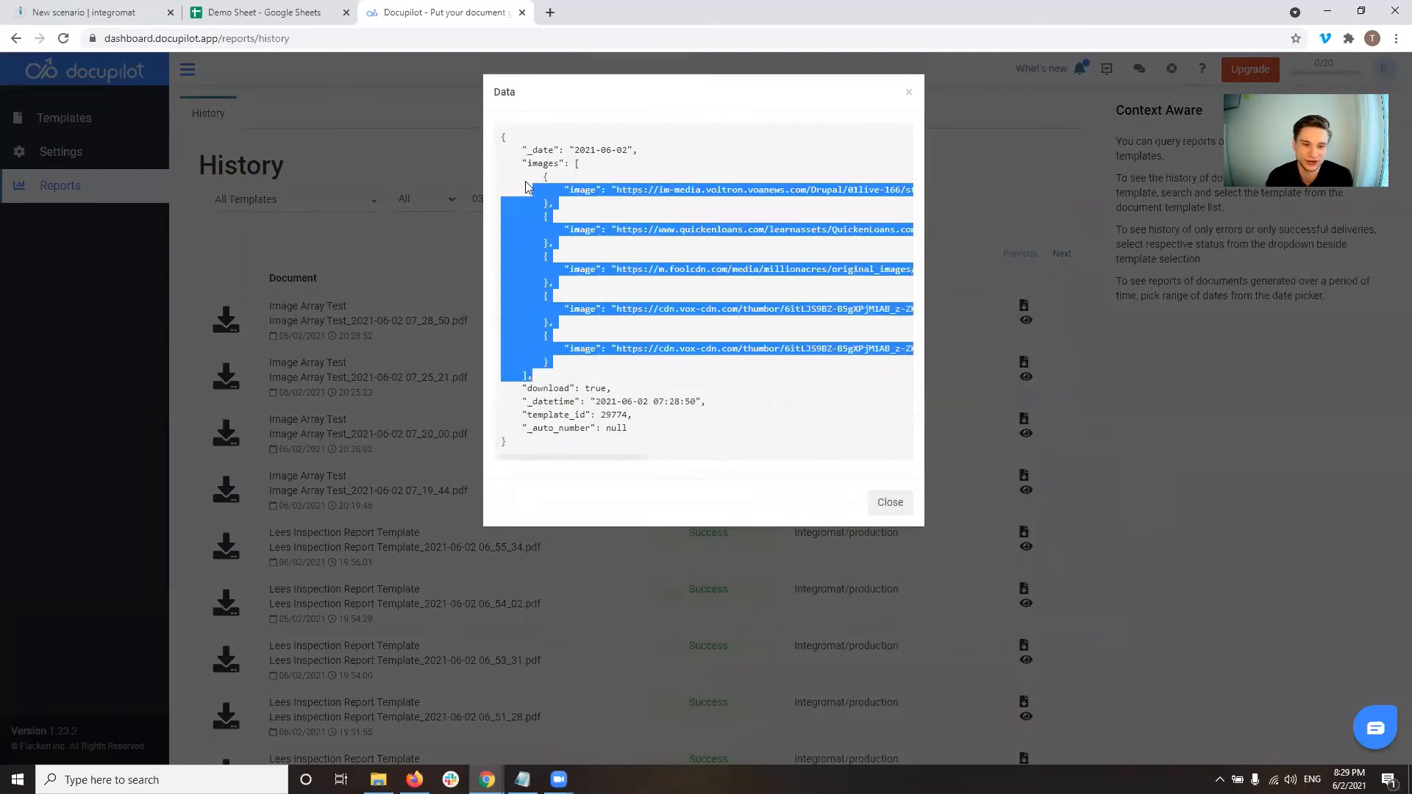
double_click(540, 163)
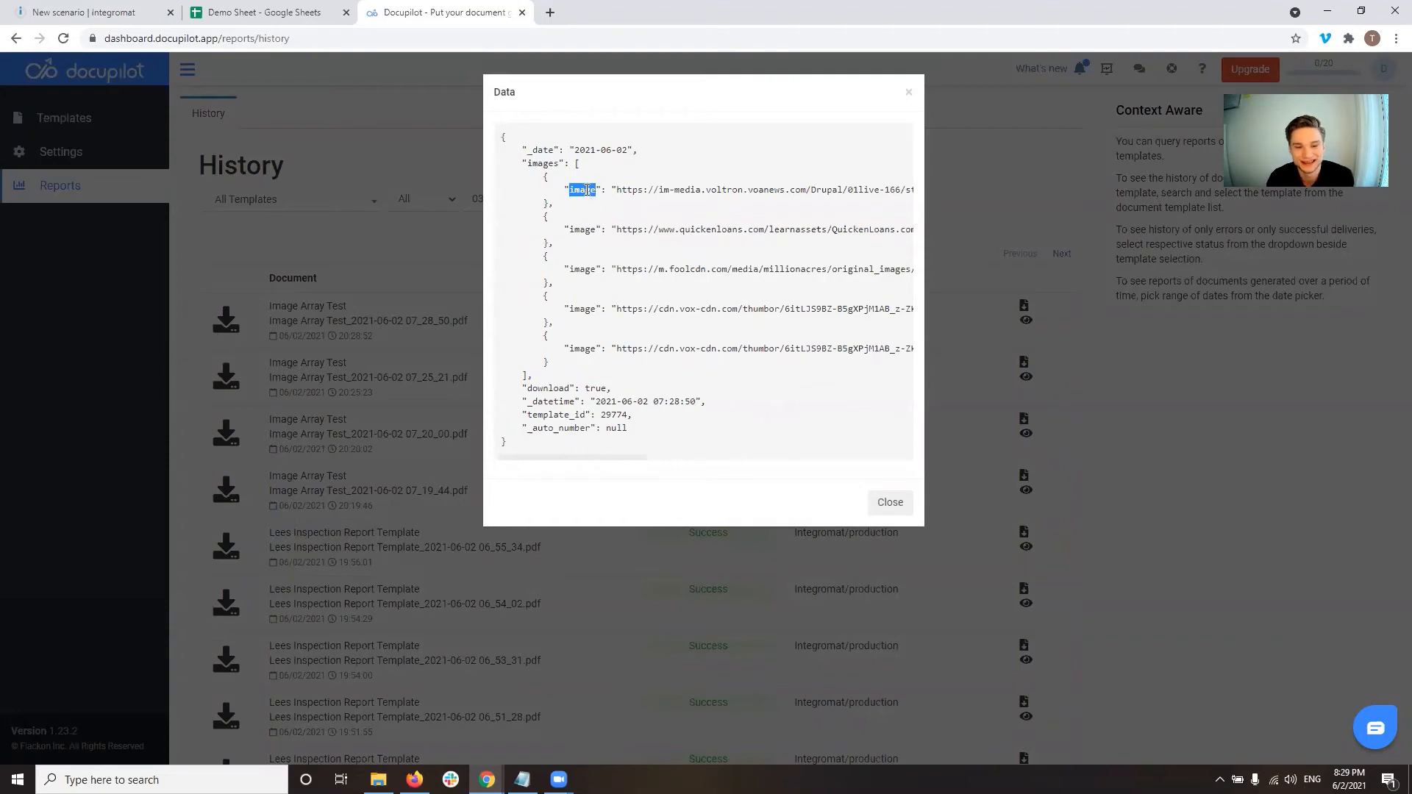
left_click(888, 501)
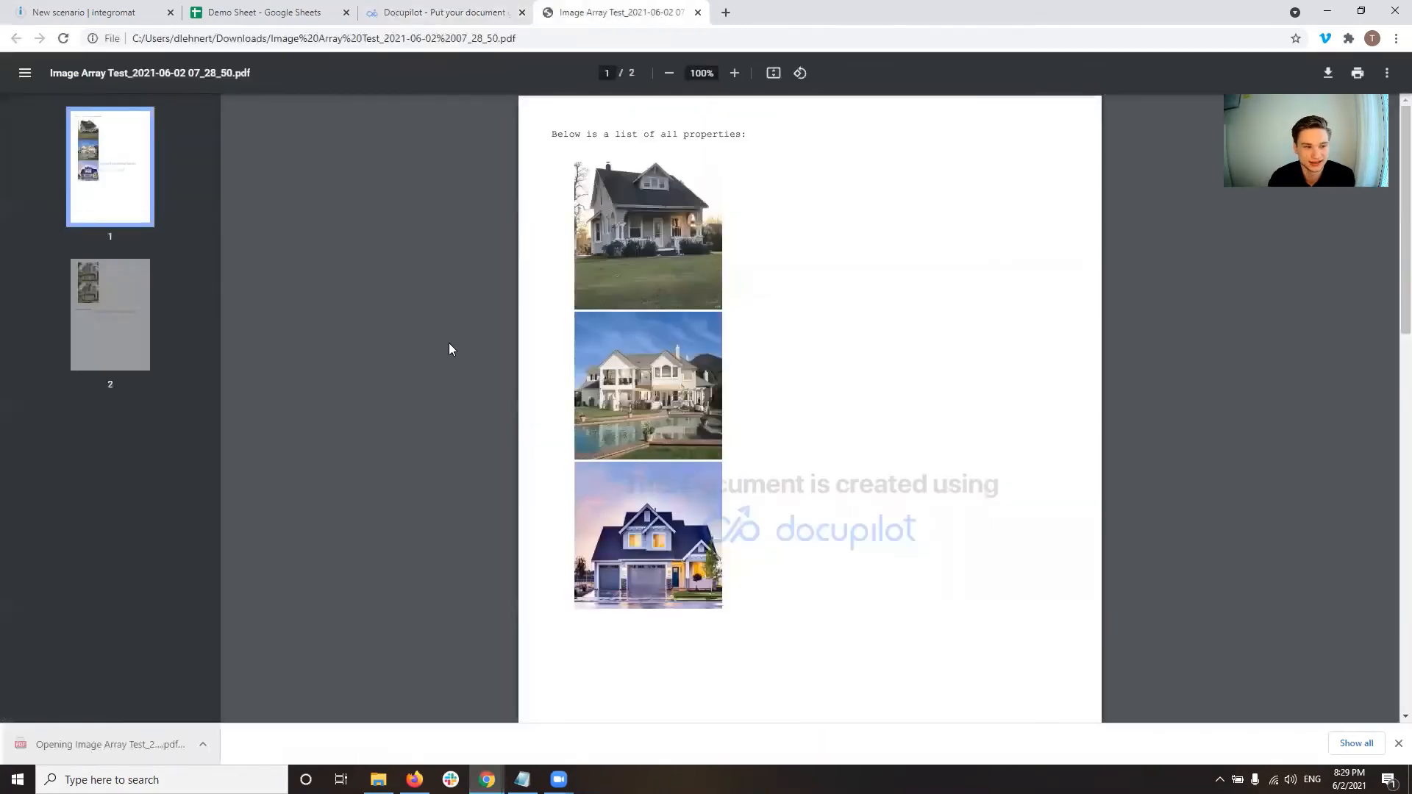
Check the generated PDF's five house photos across two pages, then return to Docupilot's report history
scroll("down", 3)
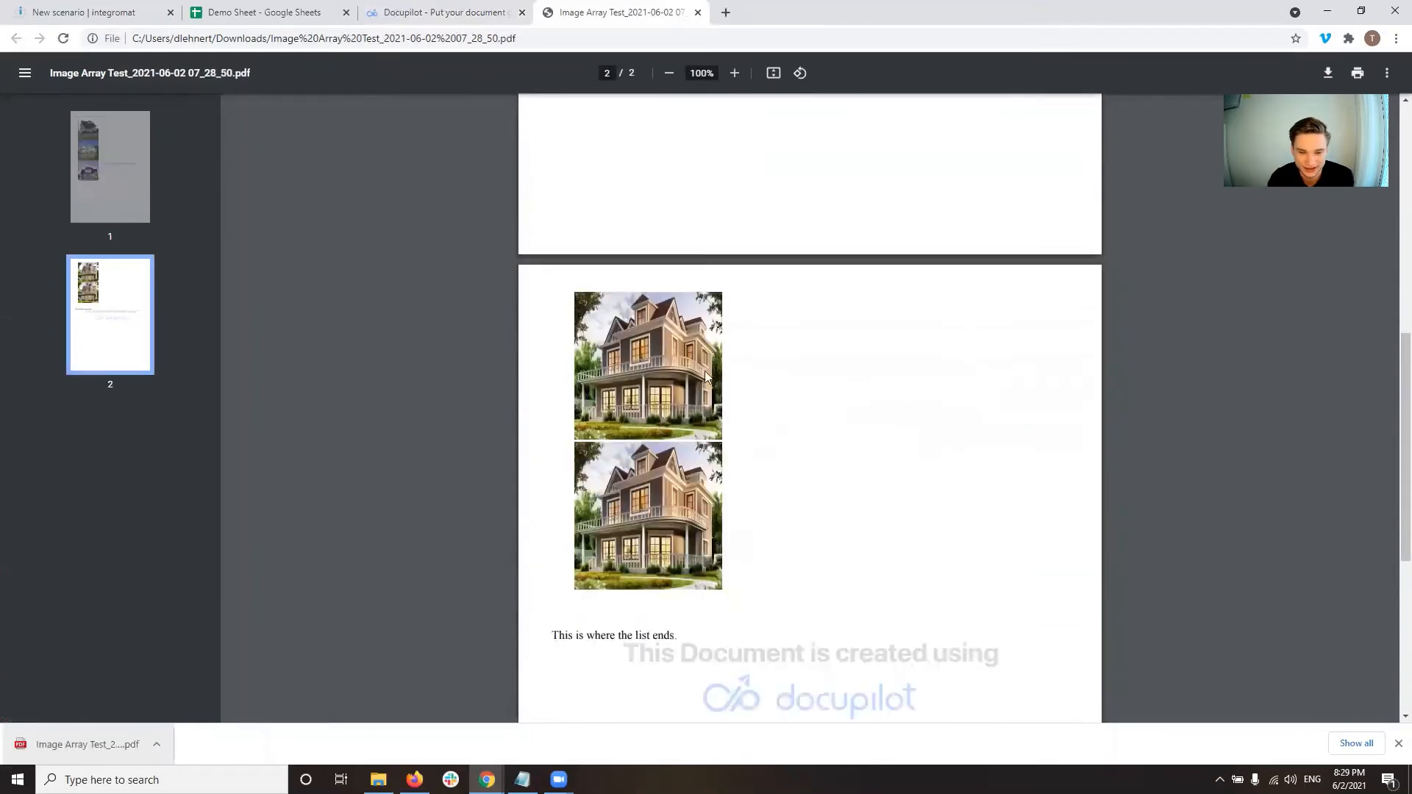
scroll("down", 3)
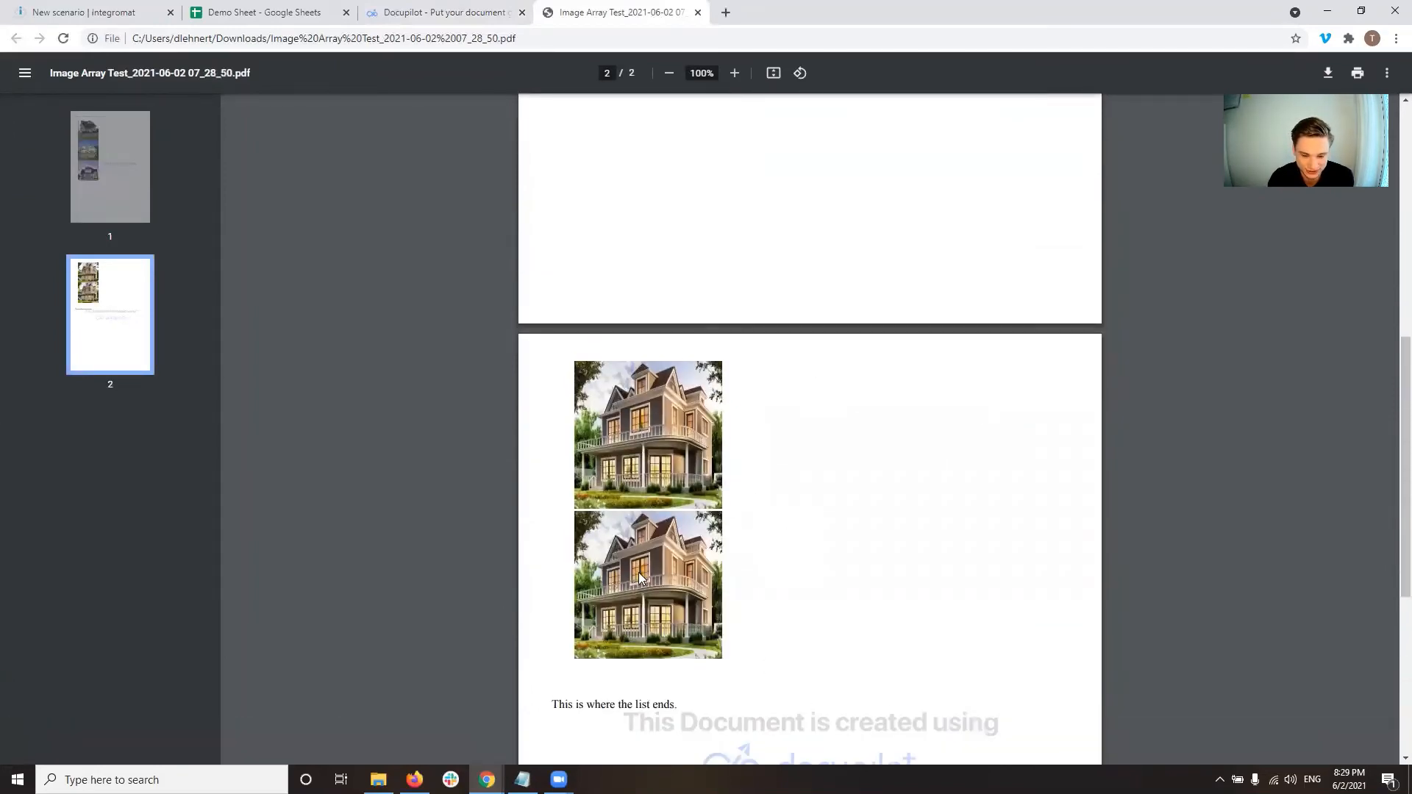
scroll("down", 3)
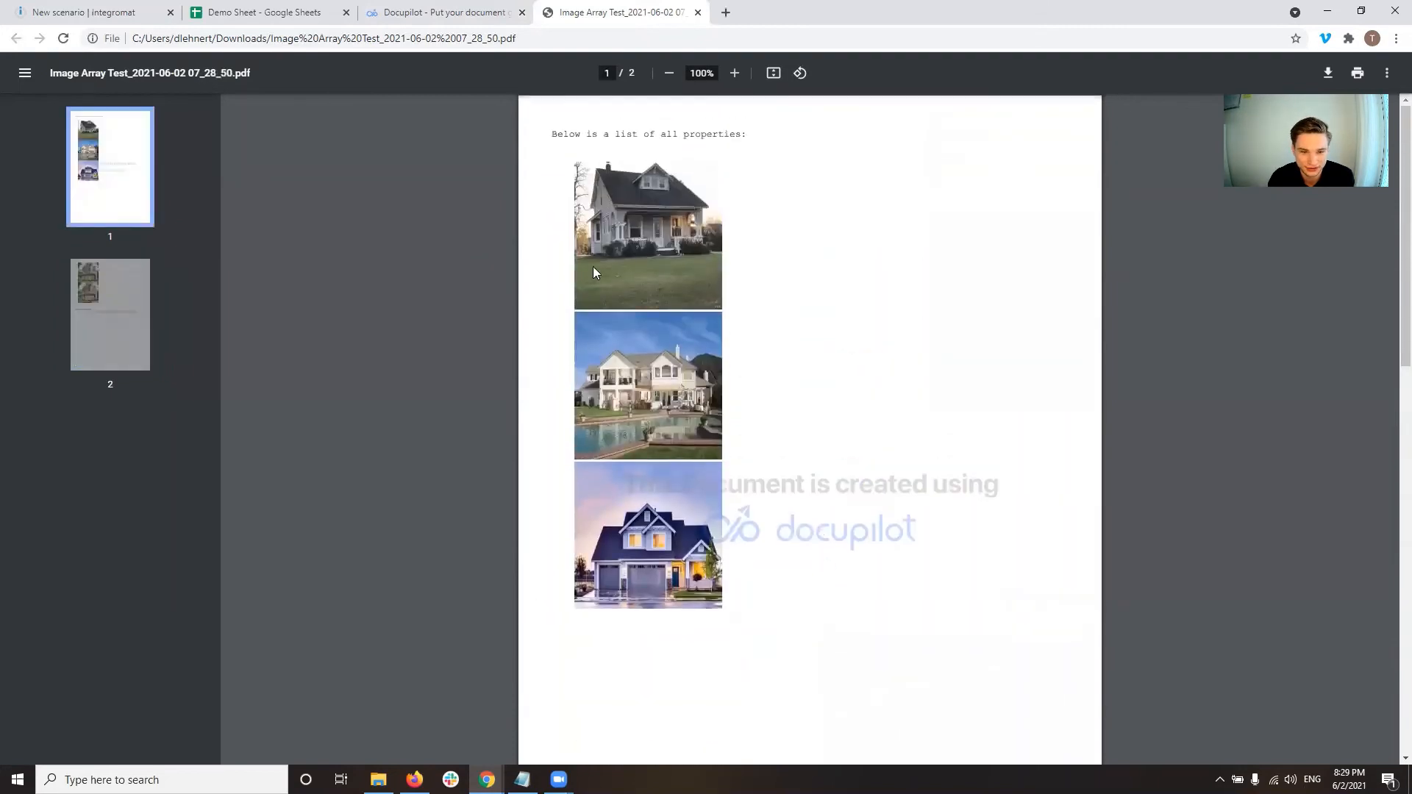
mouse_move(698, 315)
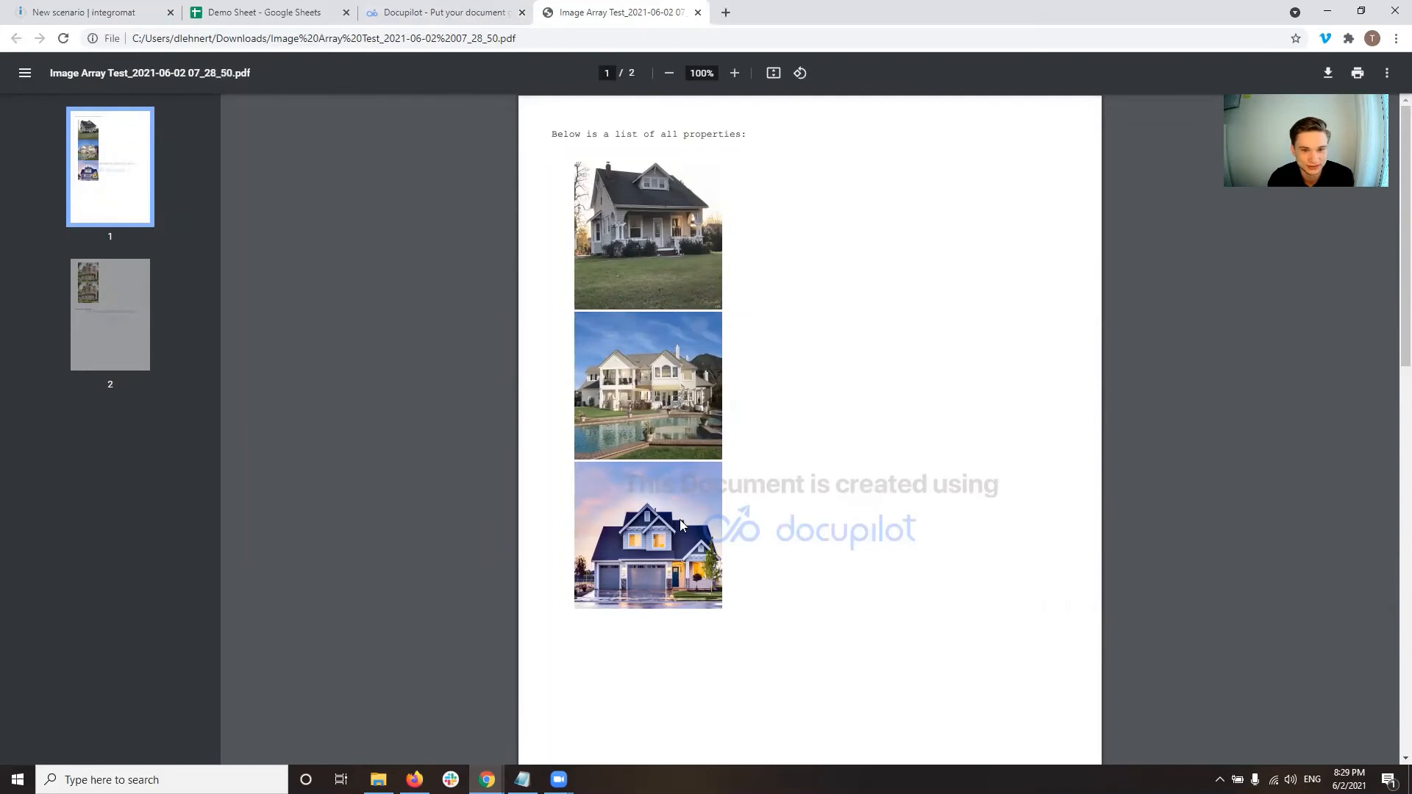
left_click(443, 11)
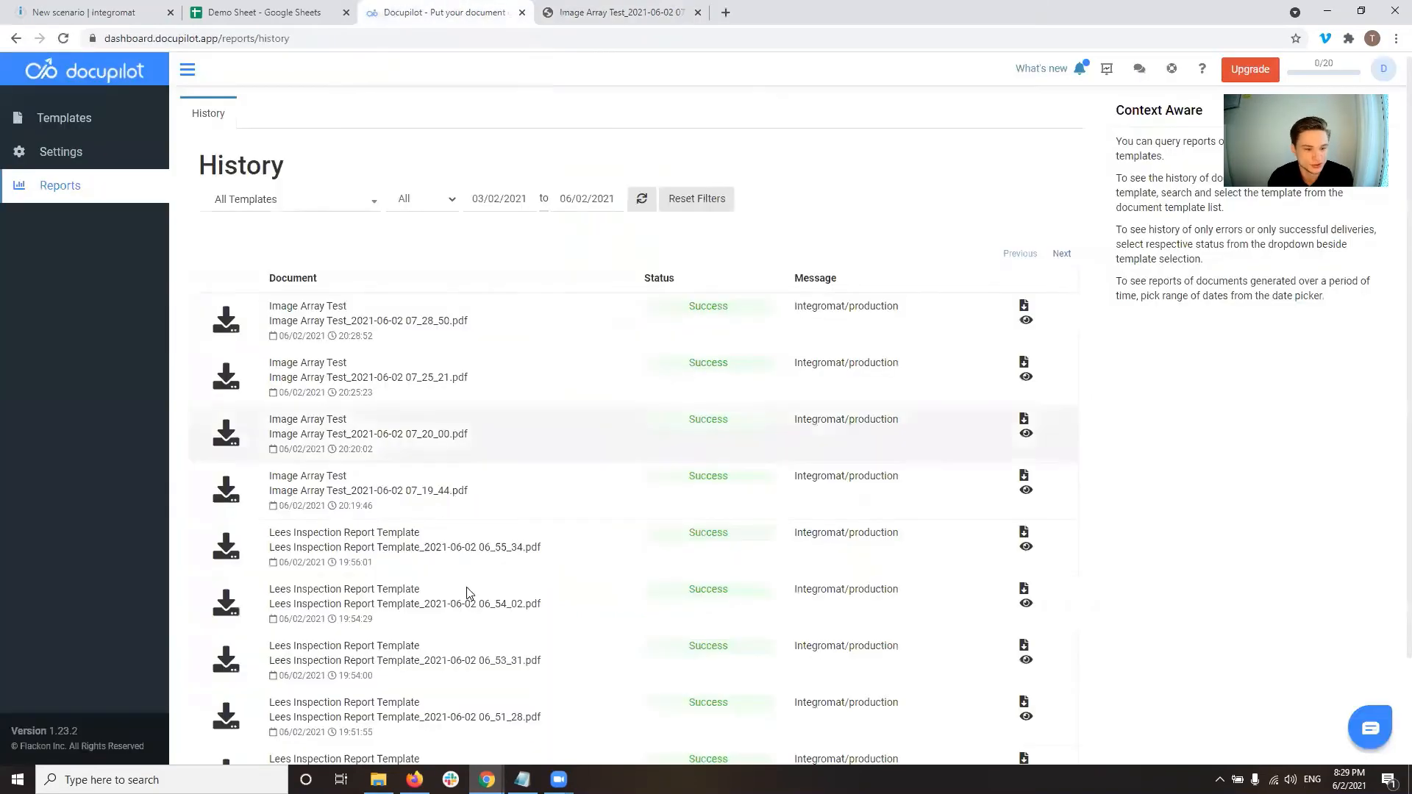
View the latest report's images array data again, then go back to the Integromat scenario
left_click(1024, 304)
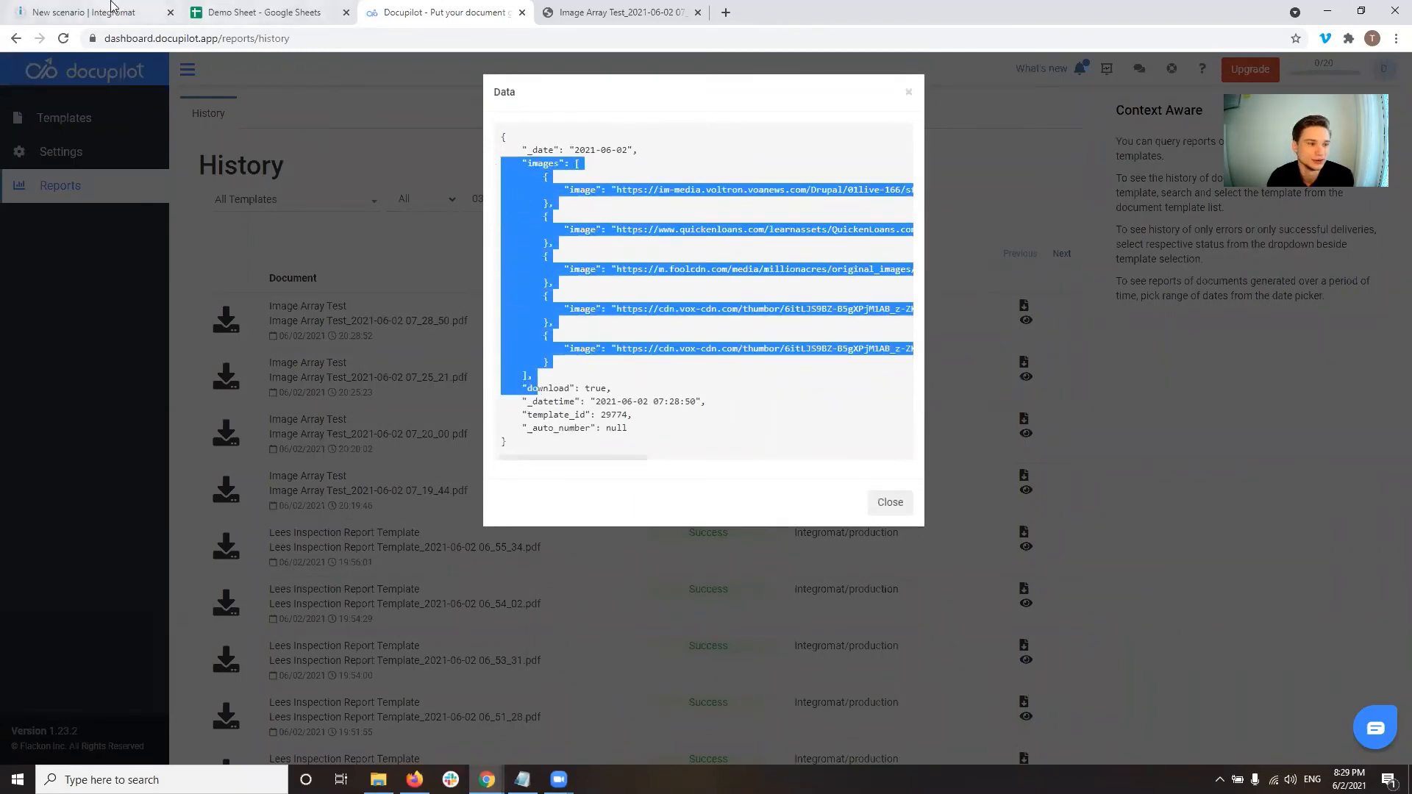
left_click(89, 11)
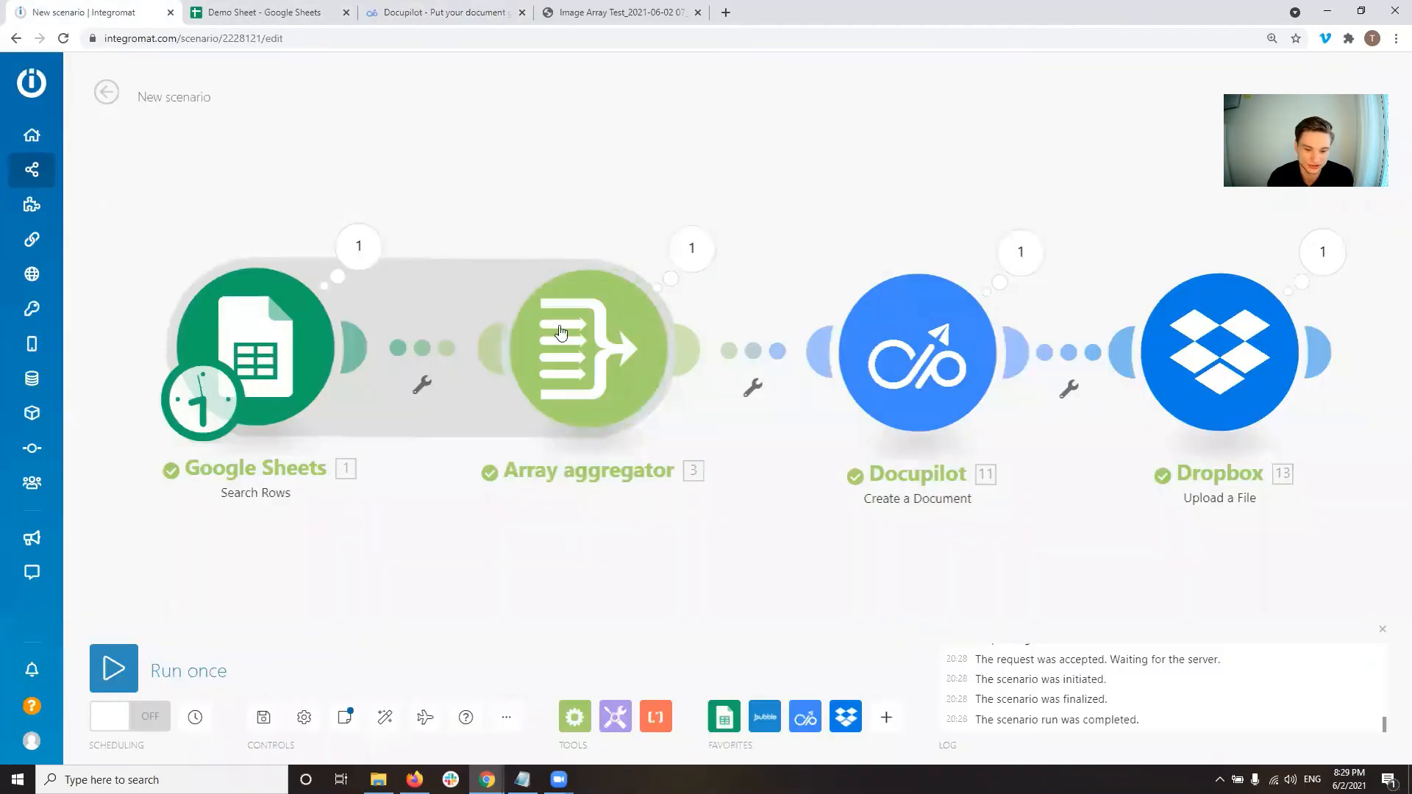
mouse_move(605, 370)
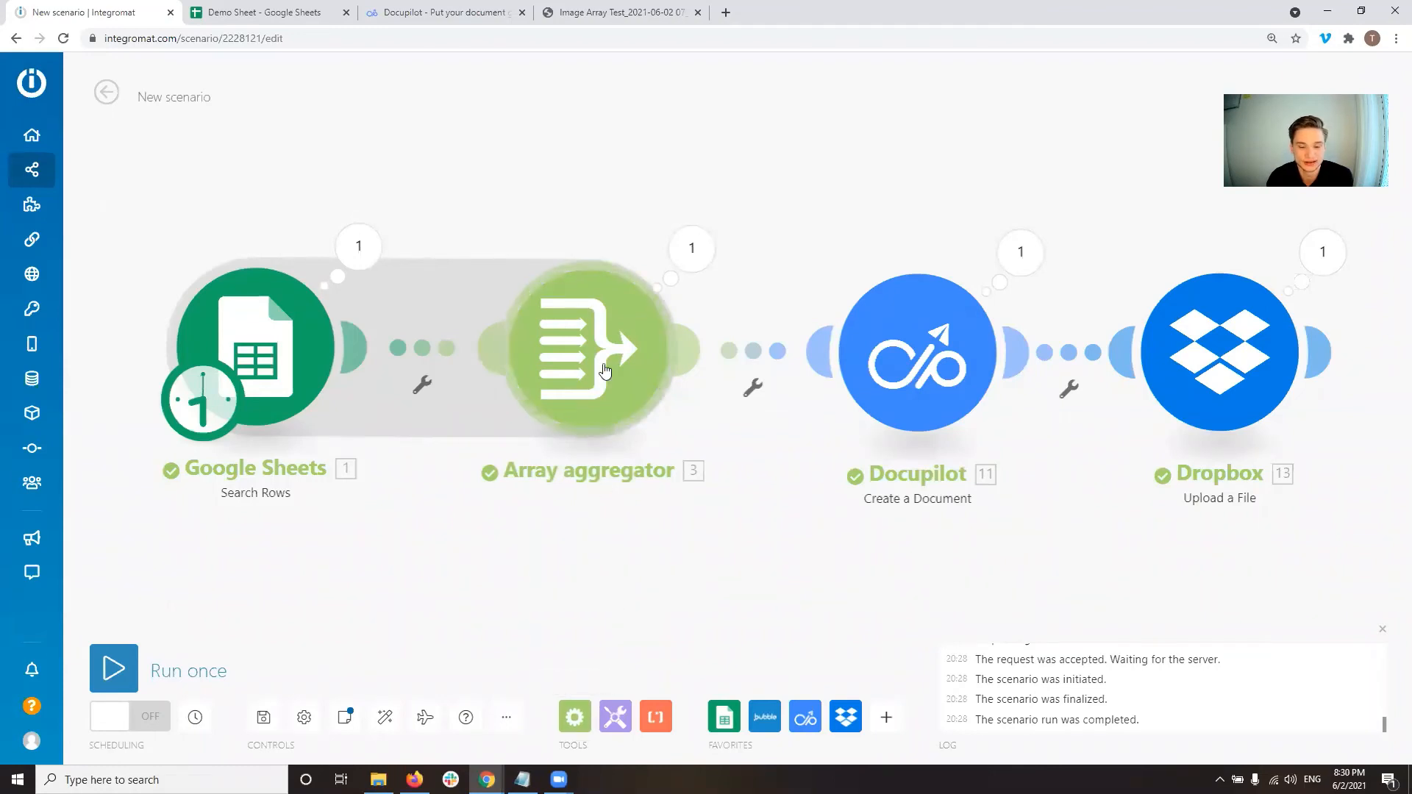
Review the Array aggregator's images structure with Picture Link (B) mapped, then close it
left_click(591, 352)
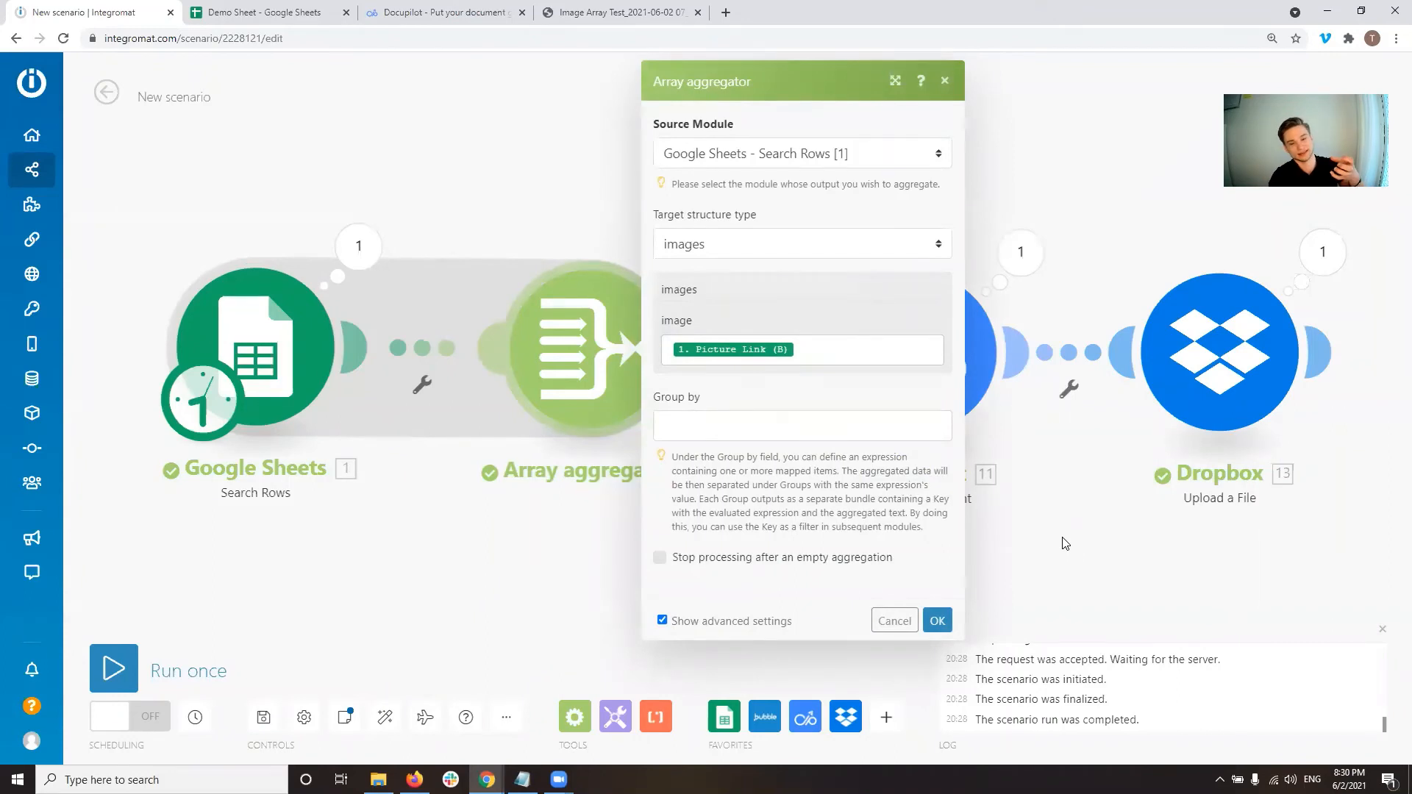
left_click(937, 621)
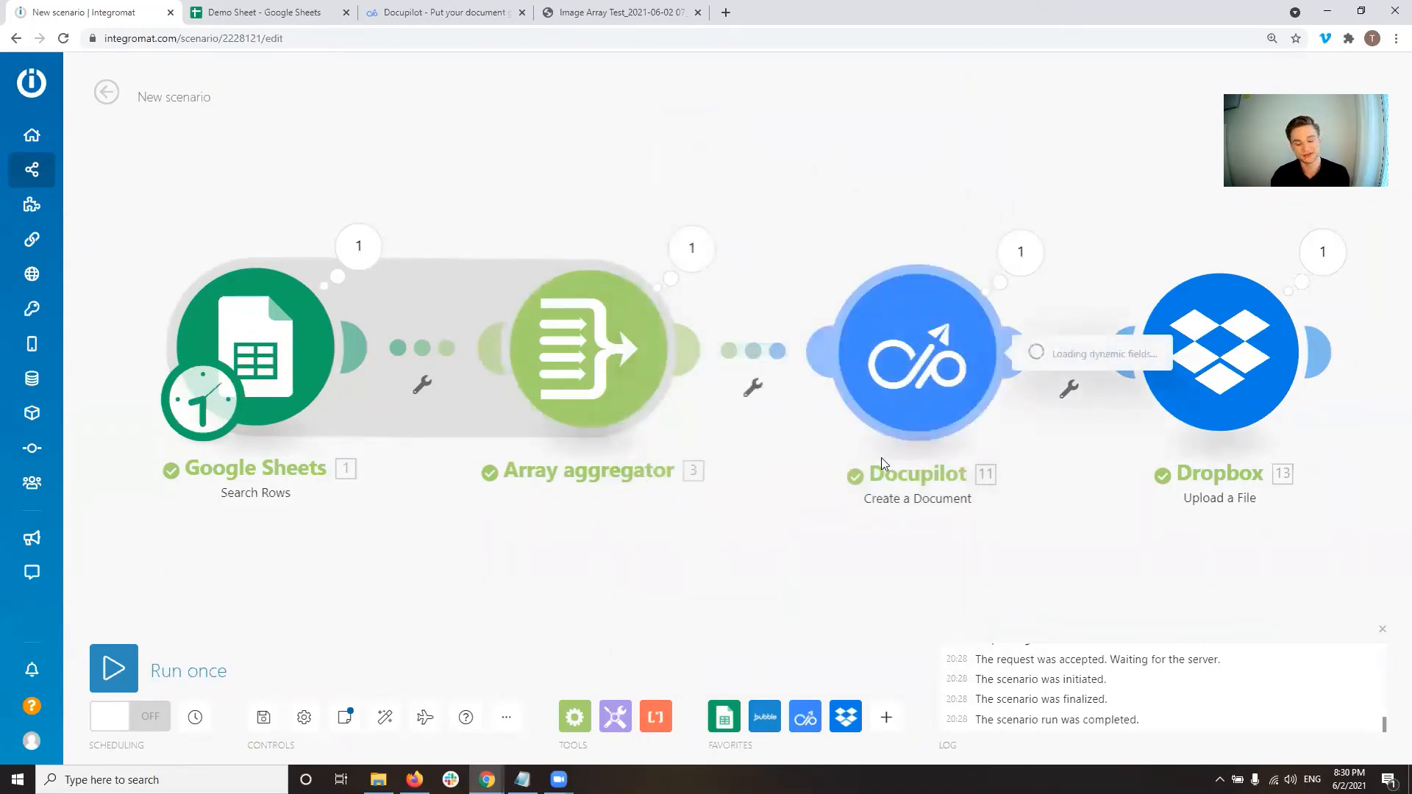
left_click(917, 351)
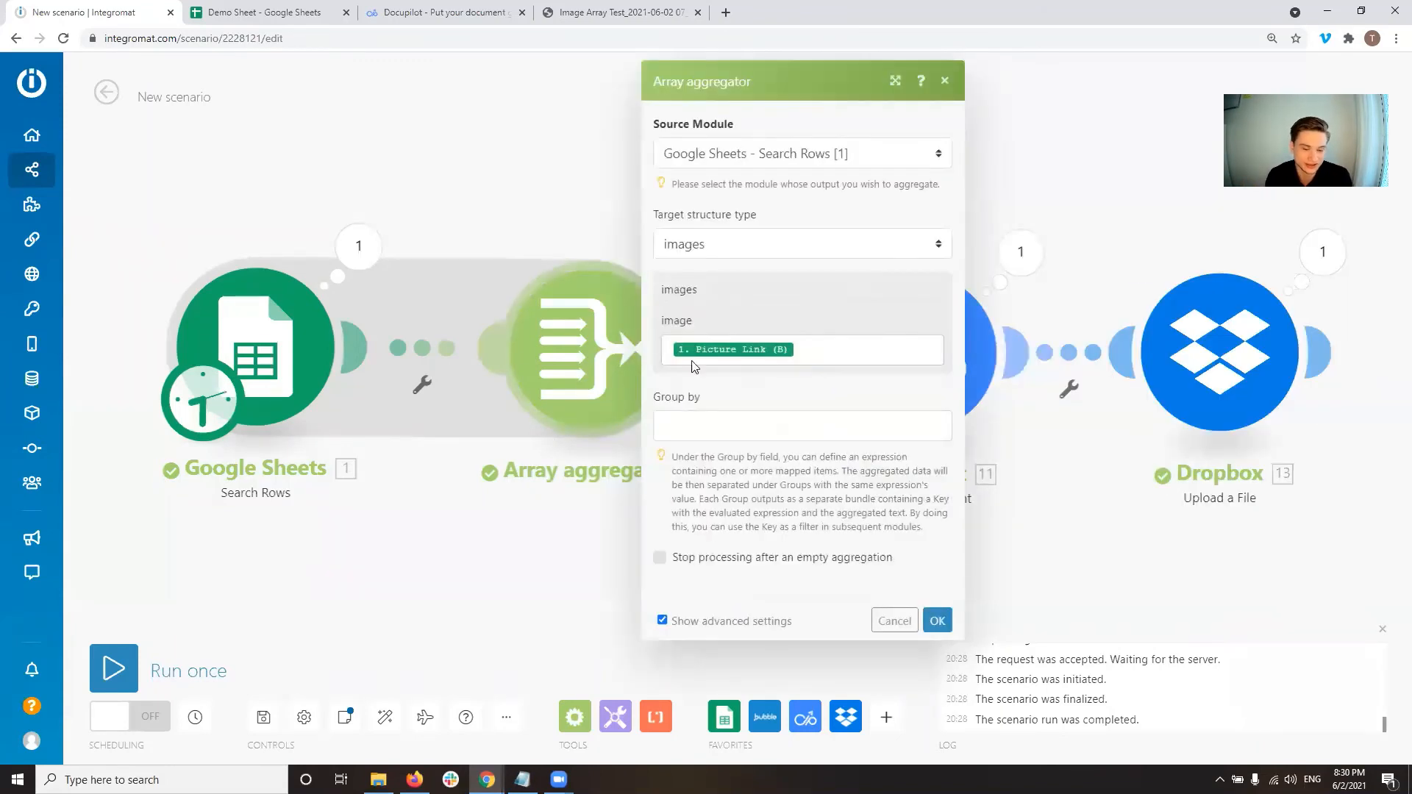
mouse_move(518, 546)
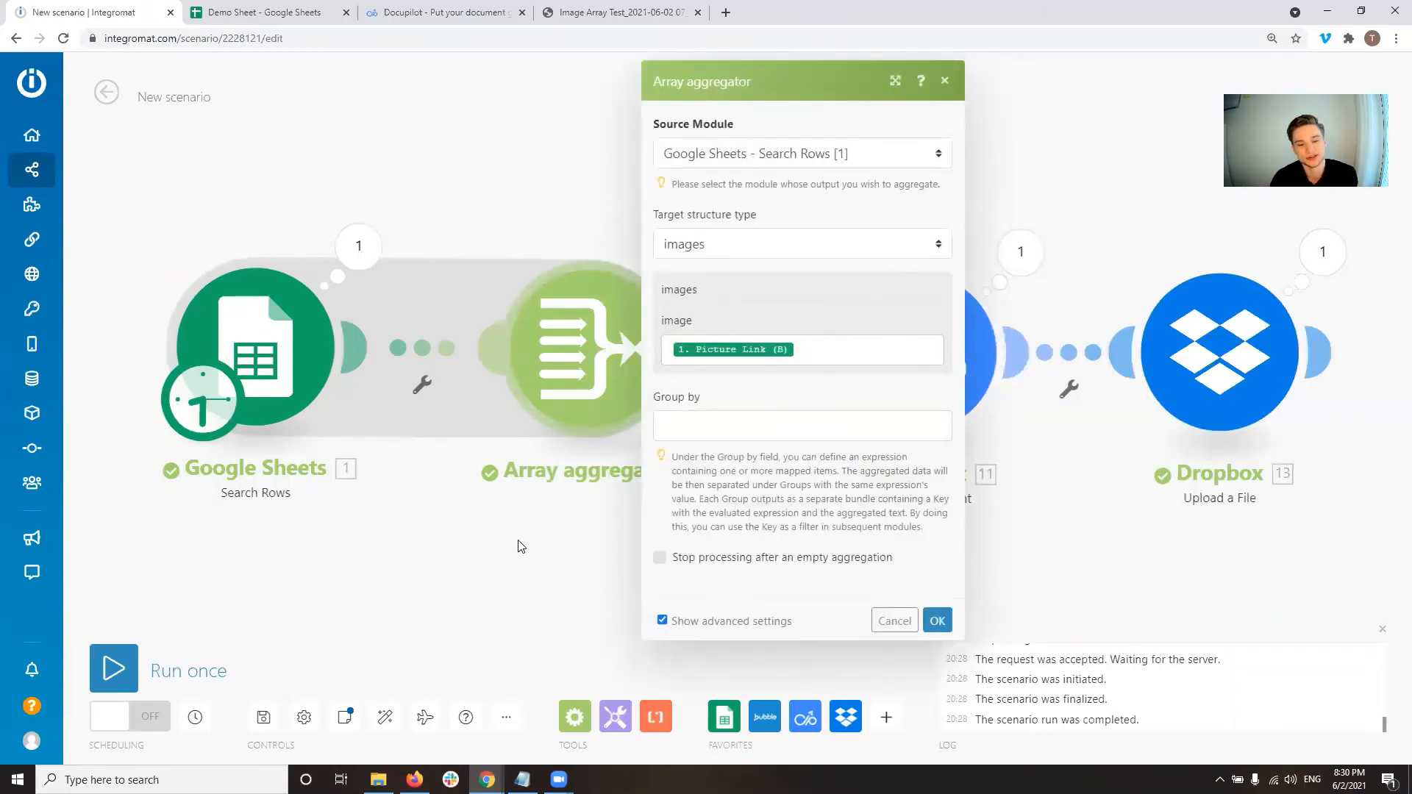
left_click(937, 620)
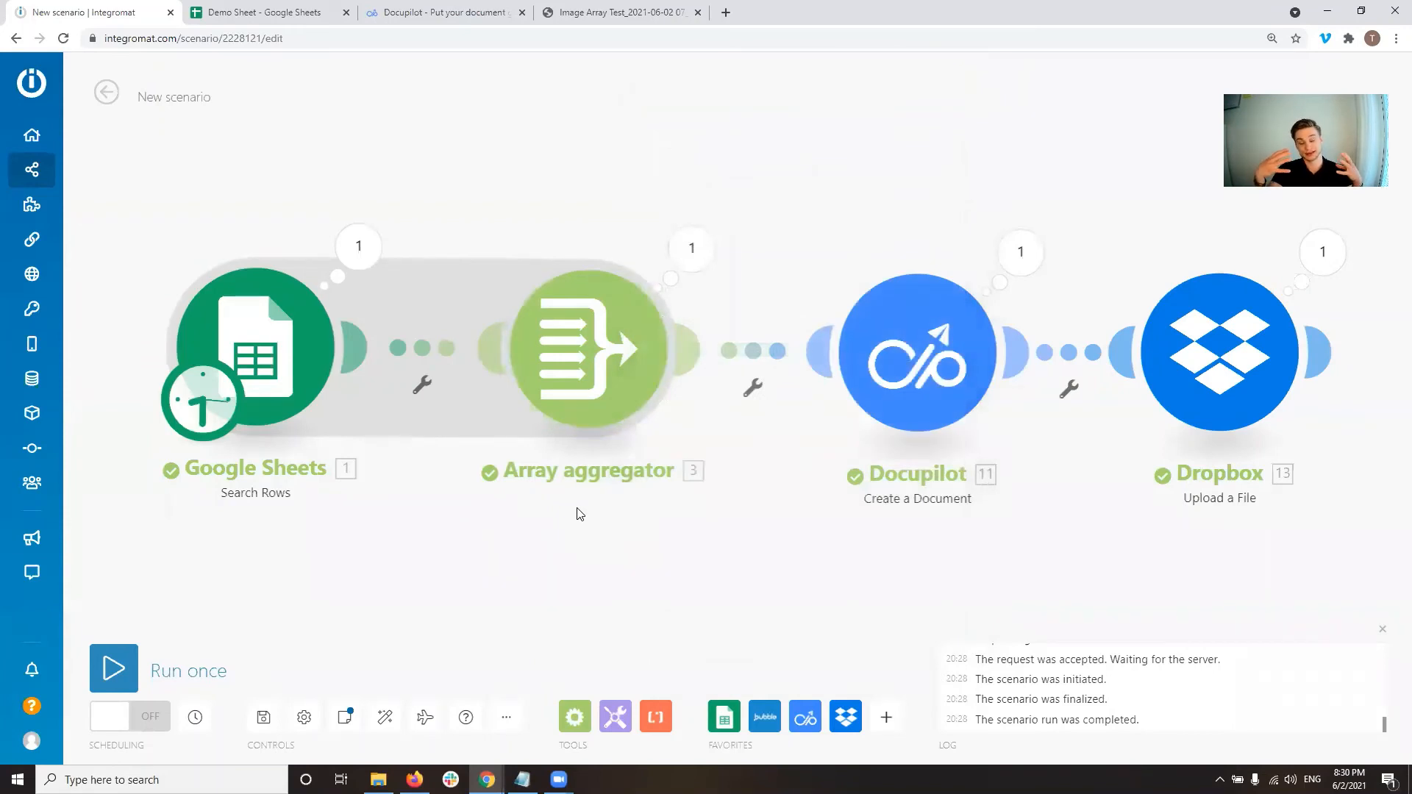
left_click(574, 716)
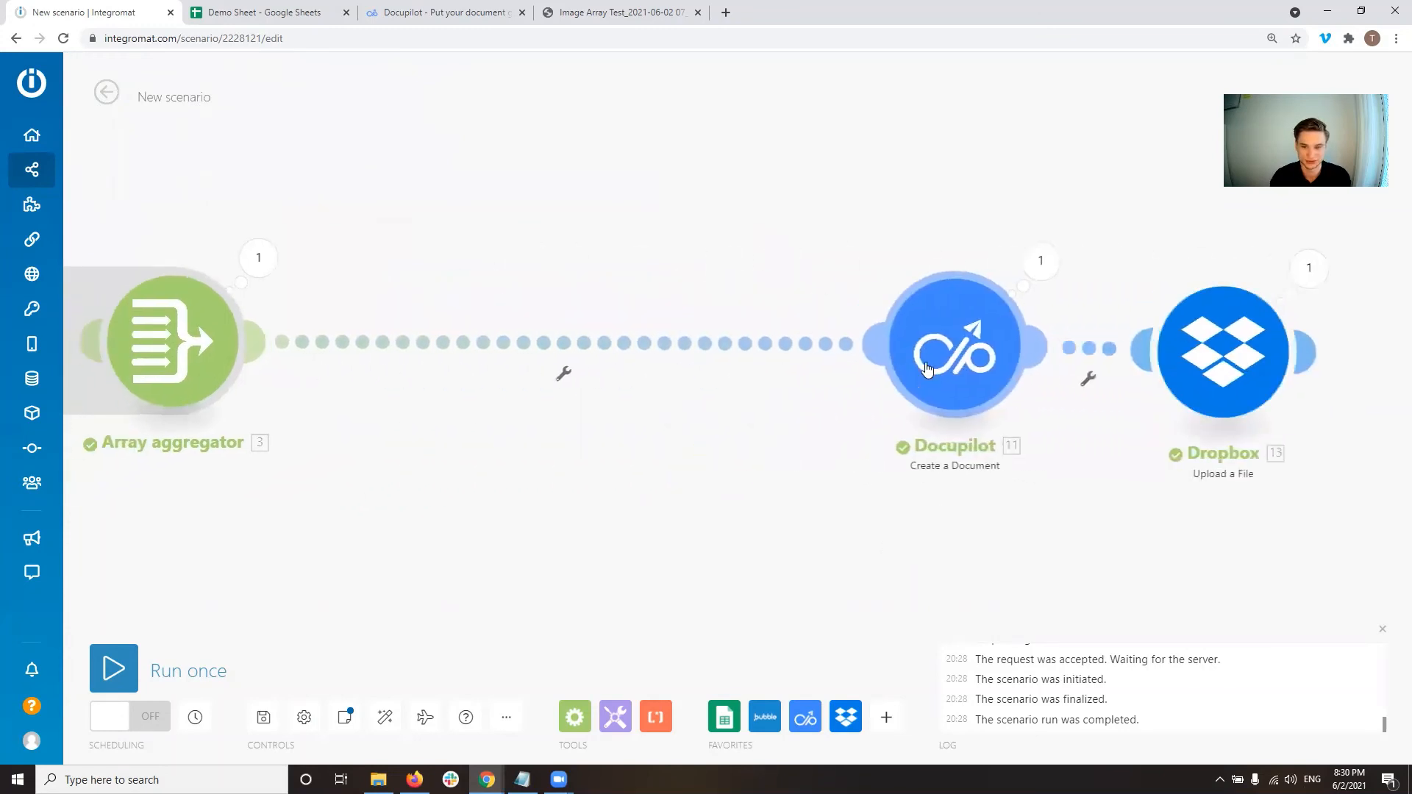
Add an Iterator and a second Array aggregator before Docupilot, its Source Module still unfilled
left_click(166, 343)
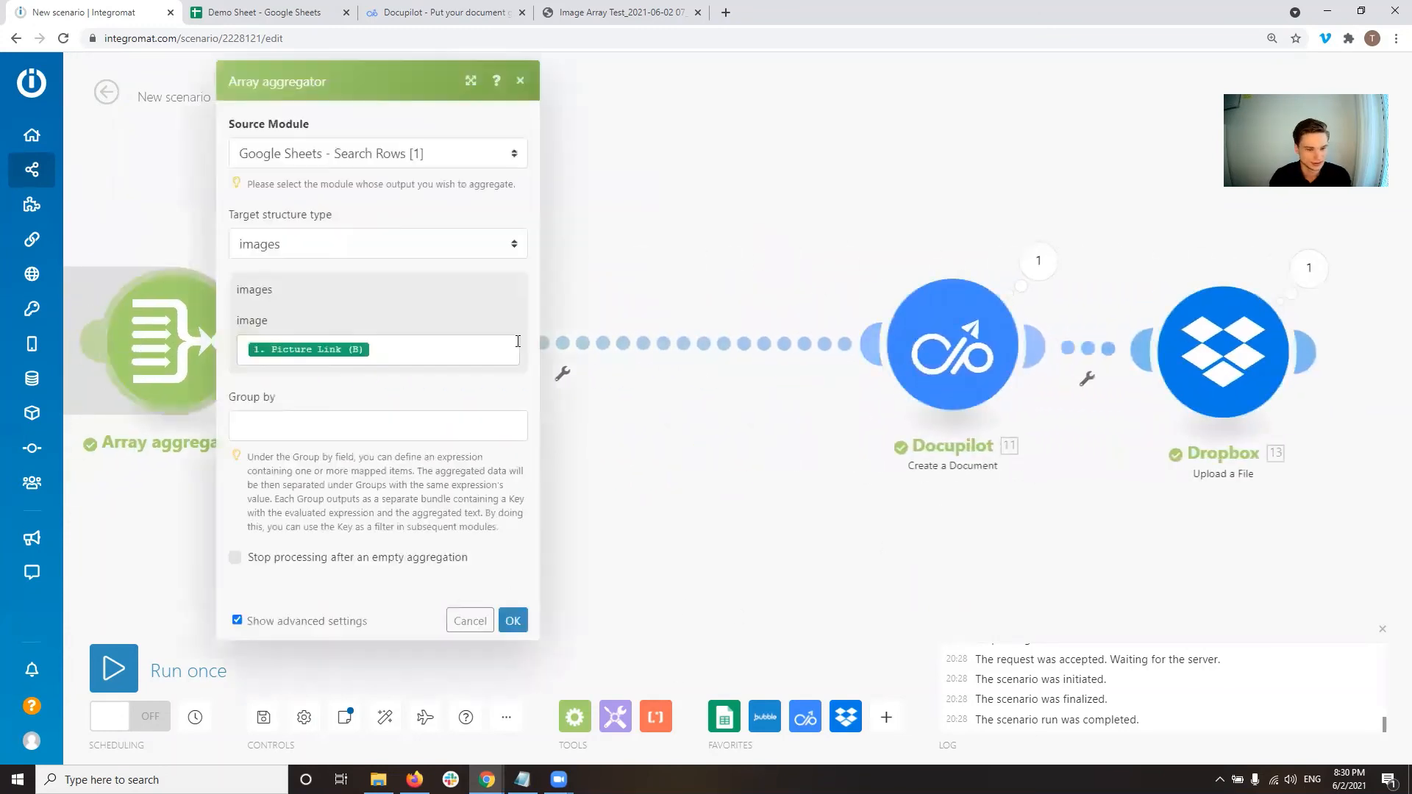
left_click(512, 621)
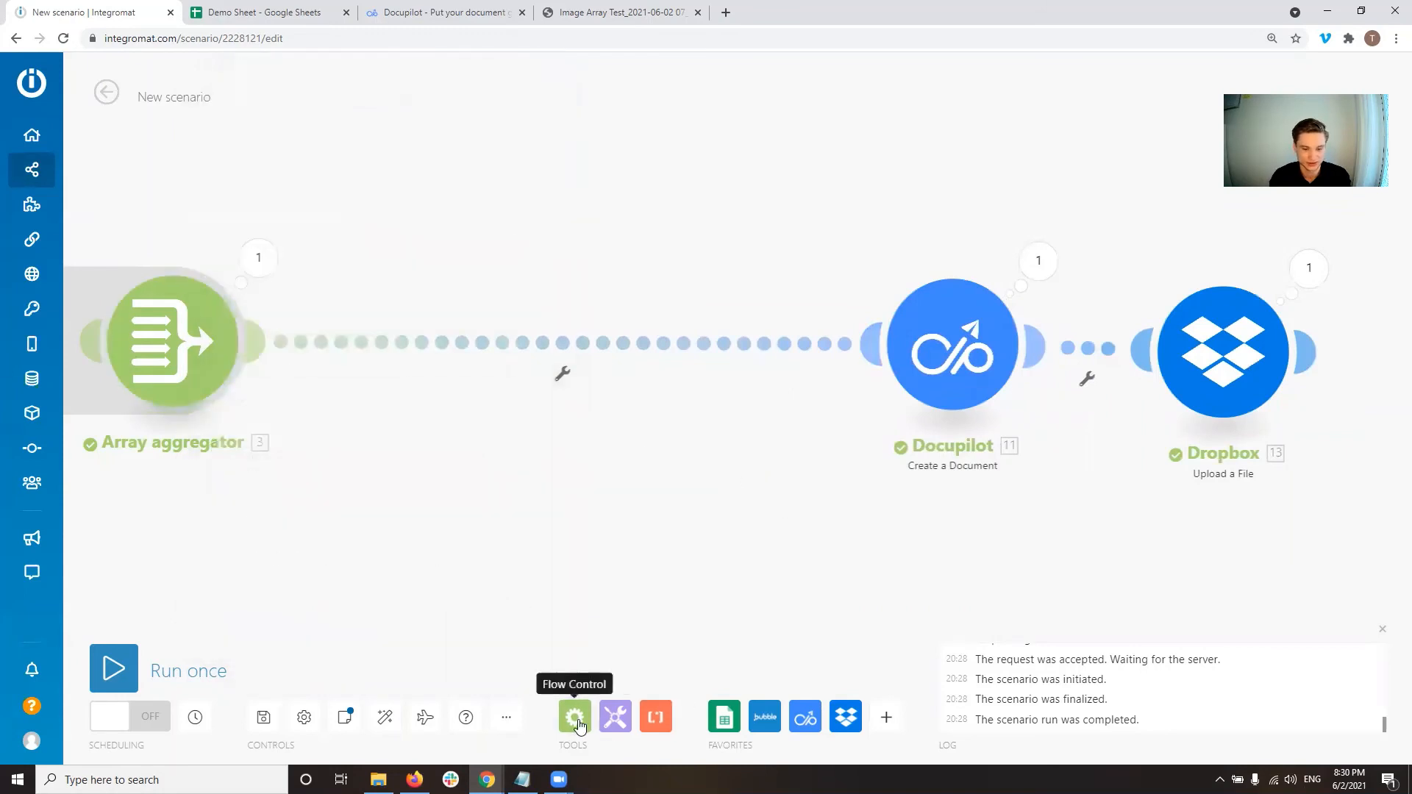
left_click(574, 716)
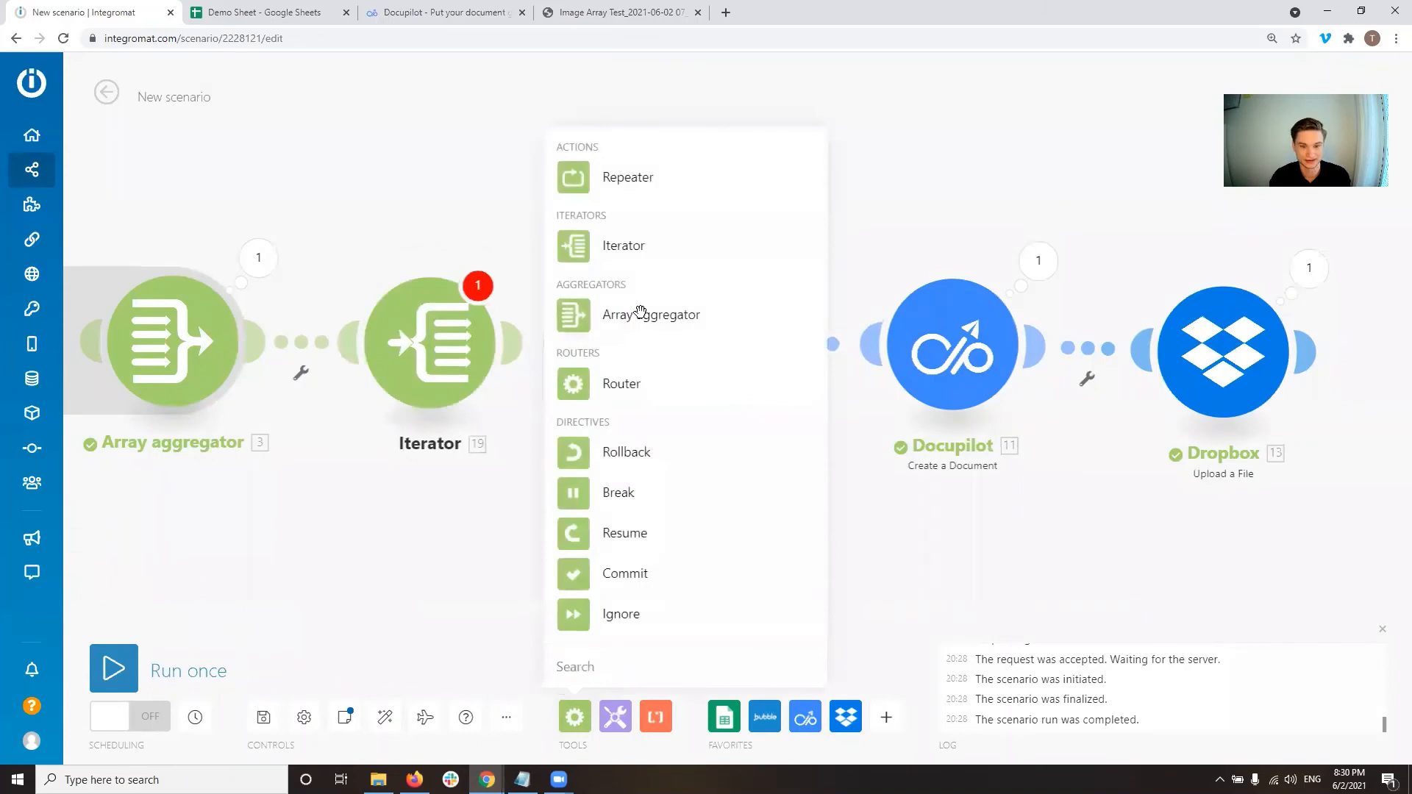
left_click(650, 315)
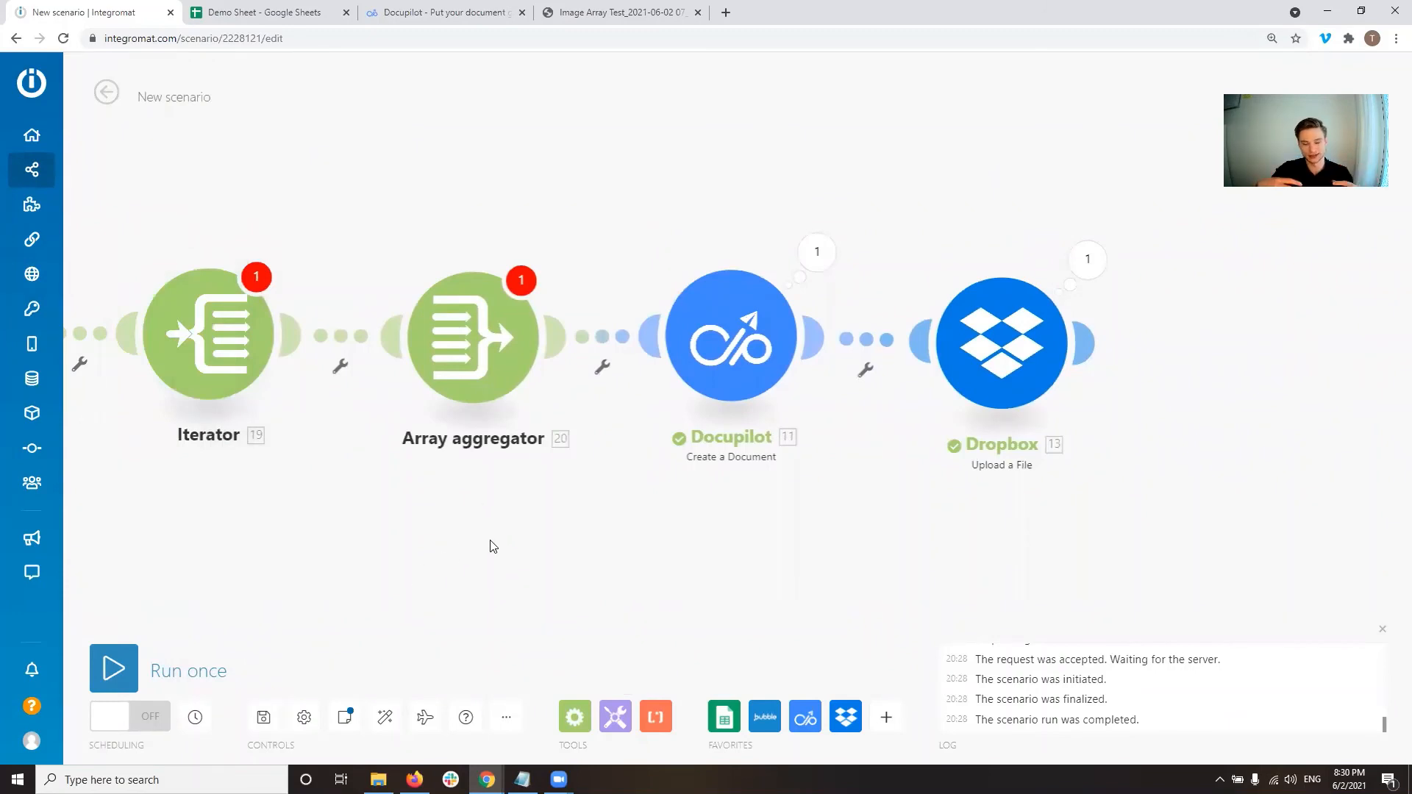
mouse_move(527, 350)
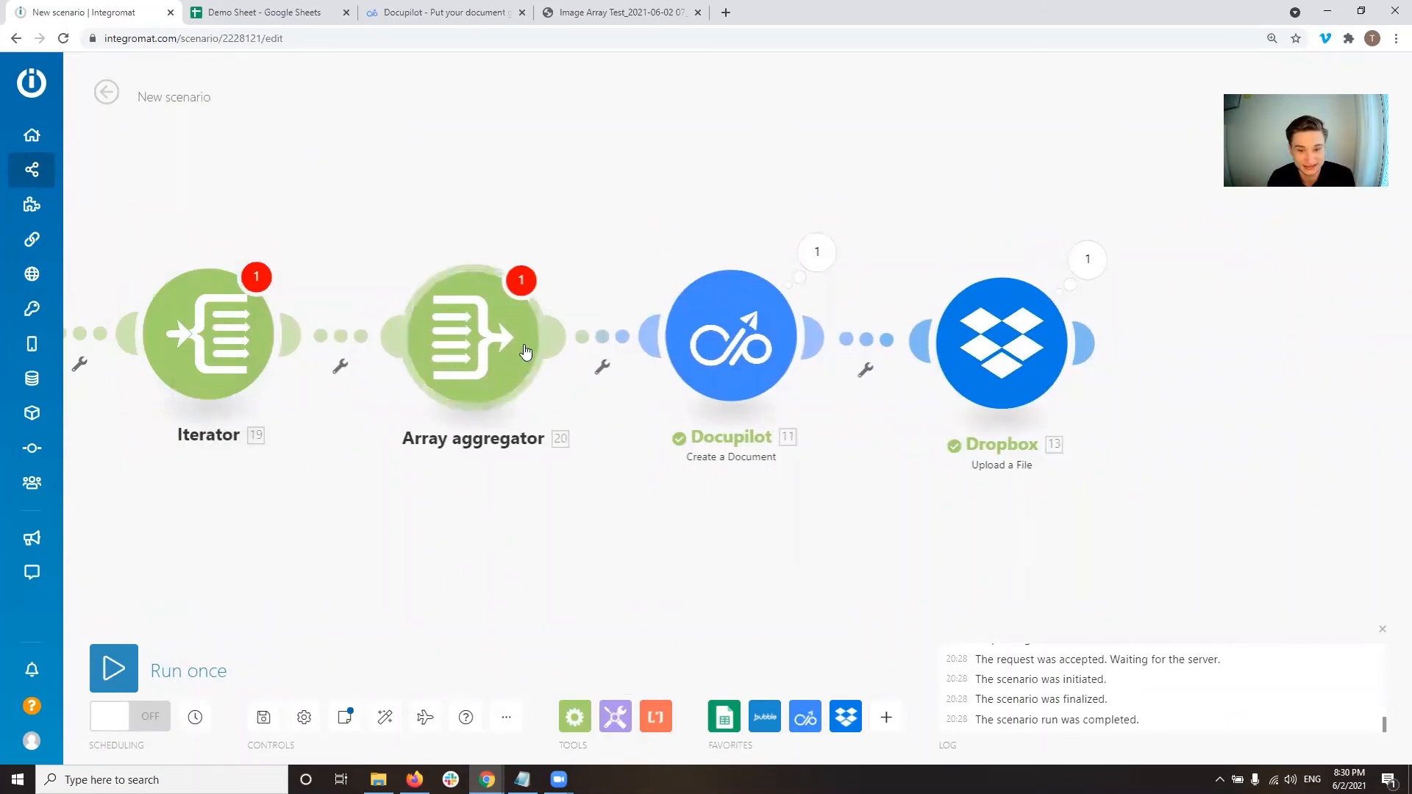
mouse_move(731, 347)
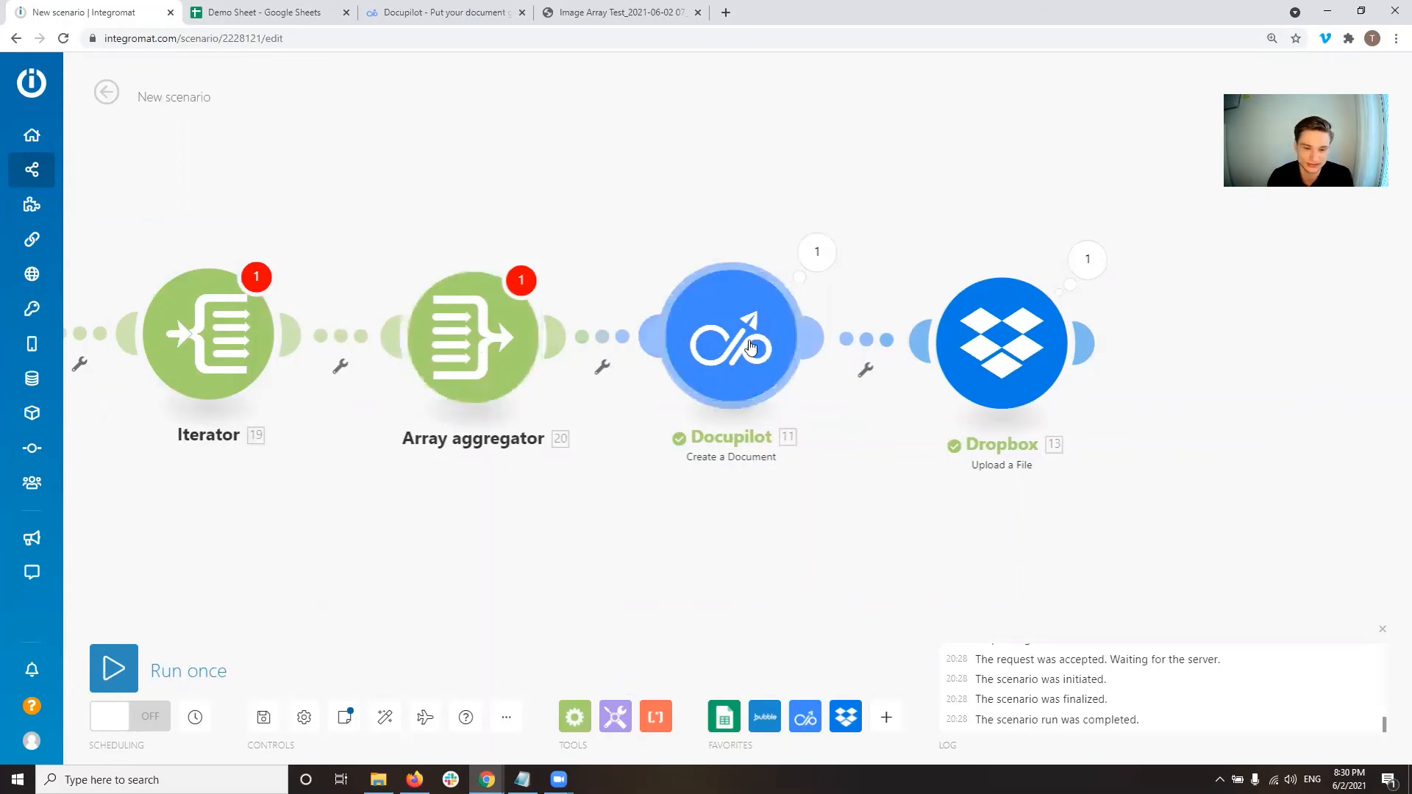
mouse_move(531, 335)
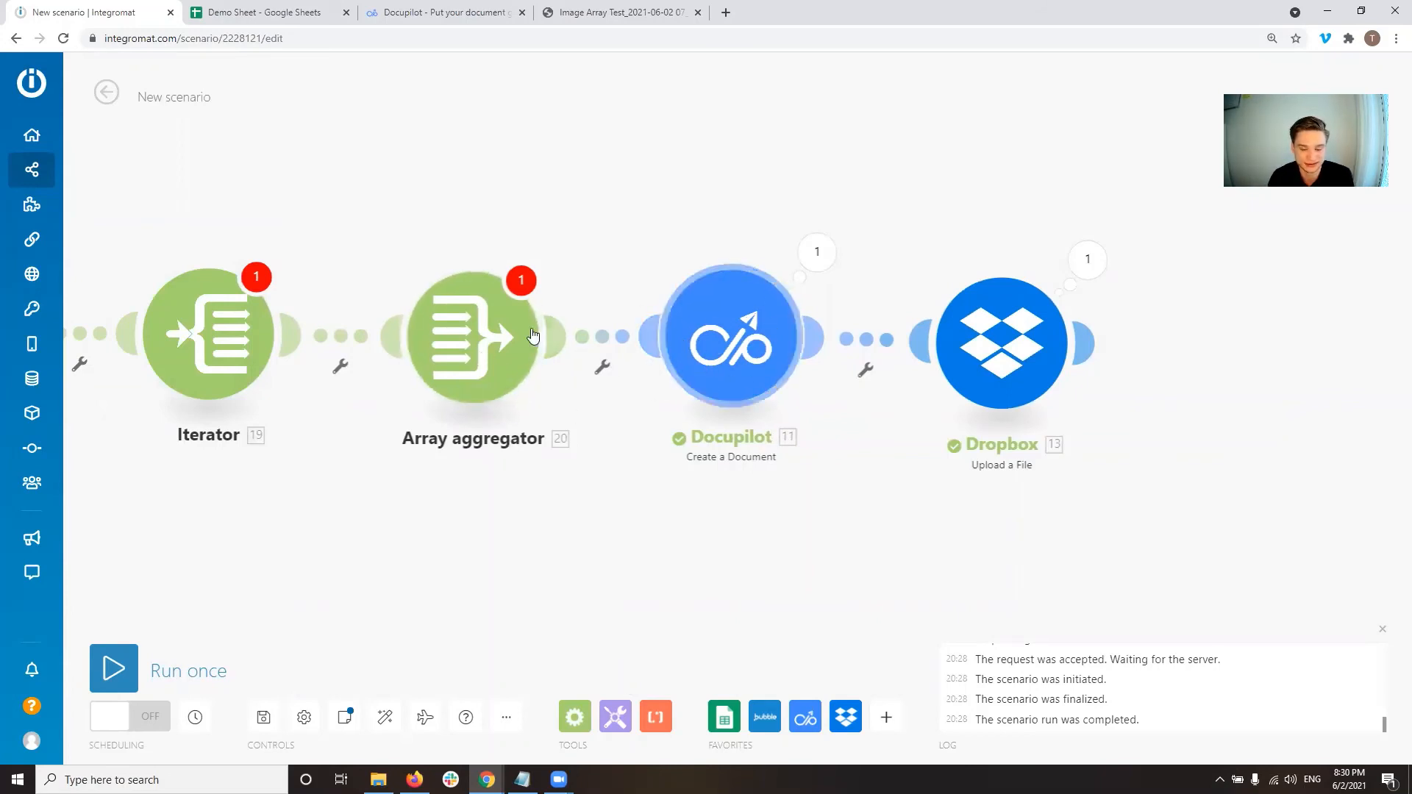
mouse_move(250, 398)
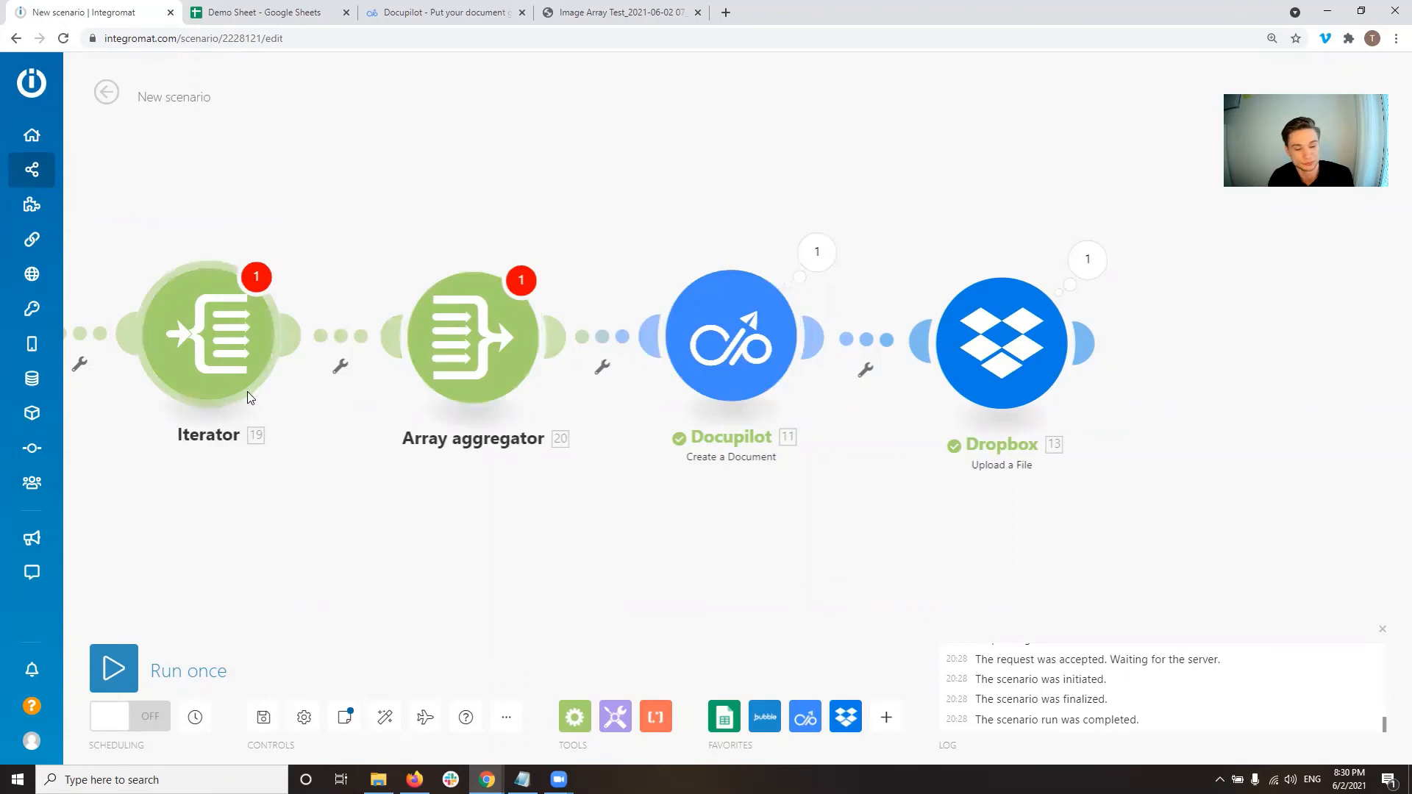
mouse_move(434, 335)
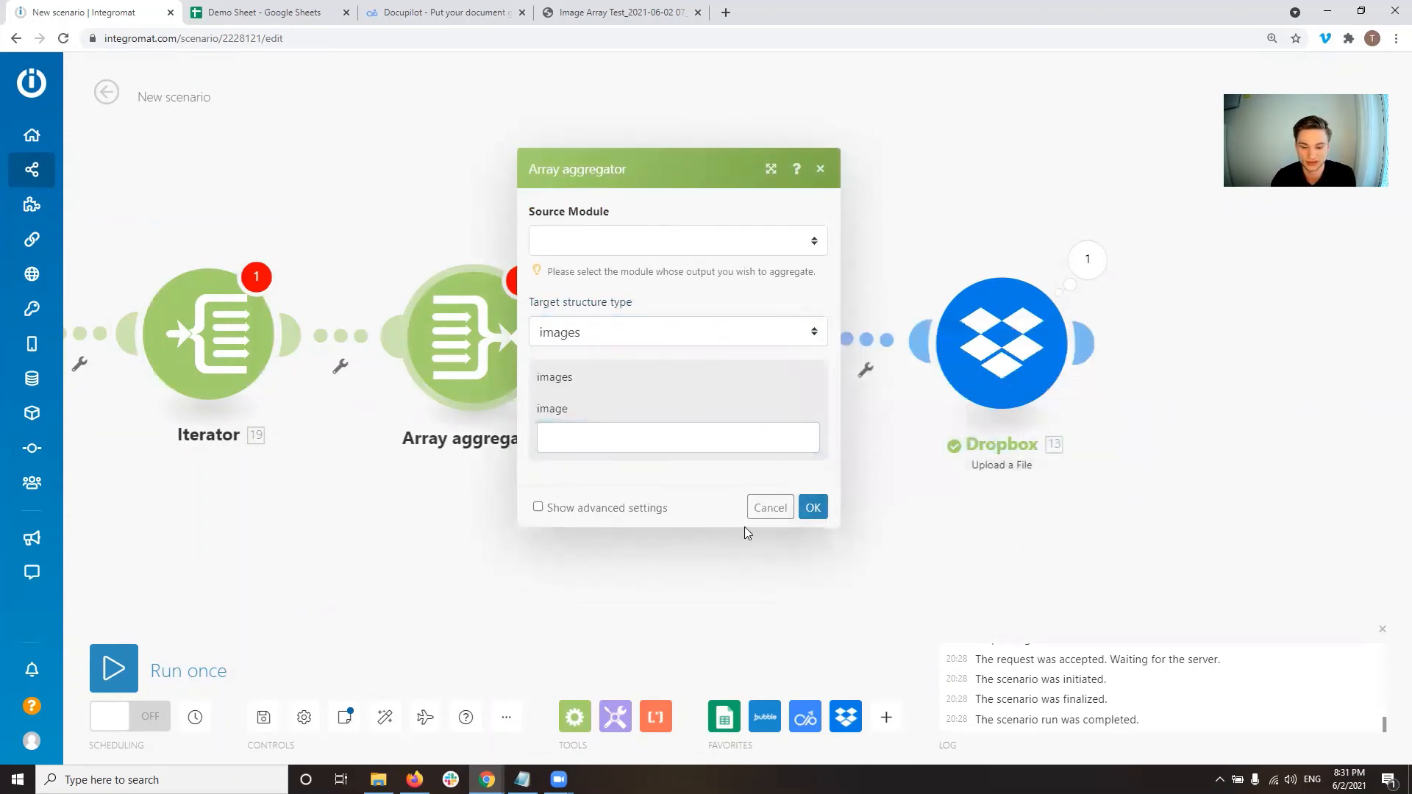
left_click(812, 508)
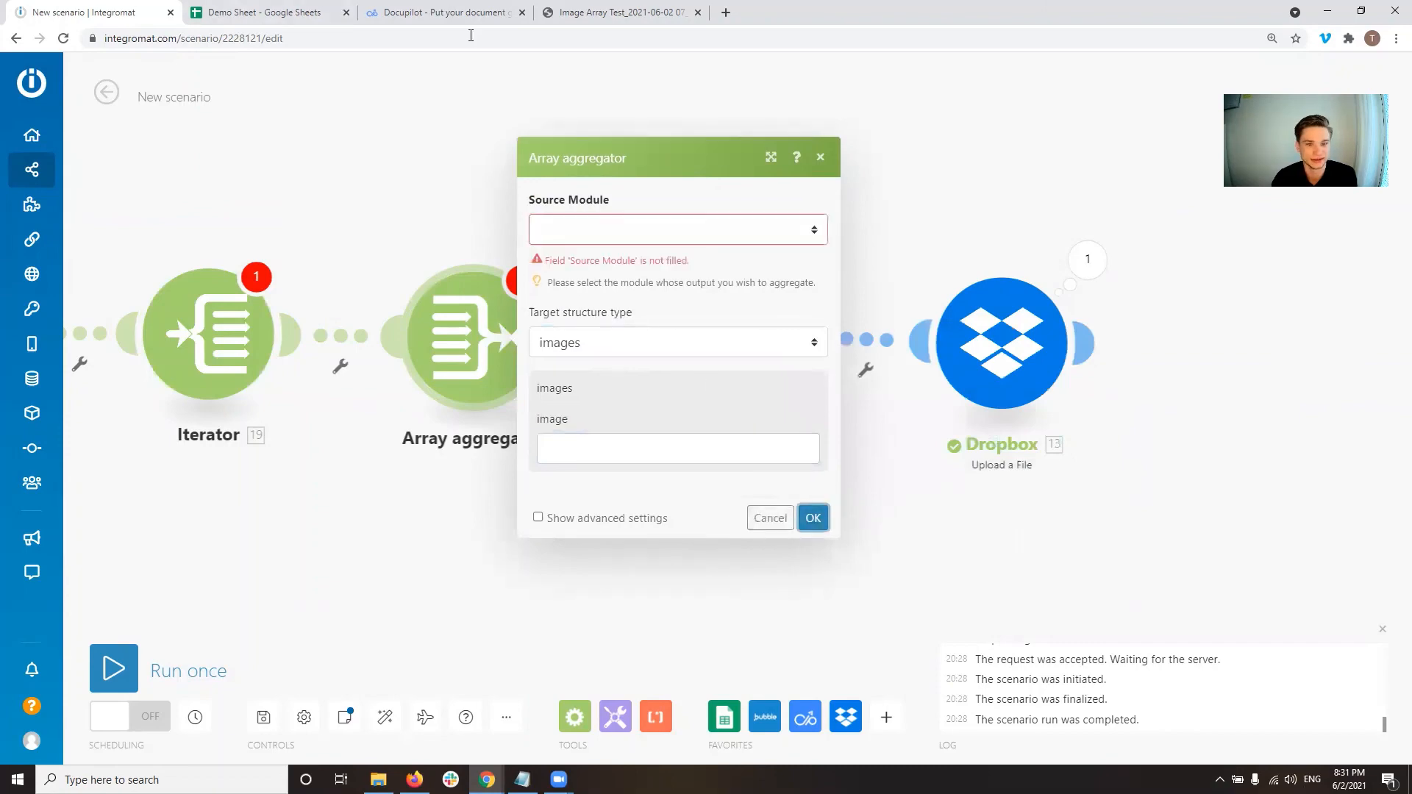